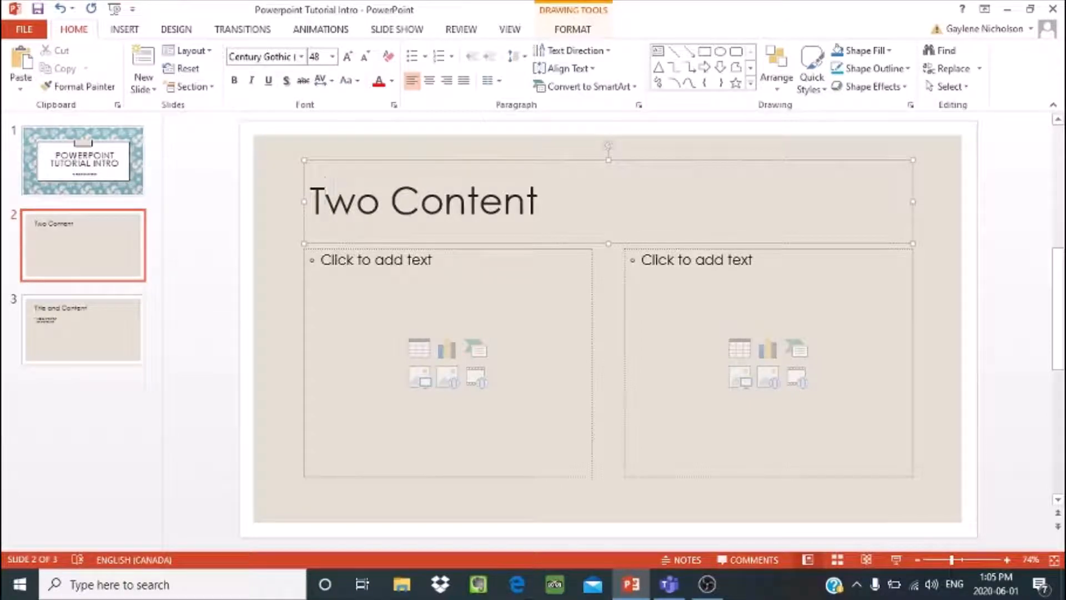
pyautogui.moveTo(856, 412)
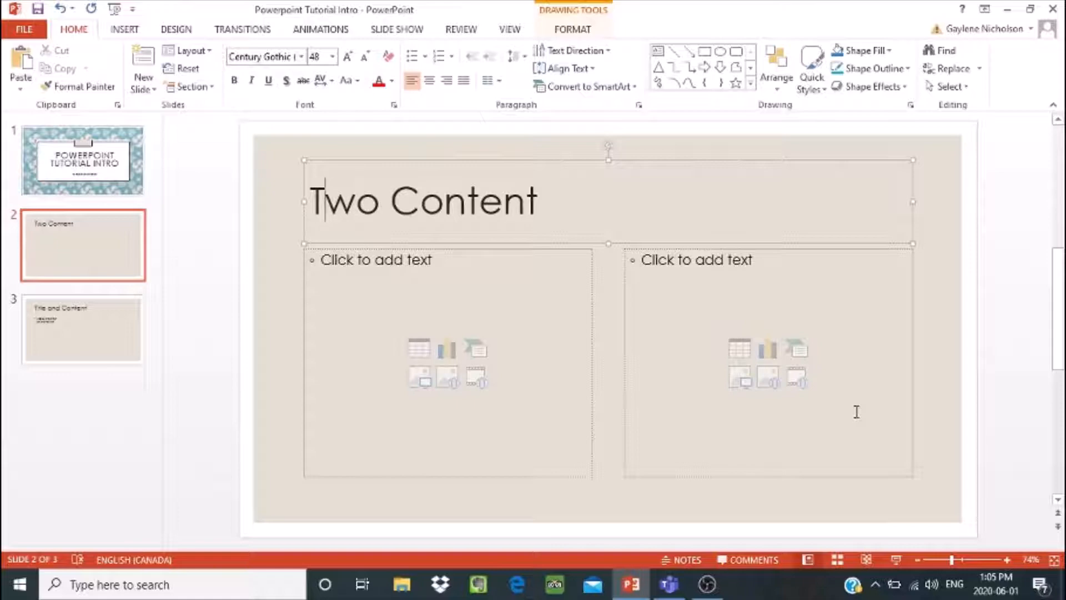
pyautogui.moveTo(522, 316)
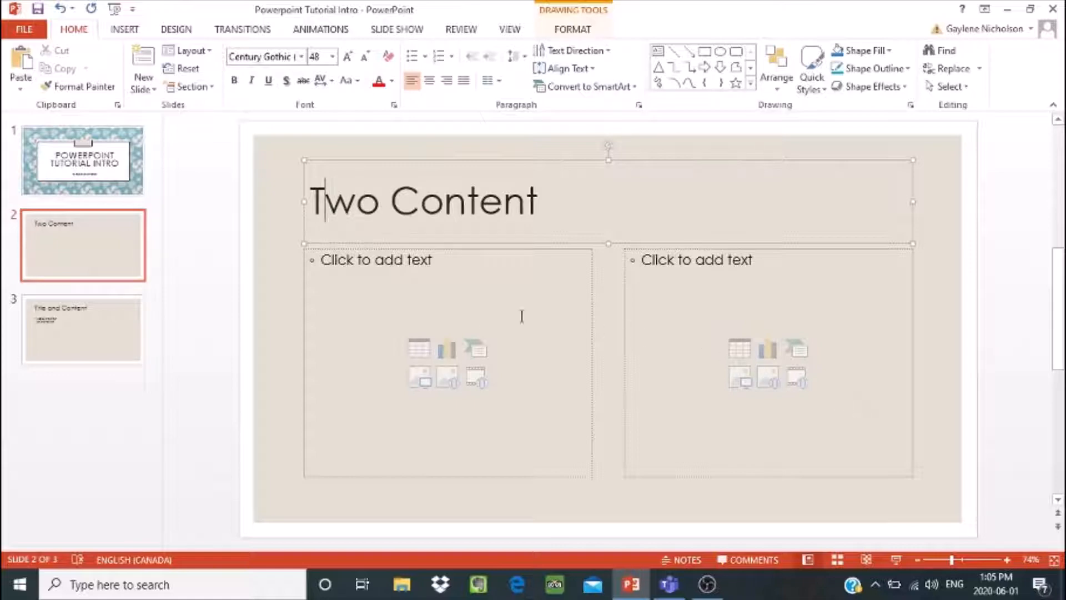
pyautogui.moveTo(438, 360)
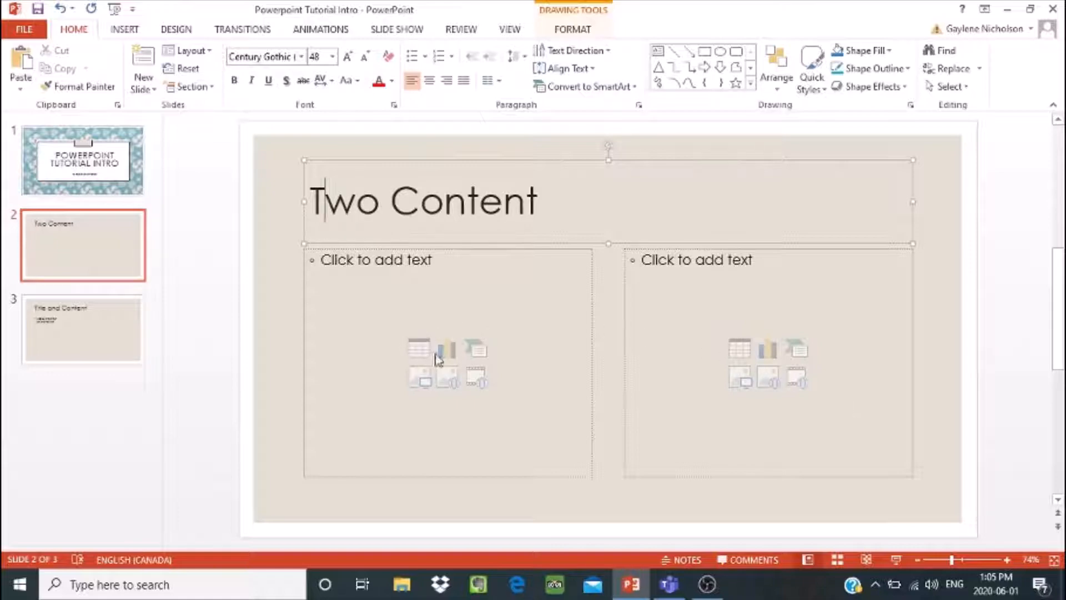
pyautogui.moveTo(420, 377)
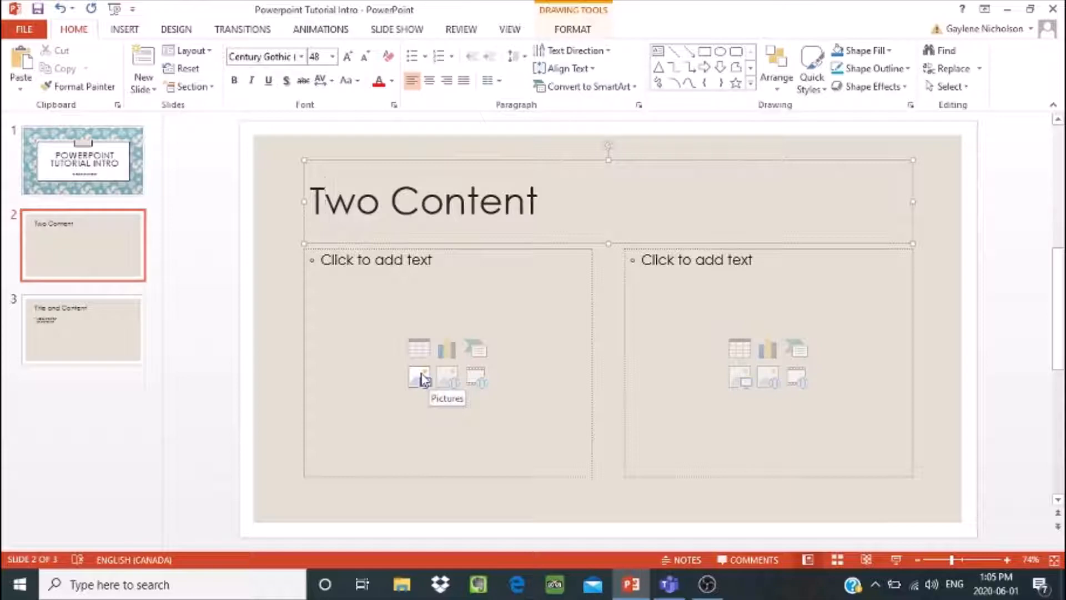
# Step: Start a table in slide 2's left placeholder and set Number of columns to 4, rows 4
pyautogui.click(316, 201)
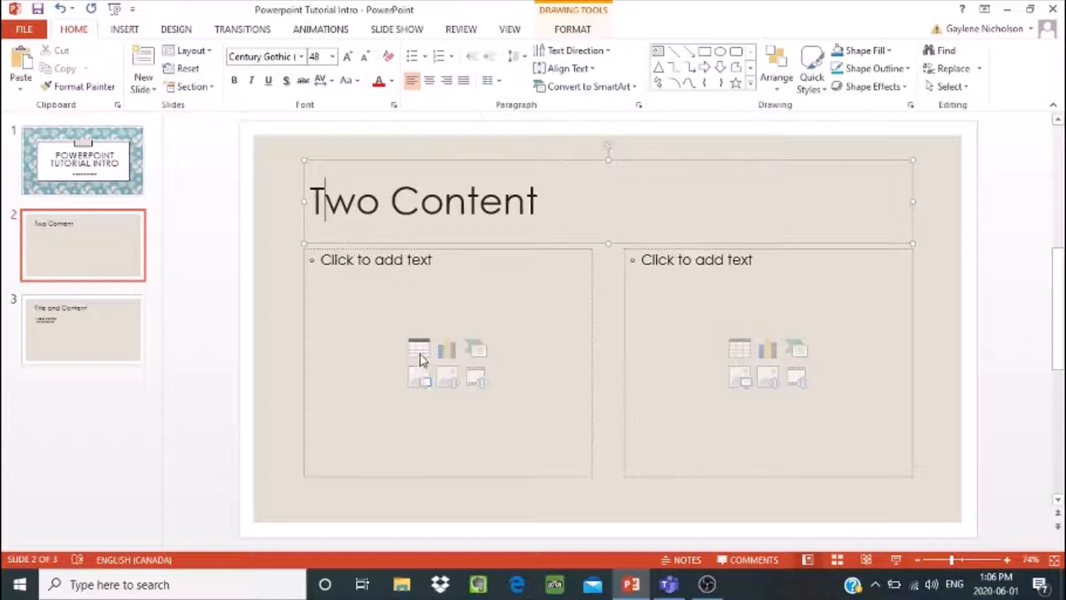
pyautogui.moveTo(418, 349)
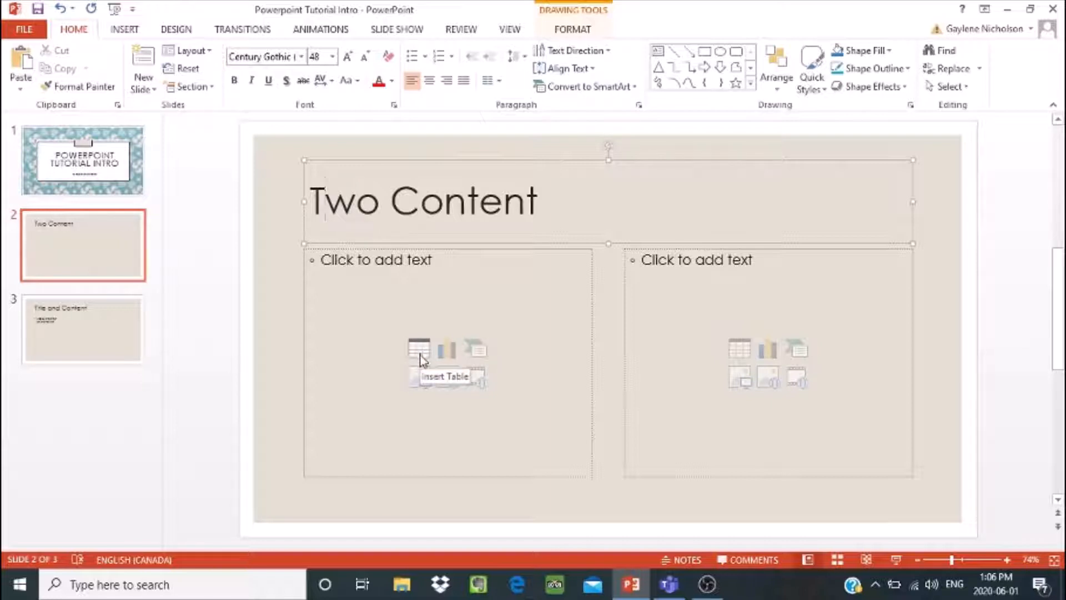
pyautogui.click(418, 349)
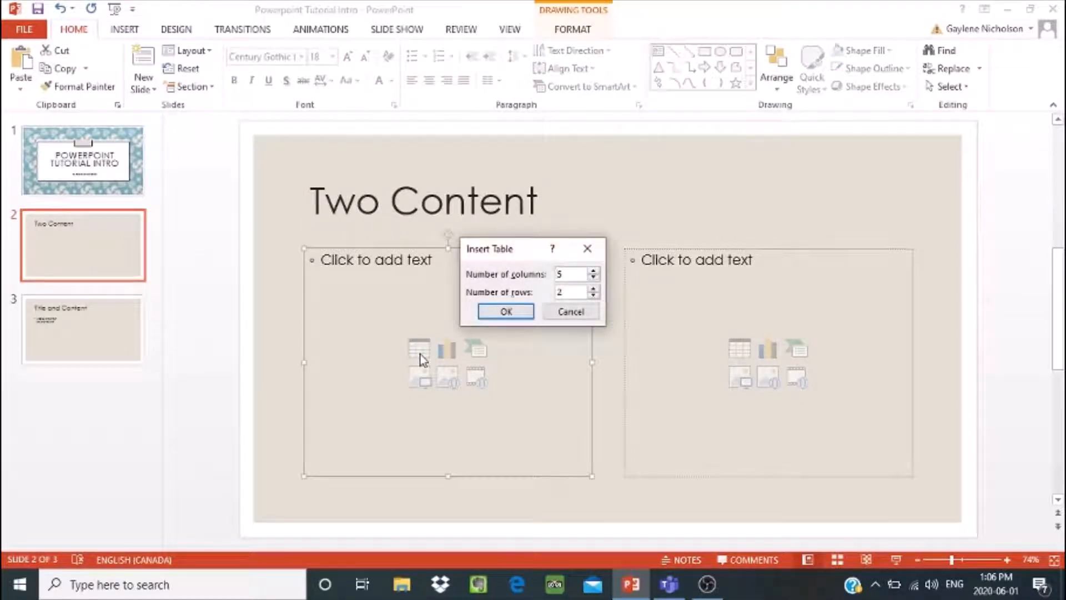
pyautogui.moveTo(547, 284)
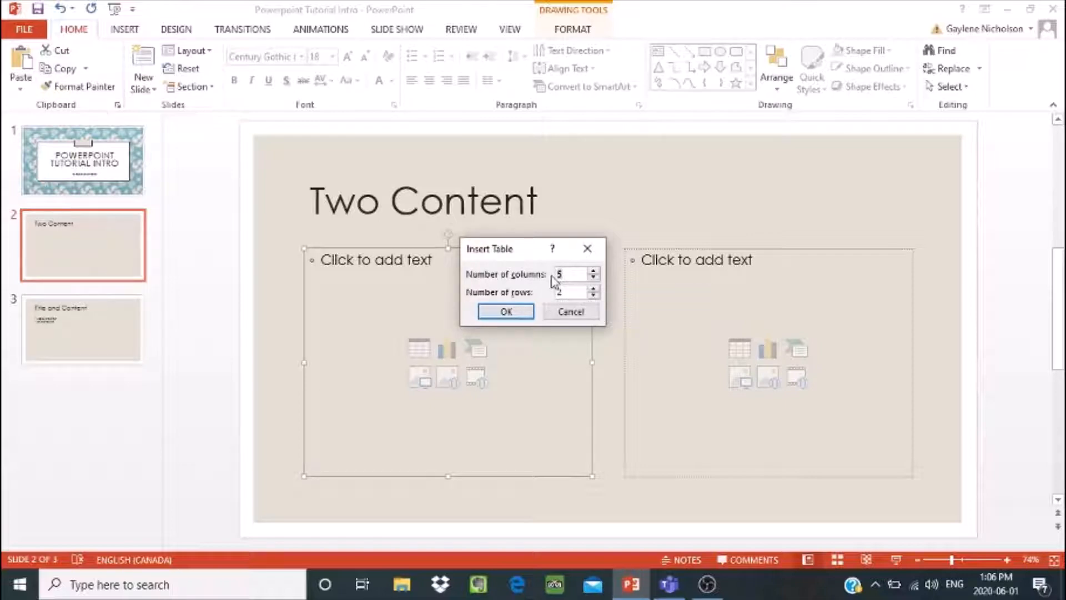
pyautogui.click(593, 278)
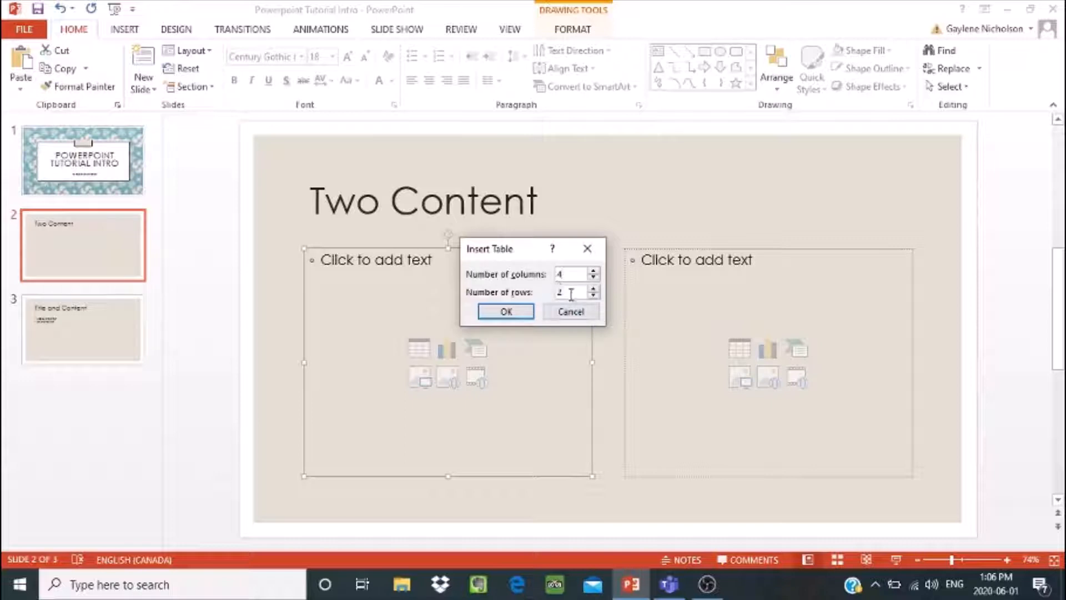
pyautogui.write('4')
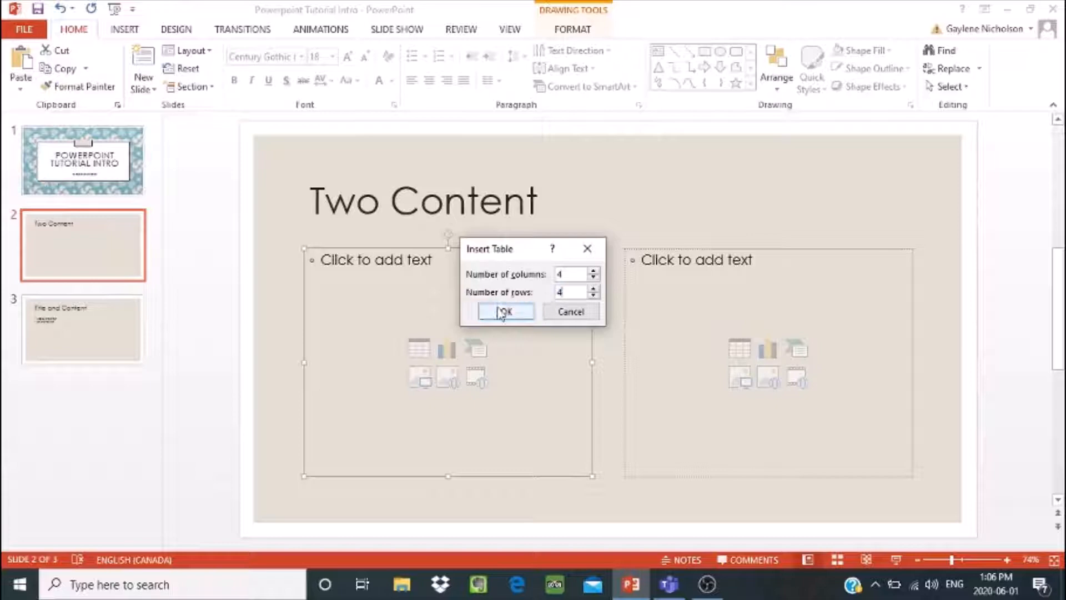
# Step: Insert the 4×4 table and enter 'Header Info' in the first header cell with 'Data' beneath
pyautogui.click(503, 311)
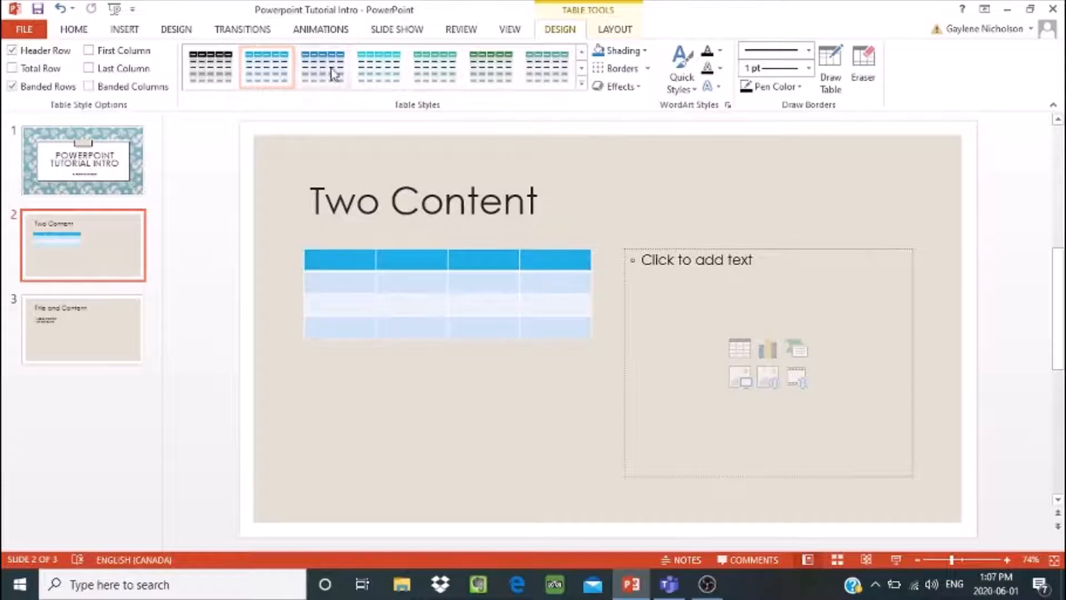
pyautogui.moveTo(547, 66)
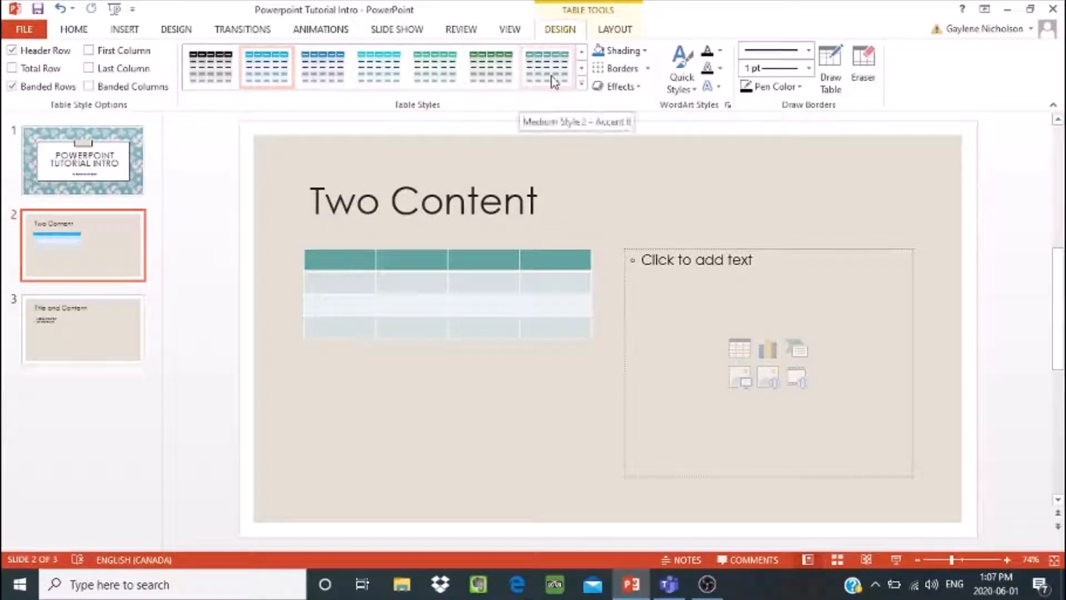
pyautogui.click(547, 66)
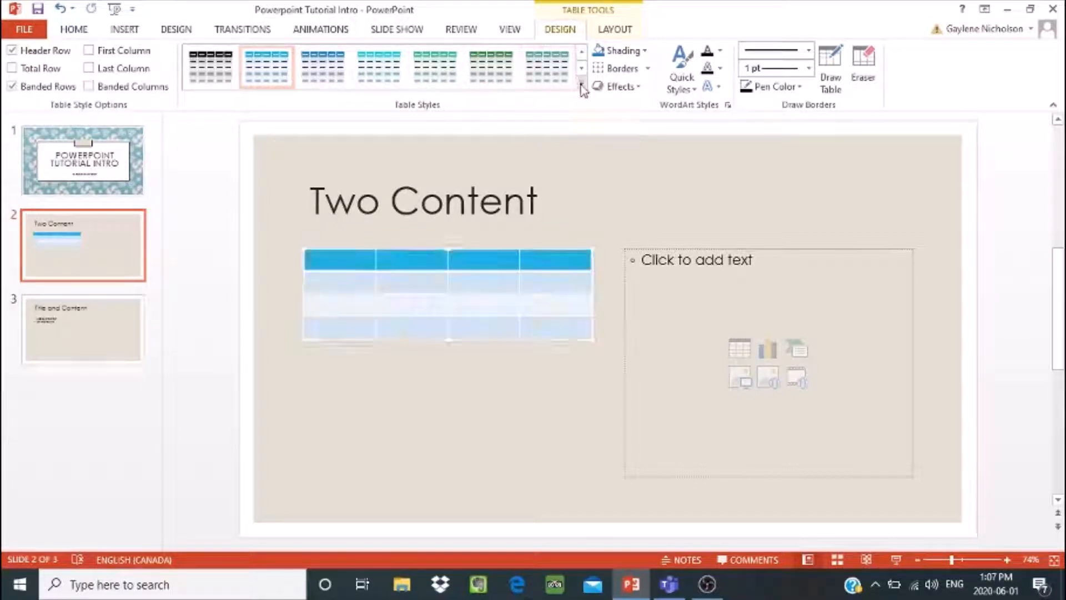
pyautogui.moveTo(580, 89)
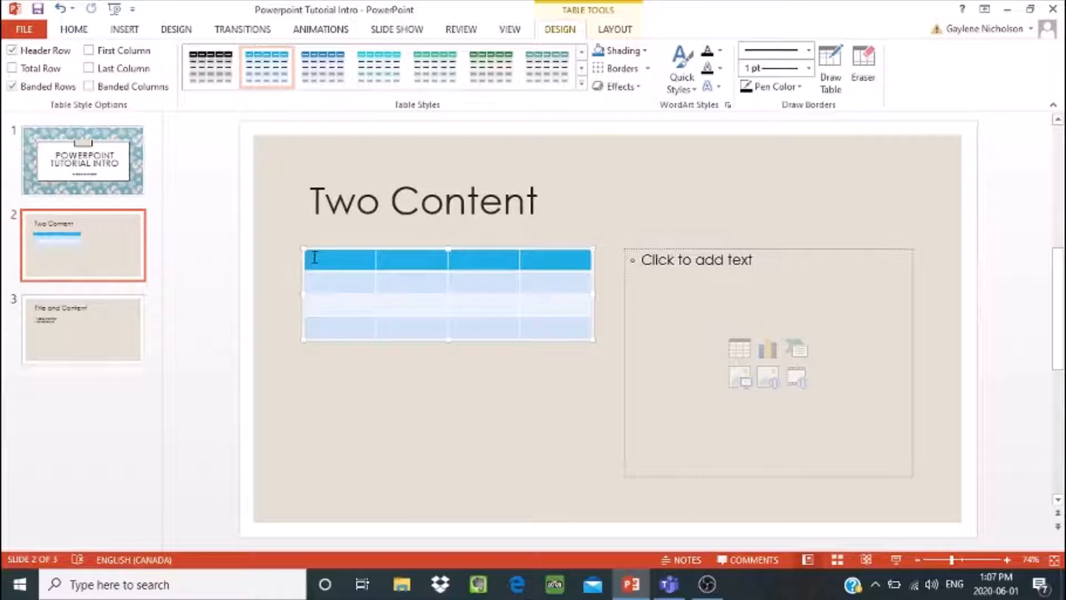
pyautogui.write('Header')
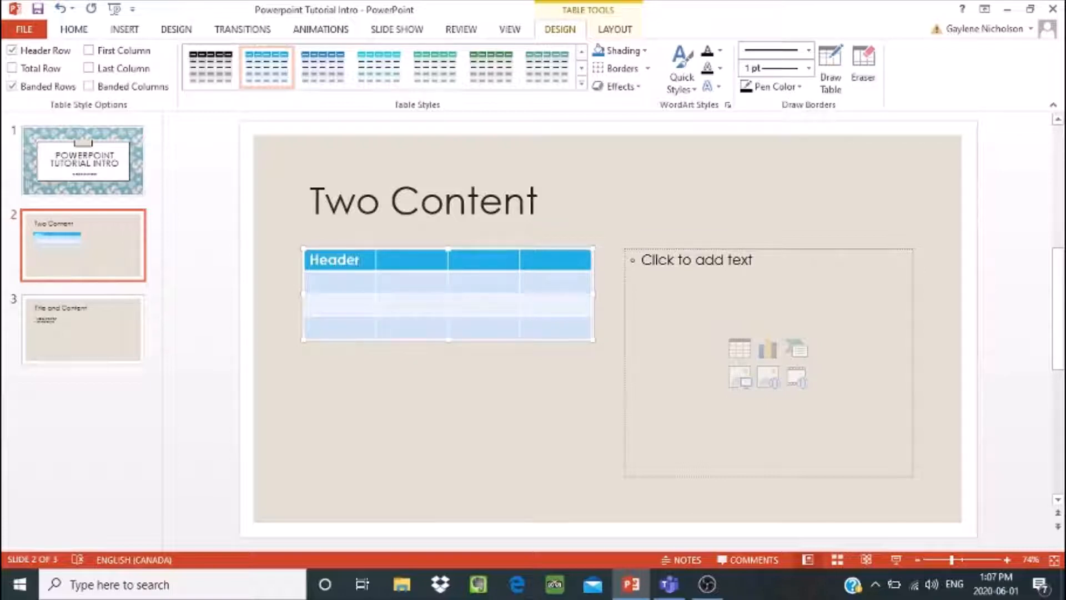
pyautogui.write('Info')
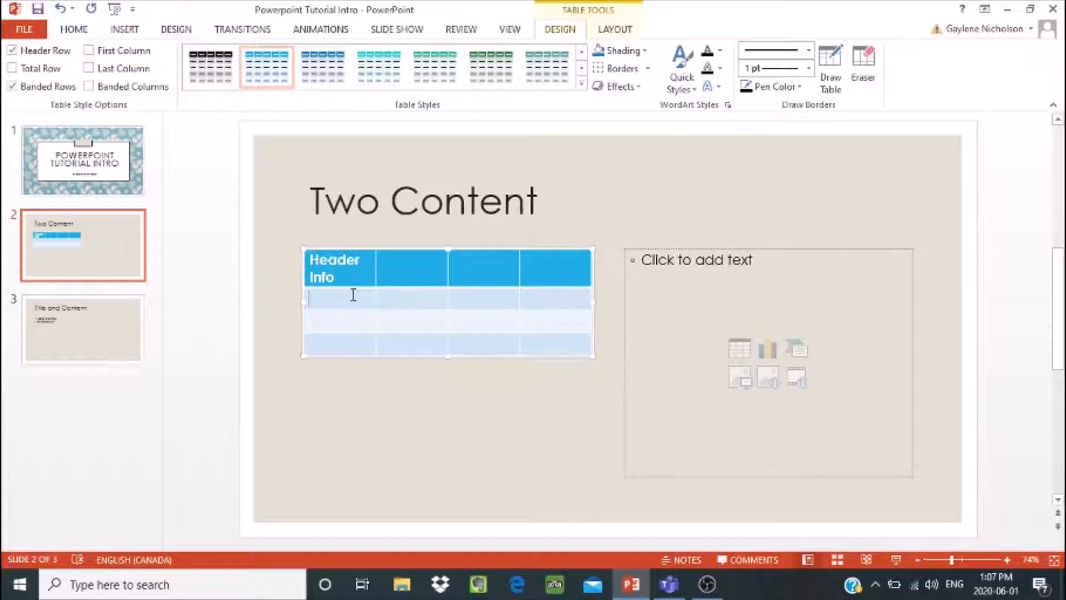
pyautogui.write('Data')
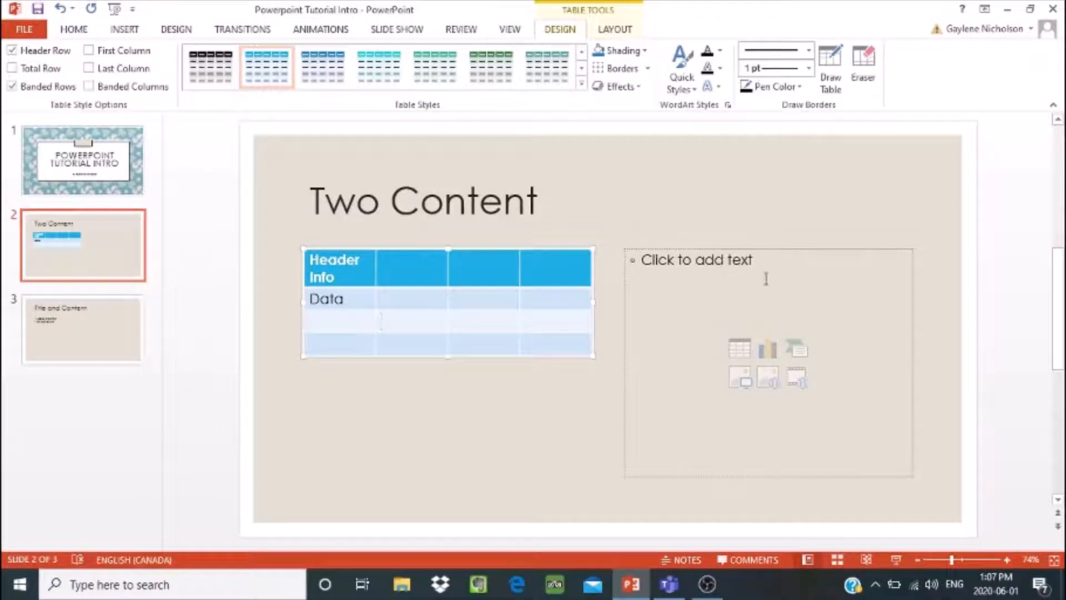
# Step: Insert a 3-D Pie chart into slide 2's right-hand content placeholder
pyautogui.click(764, 279)
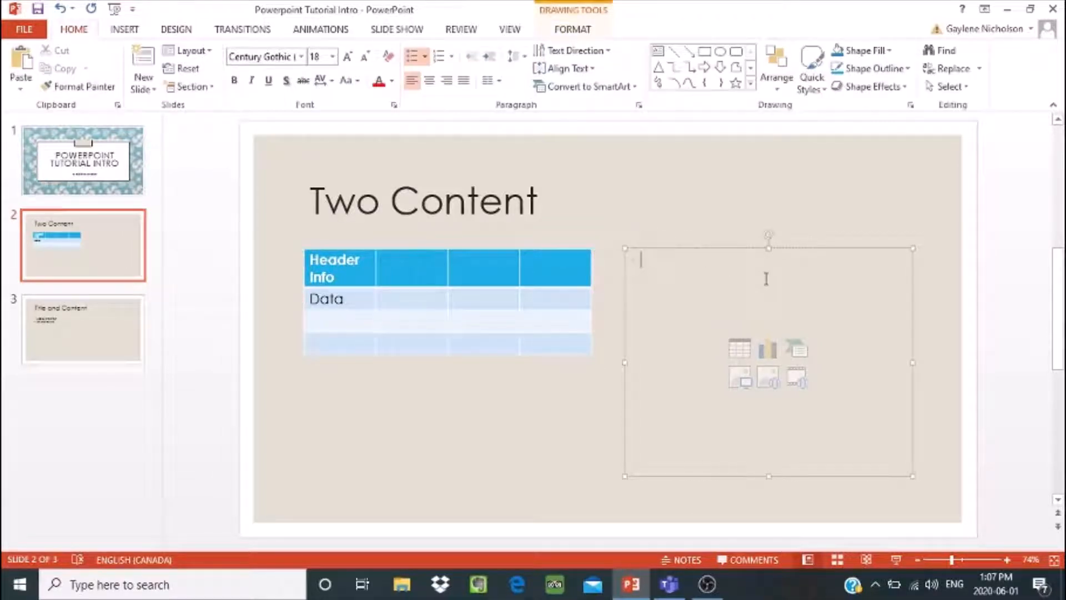
pyautogui.moveTo(768, 350)
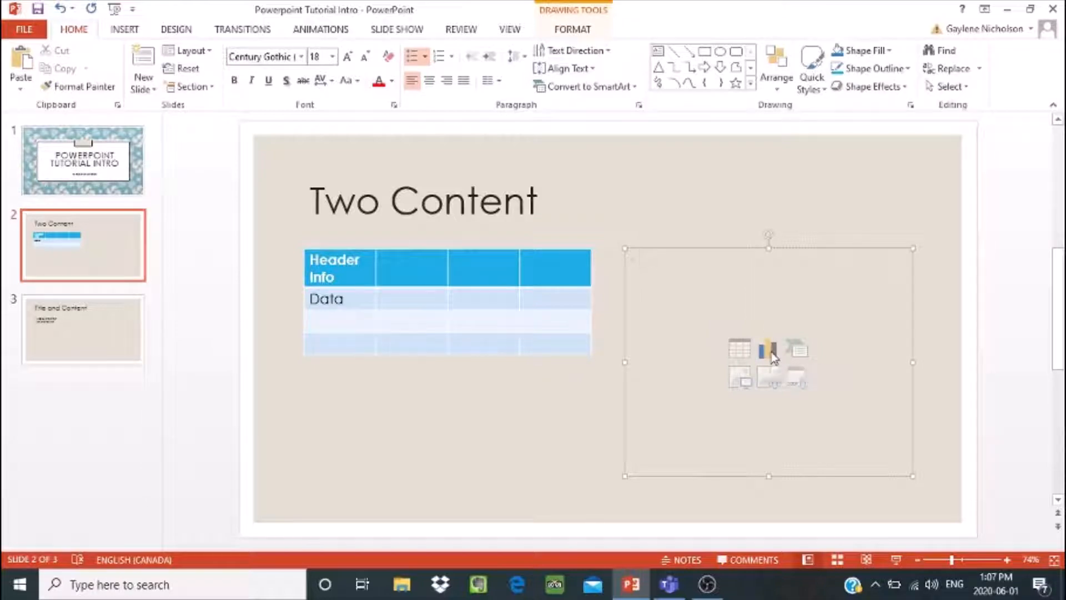
pyautogui.click(768, 347)
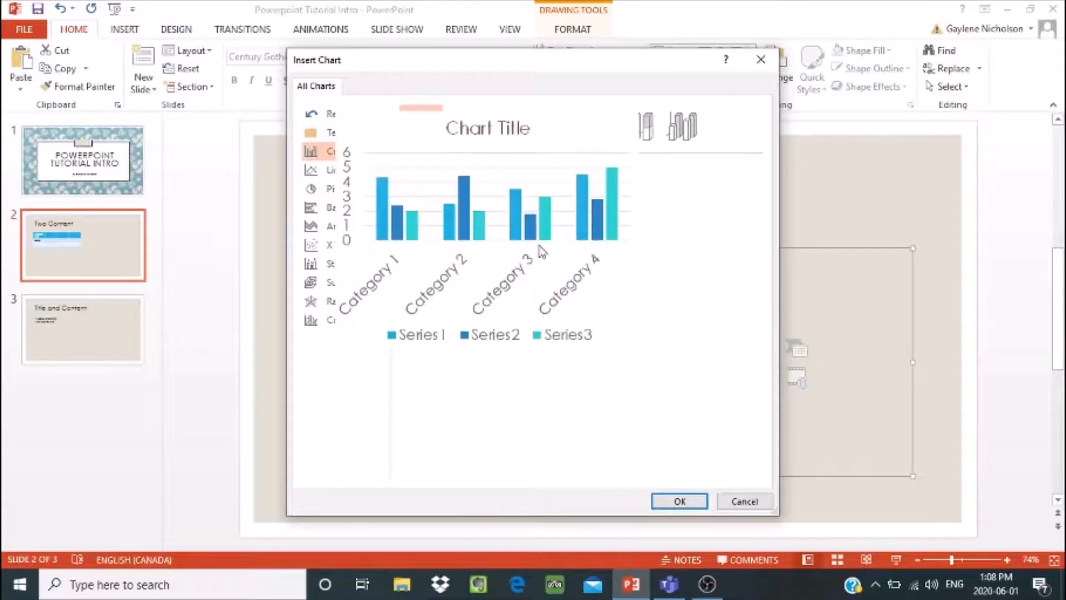
pyautogui.click(343, 151)
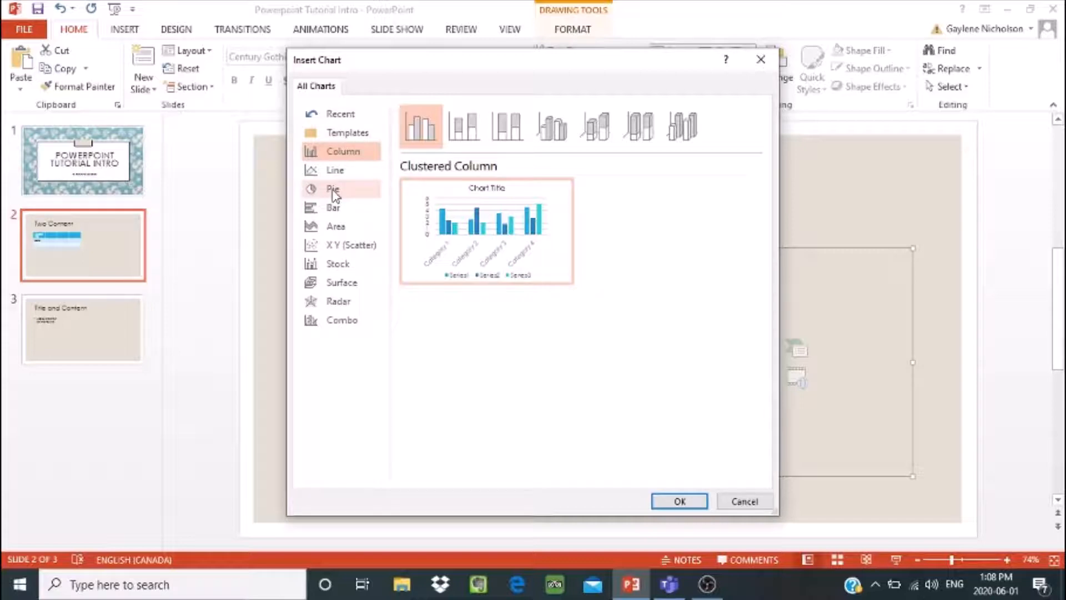
pyautogui.moveTo(328, 189)
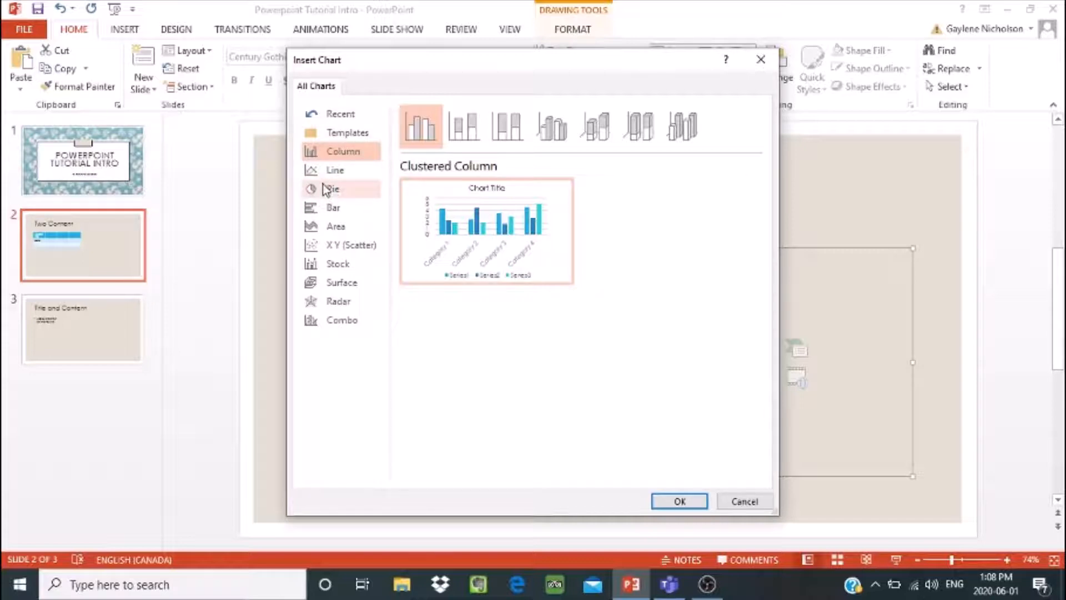
pyautogui.click(332, 189)
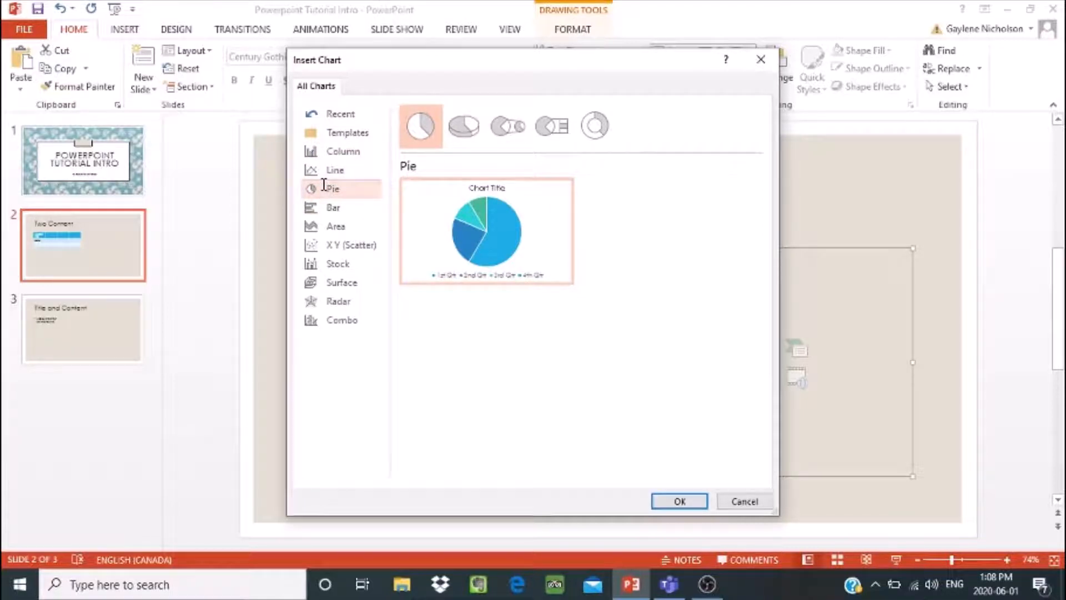
pyautogui.moveTo(454, 179)
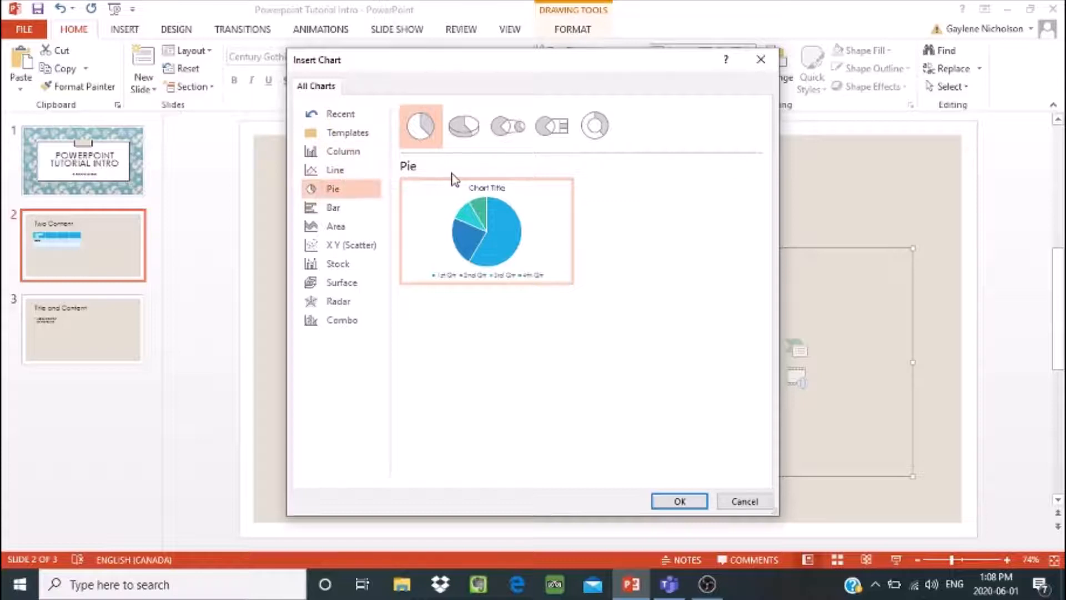
pyautogui.moveTo(462, 126)
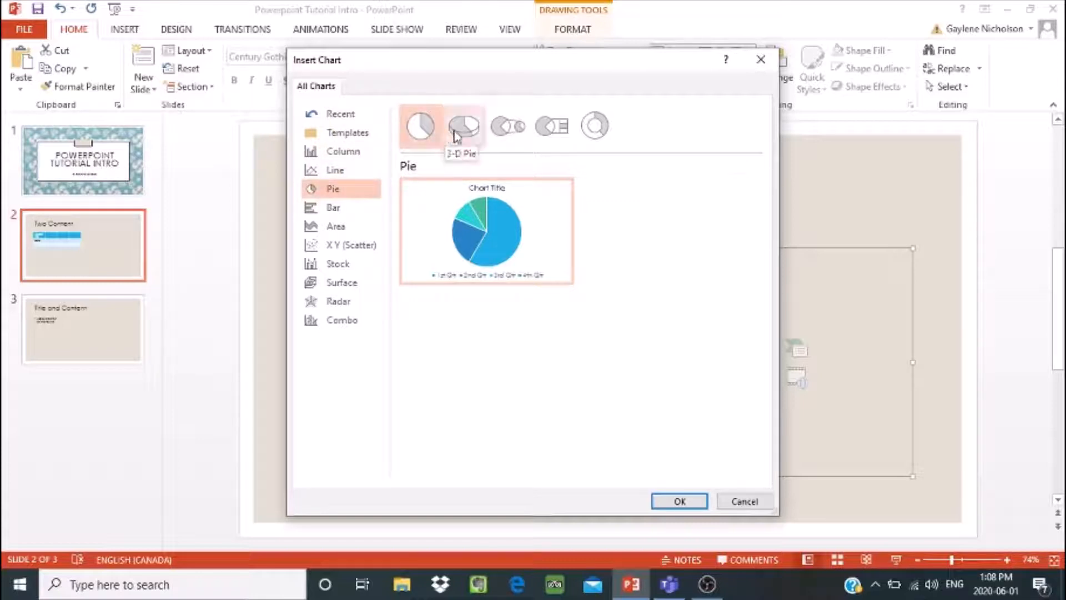
pyautogui.click(462, 127)
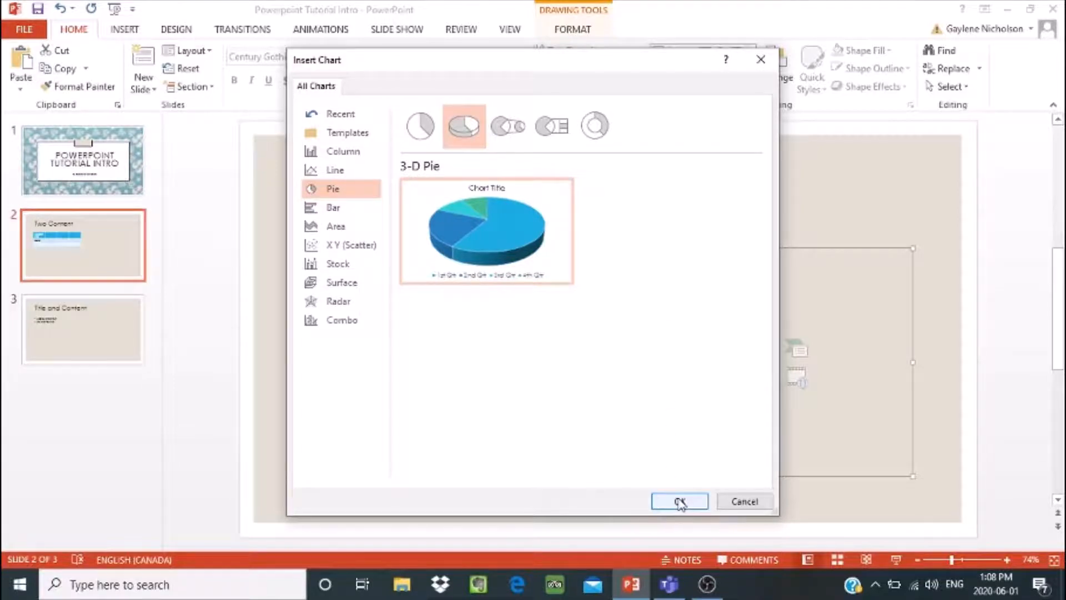
pyautogui.click(678, 500)
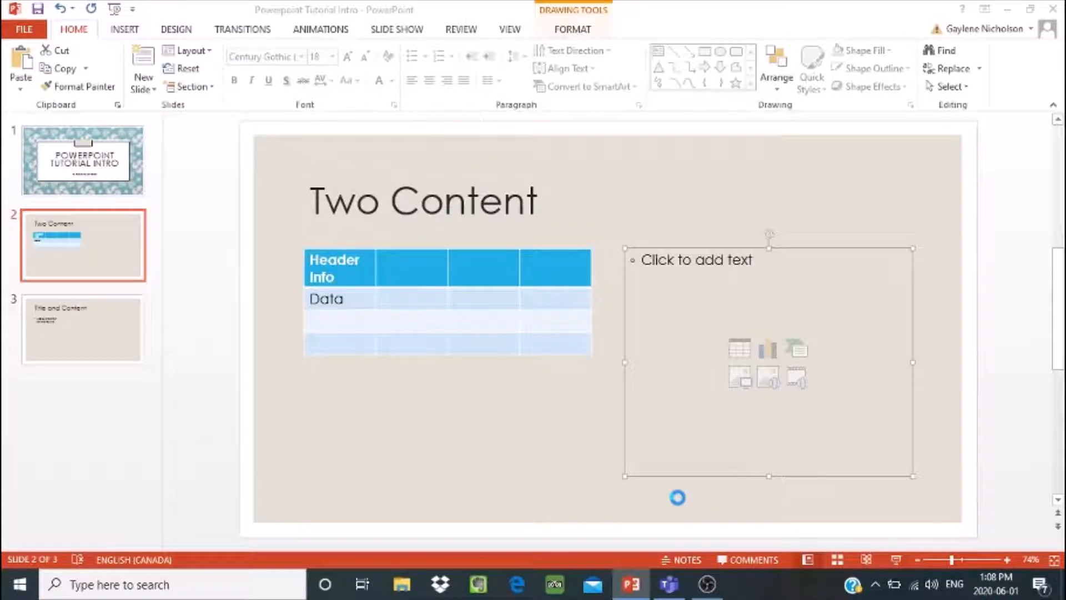
# Step: Let the 3-D 'Sales' pie chart of four quarters appear with its data worksheet open
pyautogui.click(767, 349)
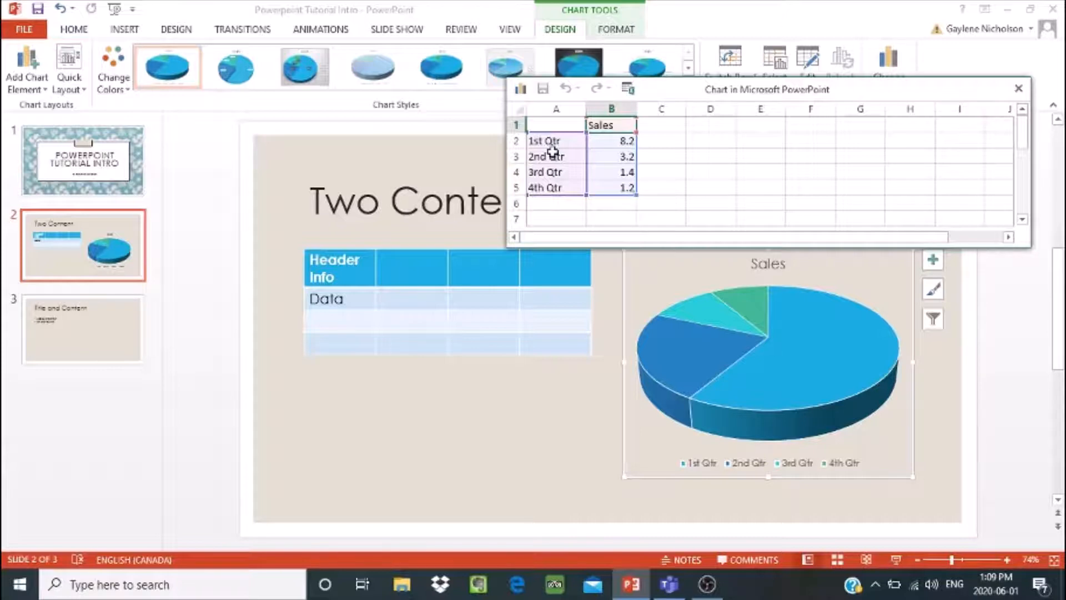
pyautogui.moveTo(561, 155)
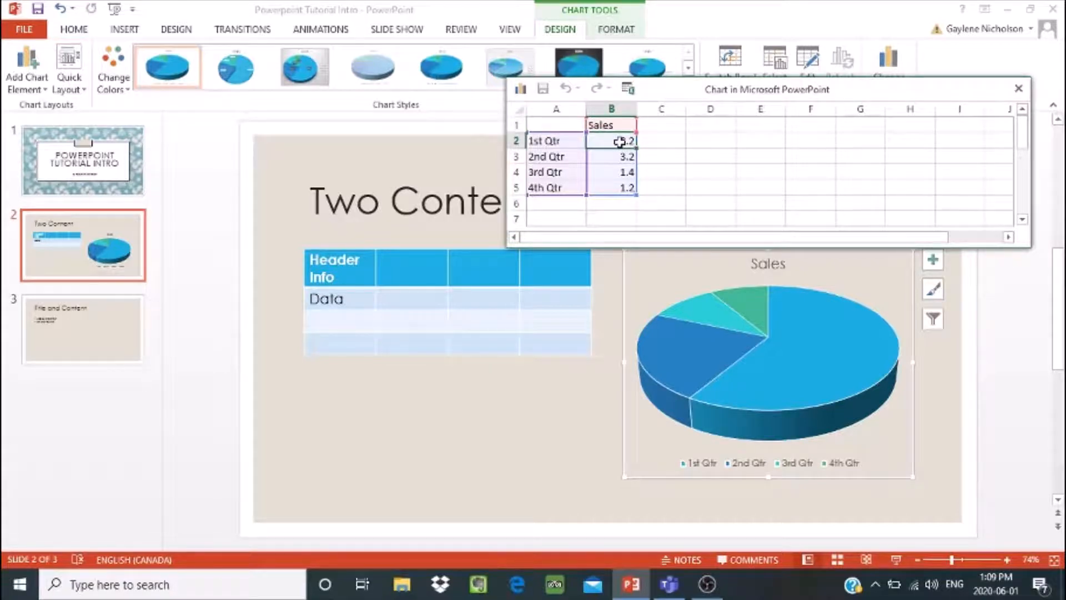
# Step: Enter values 10, 8, 6, 4, rename categories to Class A–D and the series heading to Grades
pyautogui.write('10')
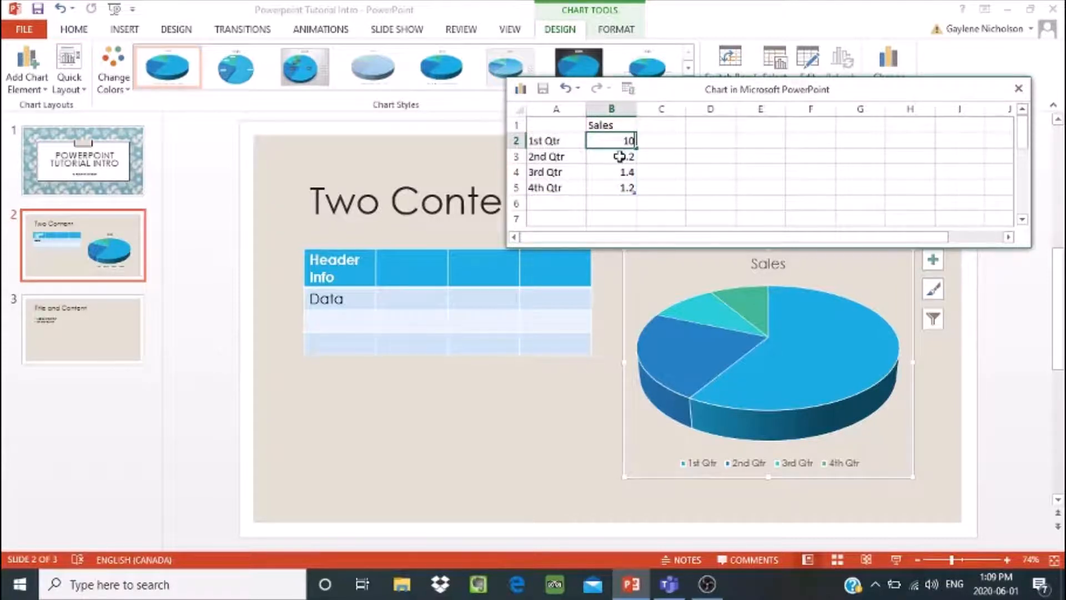
pyautogui.write('8')
pyautogui.click(611, 188)
pyautogui.write('4')
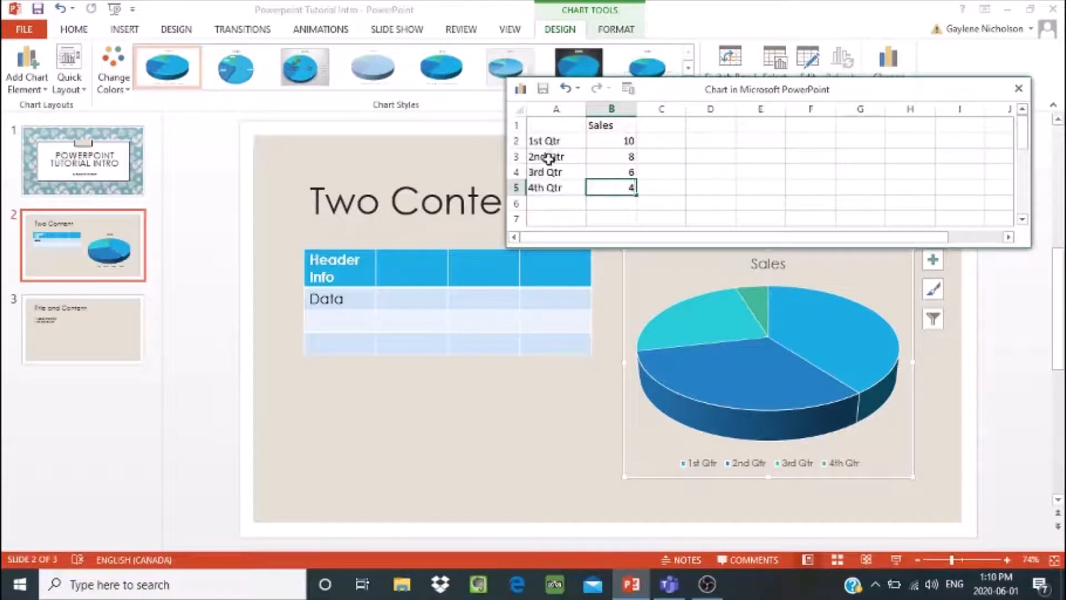
pyautogui.moveTo(544, 187)
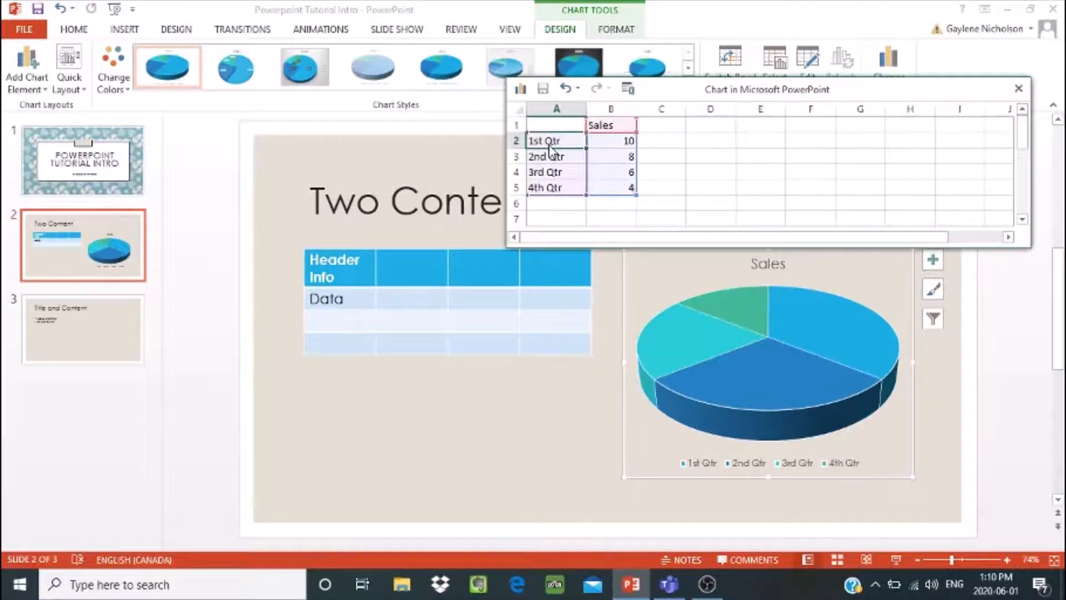
pyautogui.write('Class A')
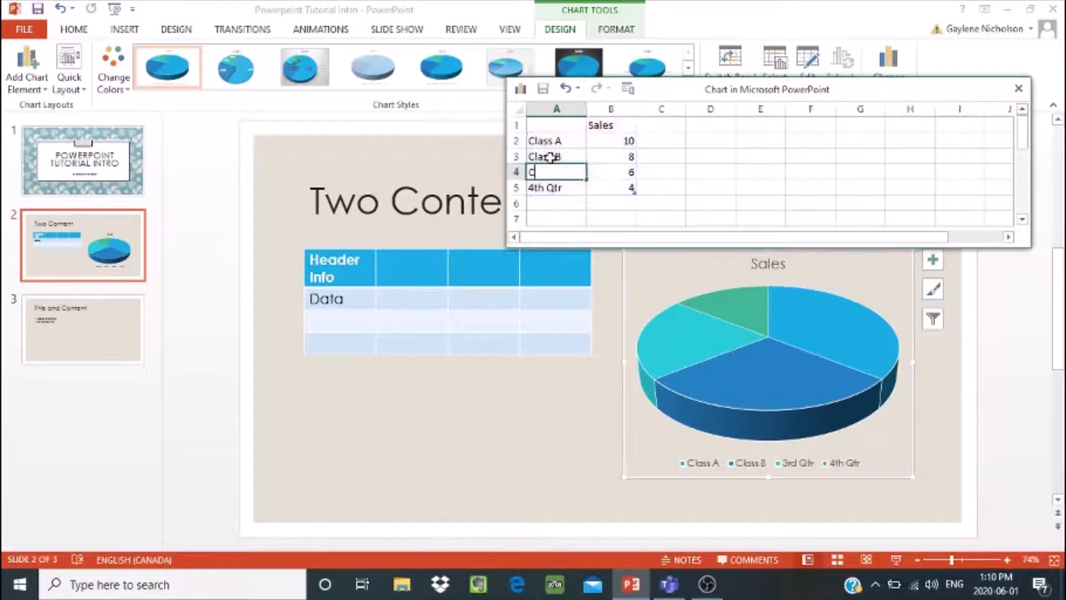
pyautogui.write('lass')
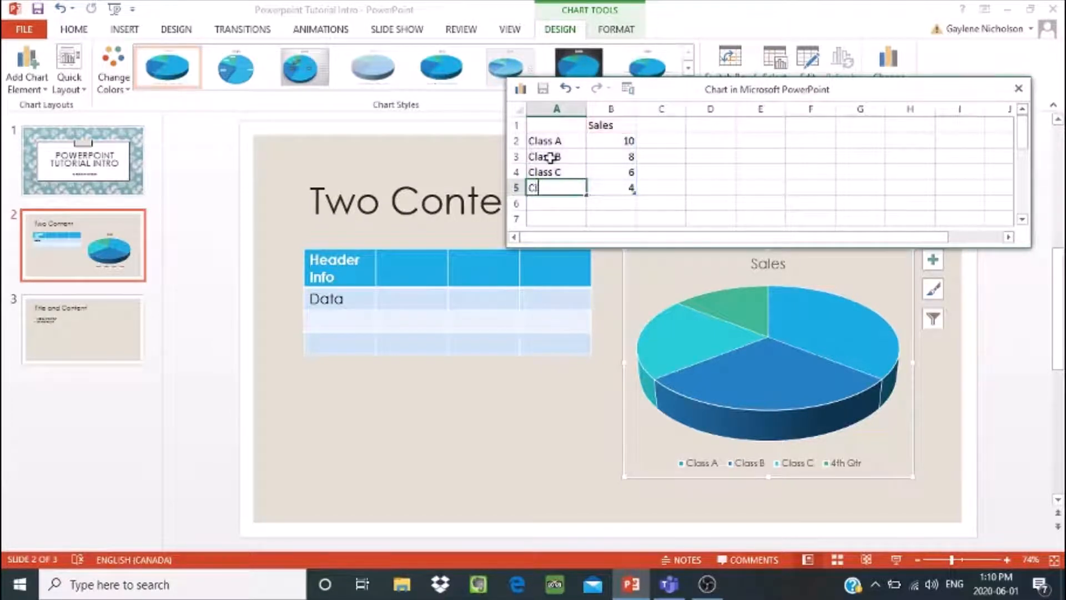
pyautogui.write('Class D')
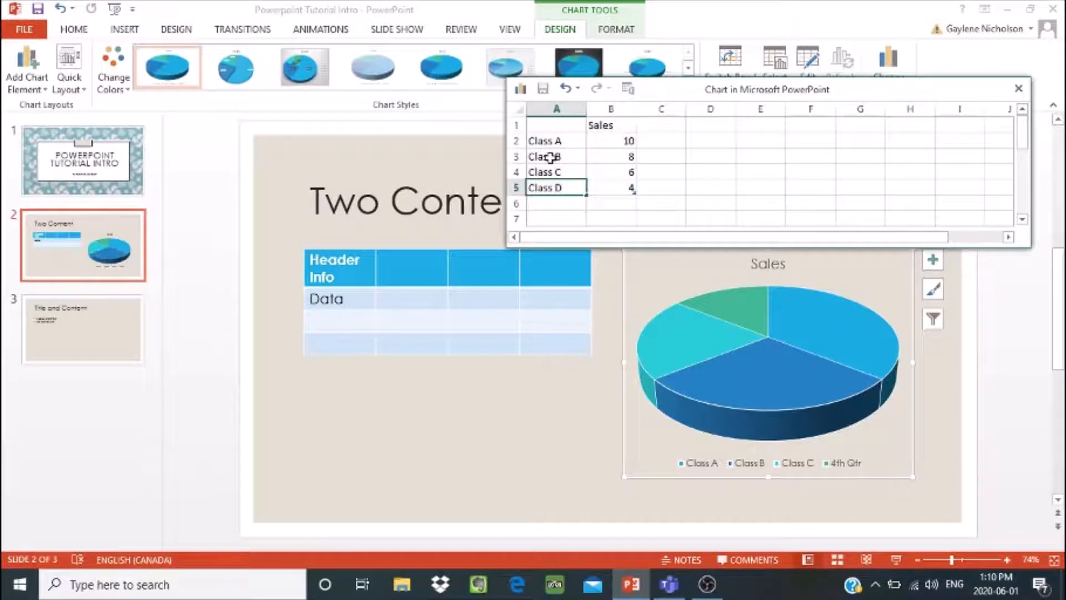
pyautogui.click(610, 172)
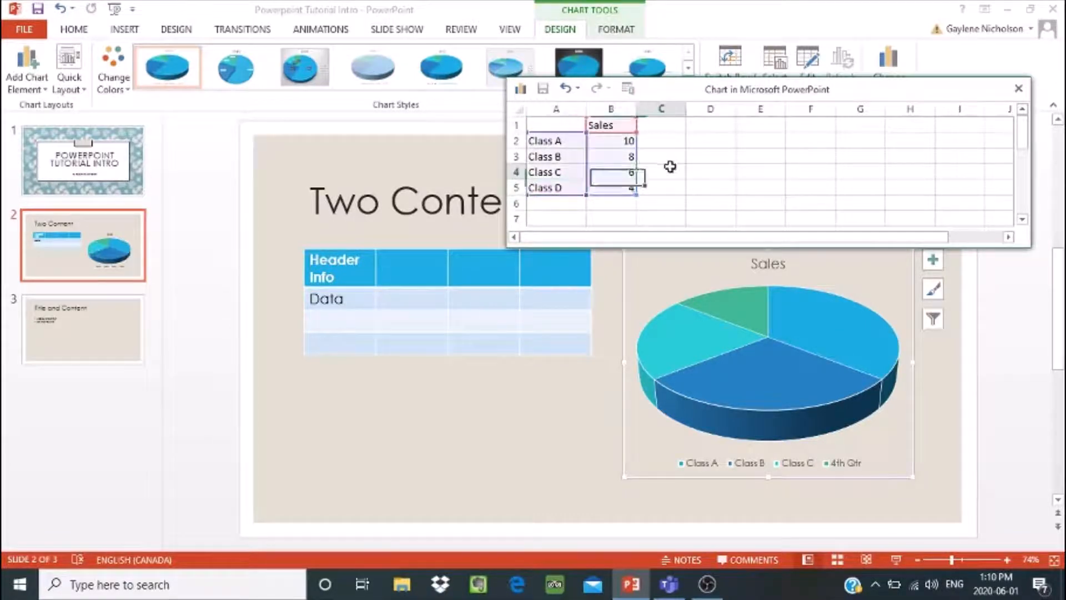
pyautogui.click(661, 171)
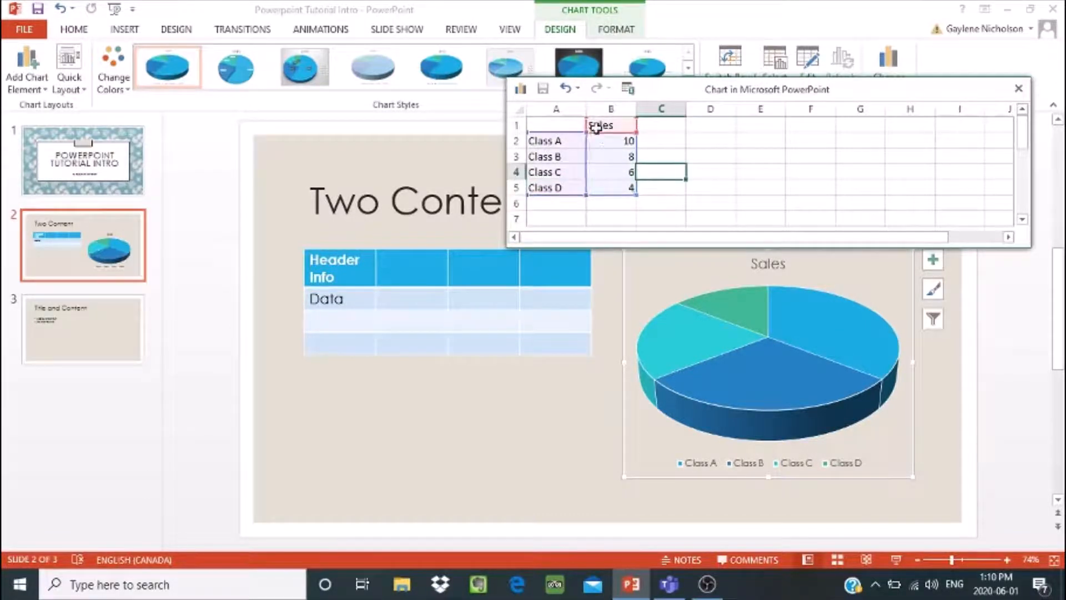
pyautogui.click(608, 125)
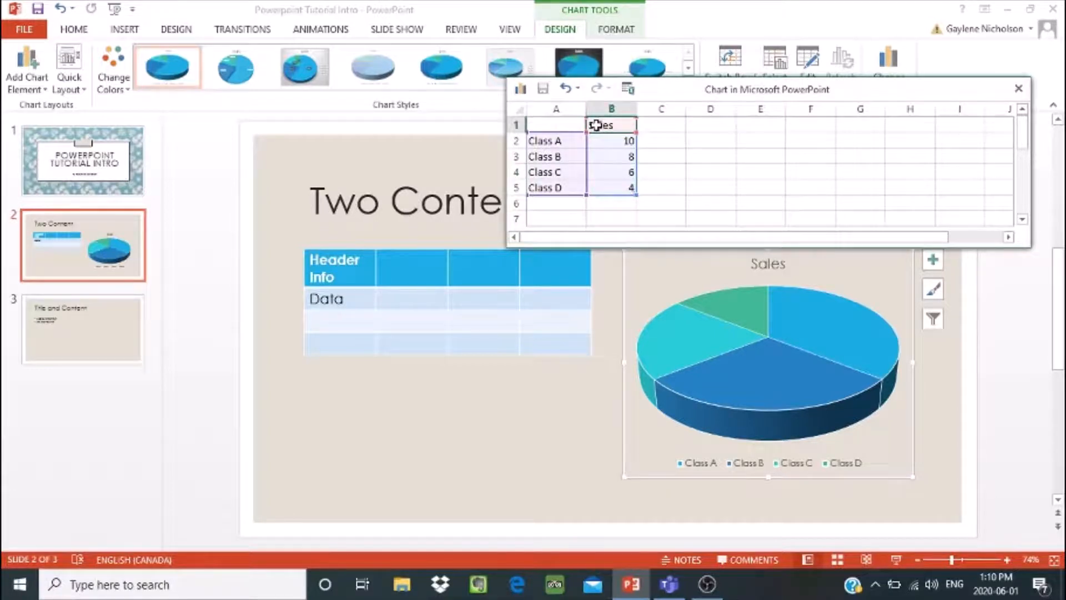
pyautogui.write('Grades')
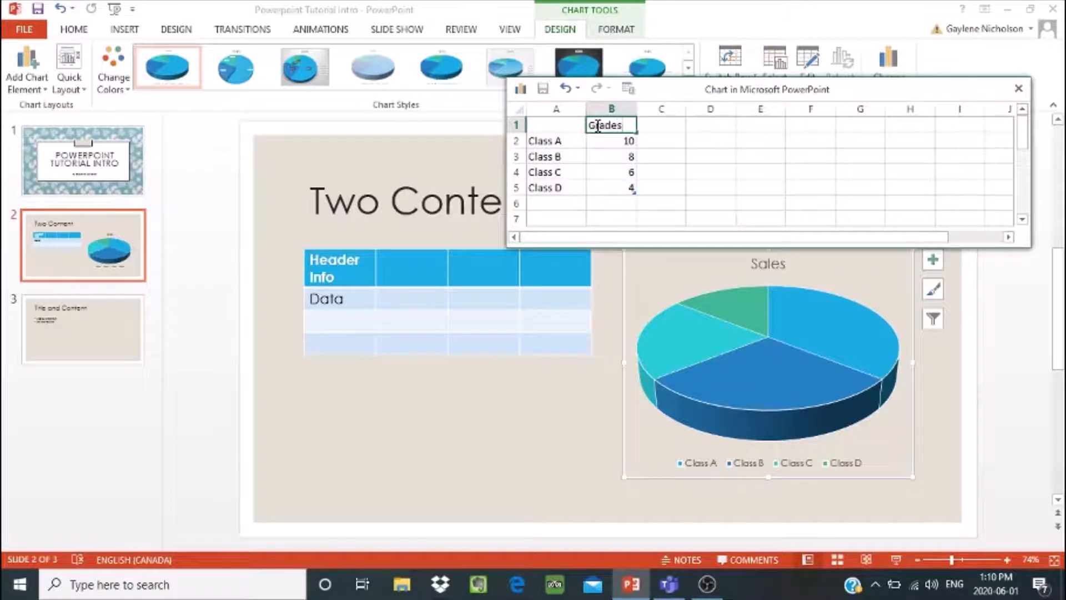
pyautogui.moveTo(591, 205)
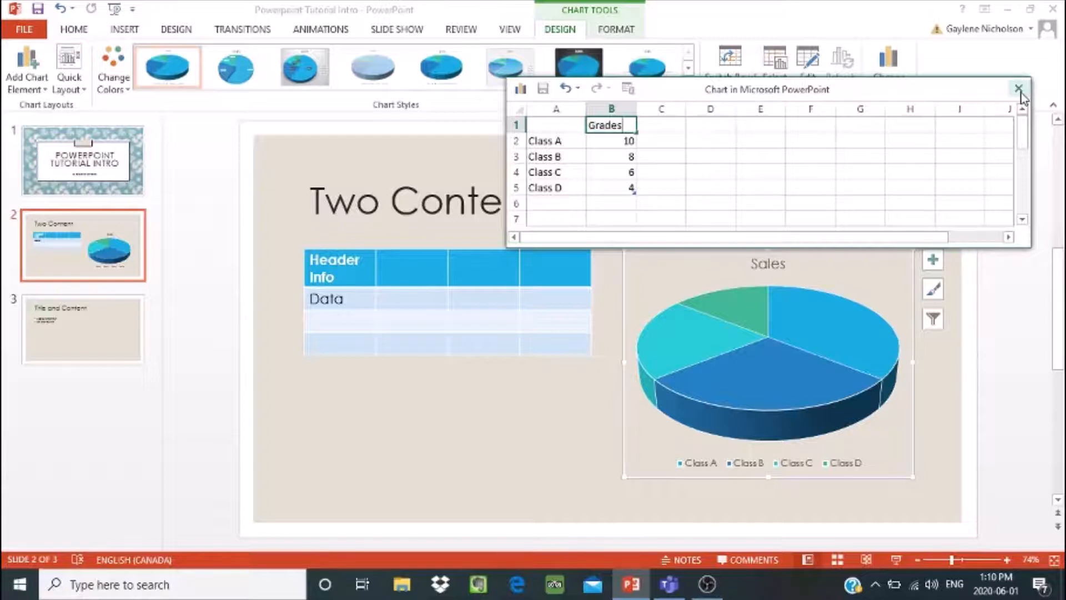
# Step: Close the chart data sheet and preview Data Labels via Chart Elements without keeping them
pyautogui.click(1018, 89)
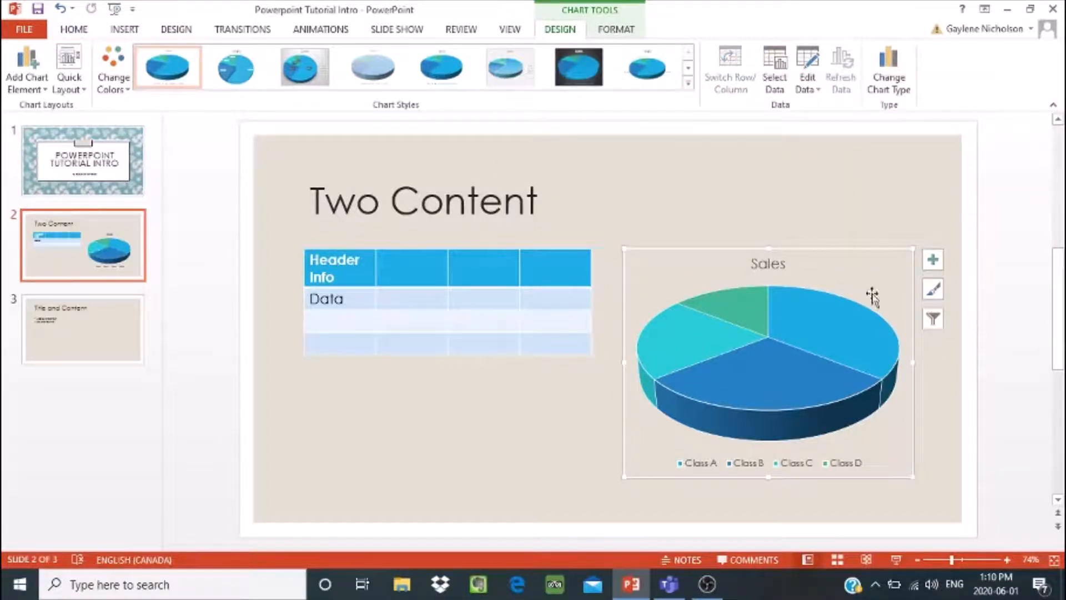
pyautogui.moveTo(801, 343)
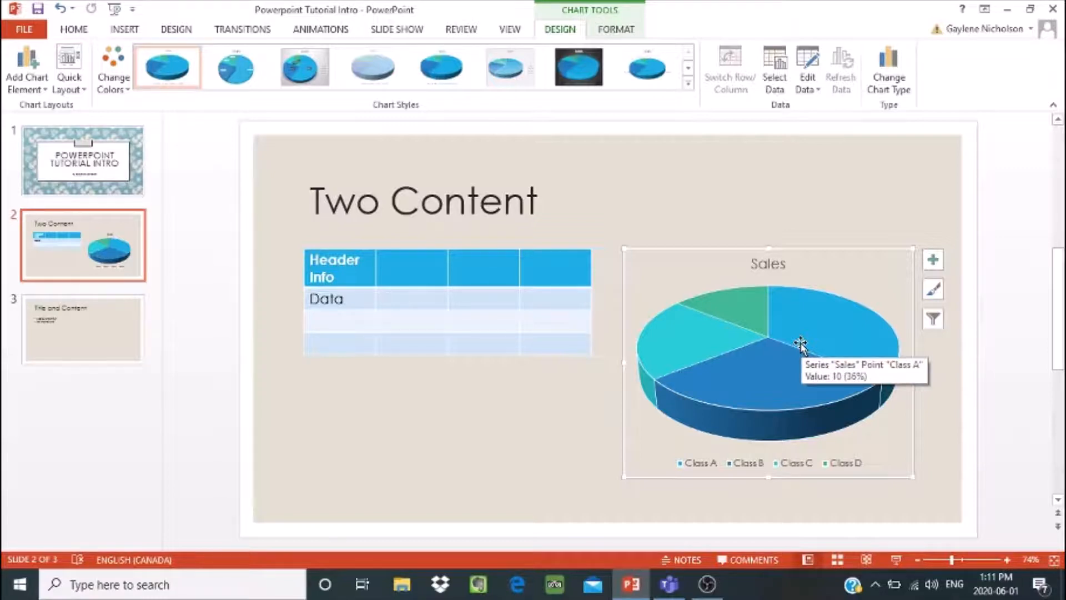
pyautogui.rightClick(801, 343)
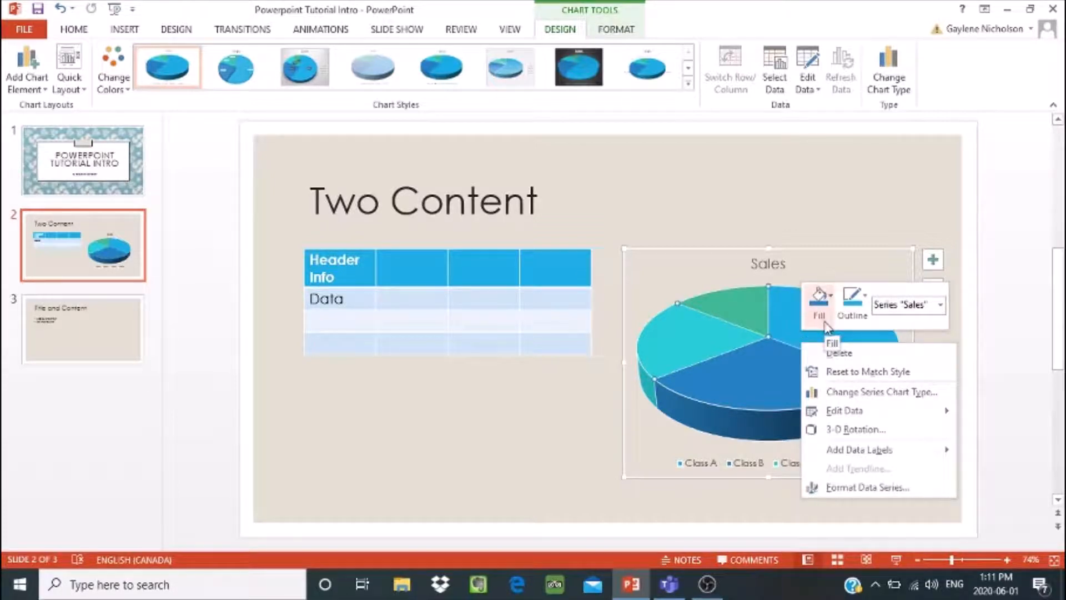
pyautogui.moveTo(844, 409)
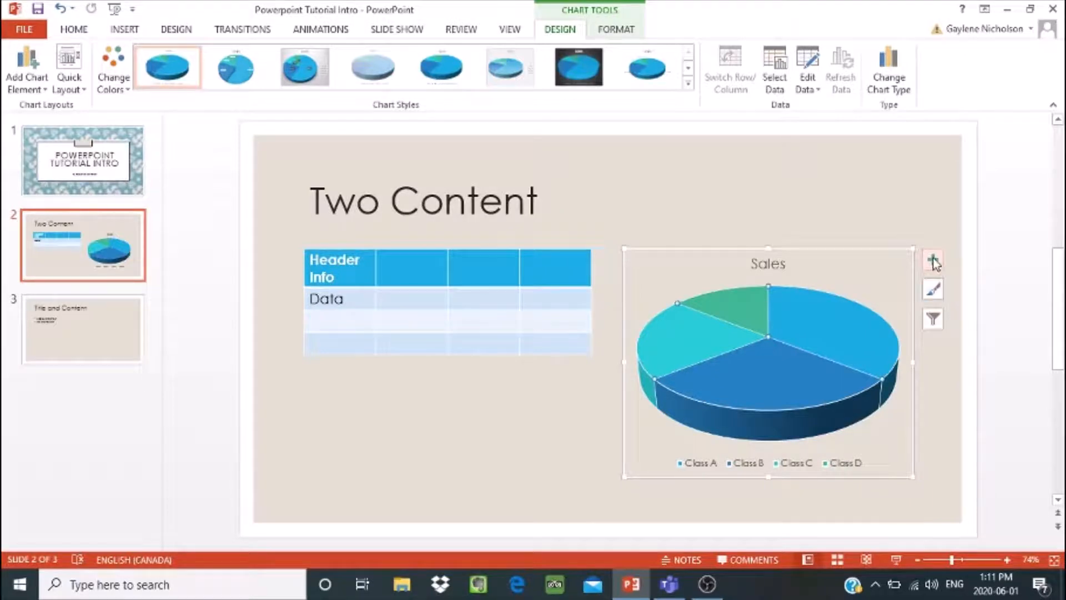
pyautogui.click(932, 262)
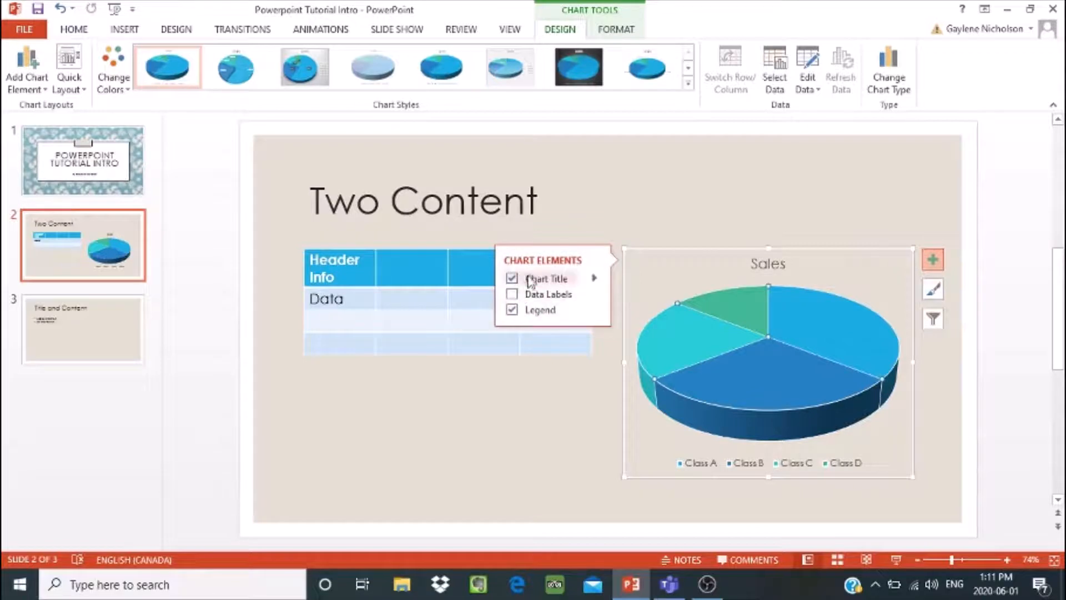
pyautogui.click(511, 293)
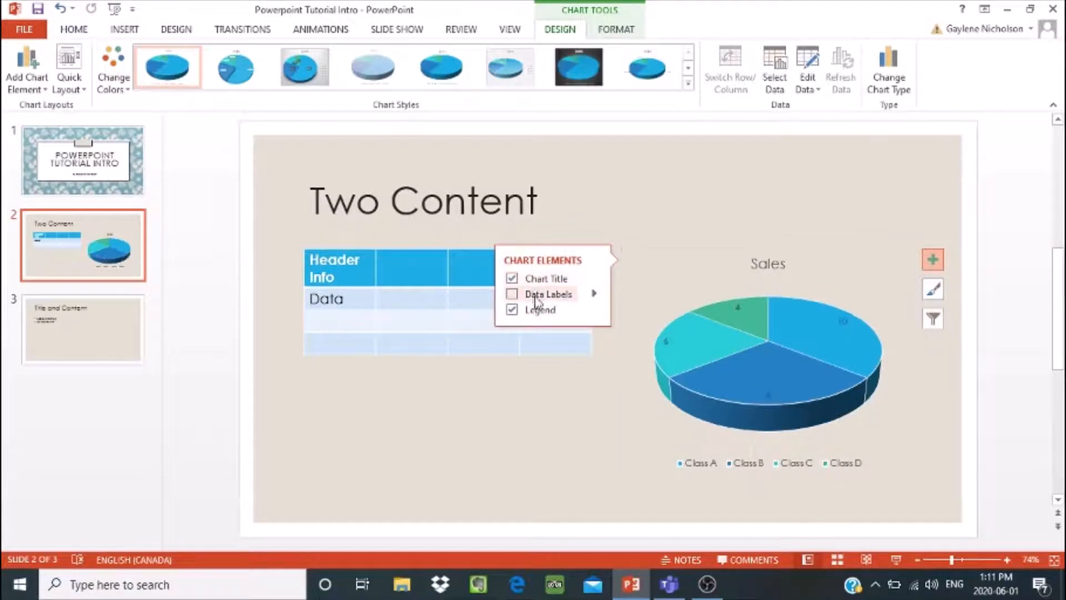
pyautogui.click(511, 293)
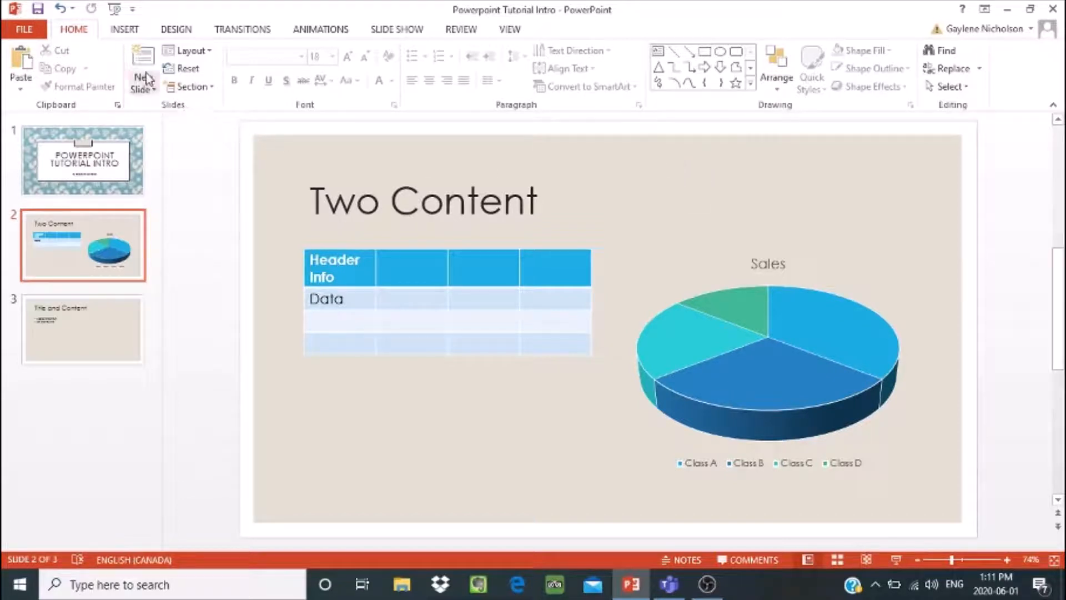
pyautogui.moveTo(141, 67)
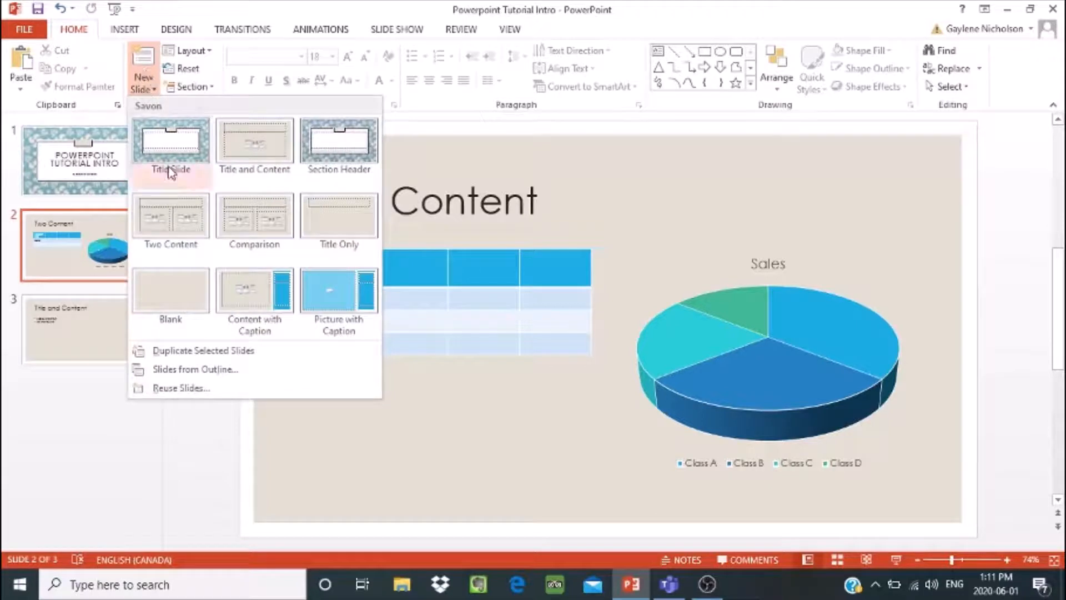
pyautogui.moveTo(170, 221)
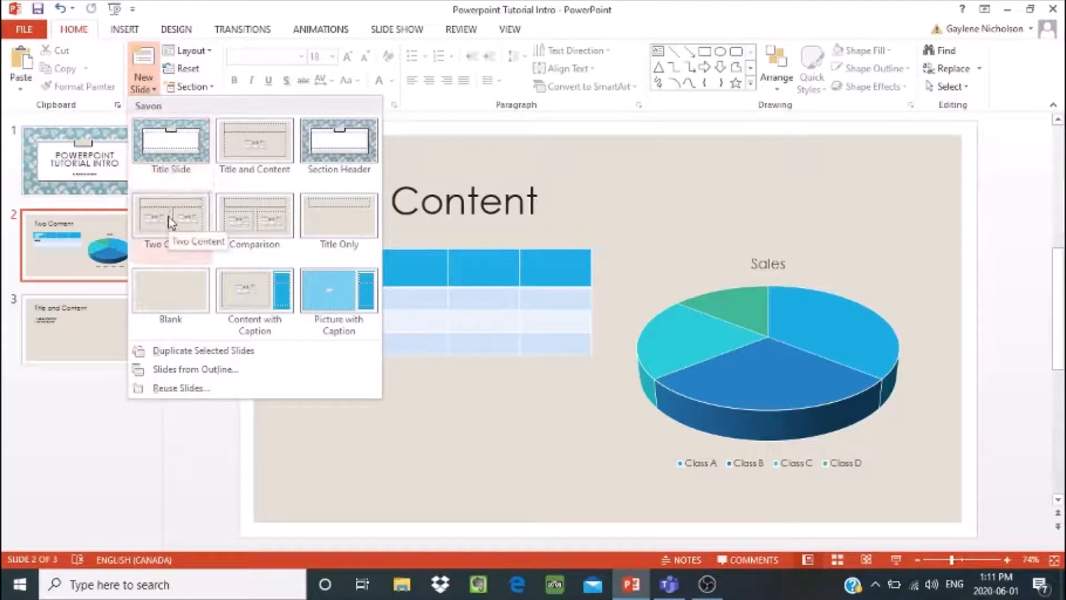
# Step: Add a new Two Content slide 3 titled 'More Graphics'
pyautogui.click(170, 217)
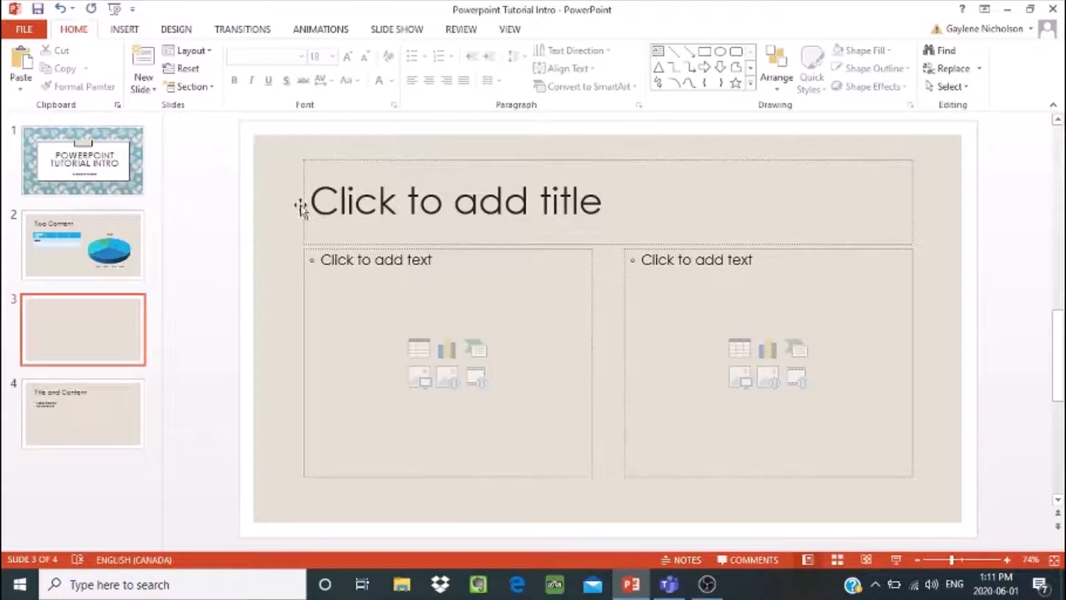
pyautogui.click(448, 201)
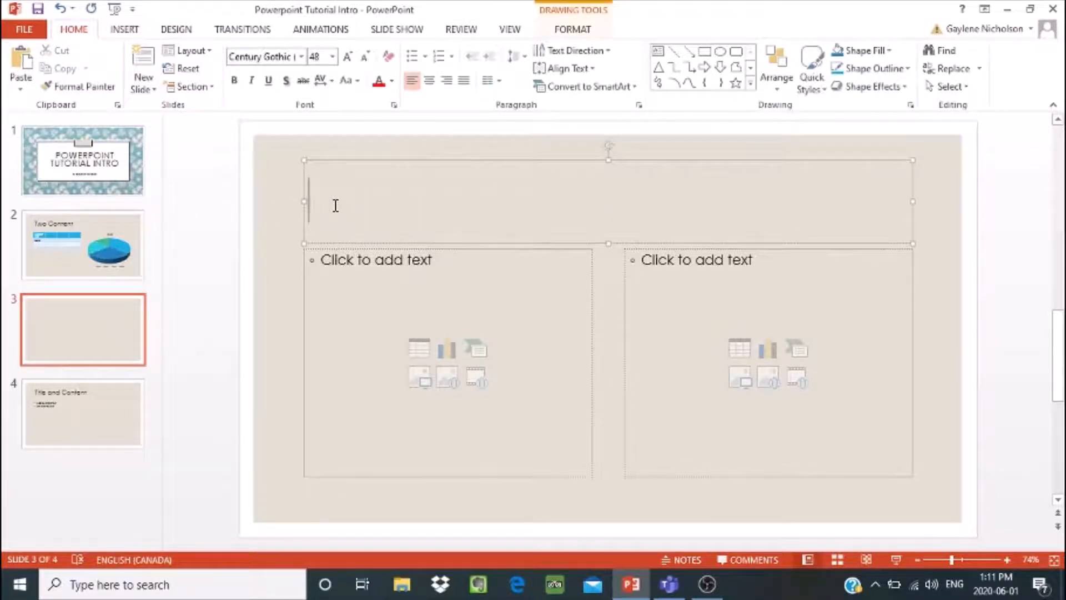
pyautogui.write('More G')
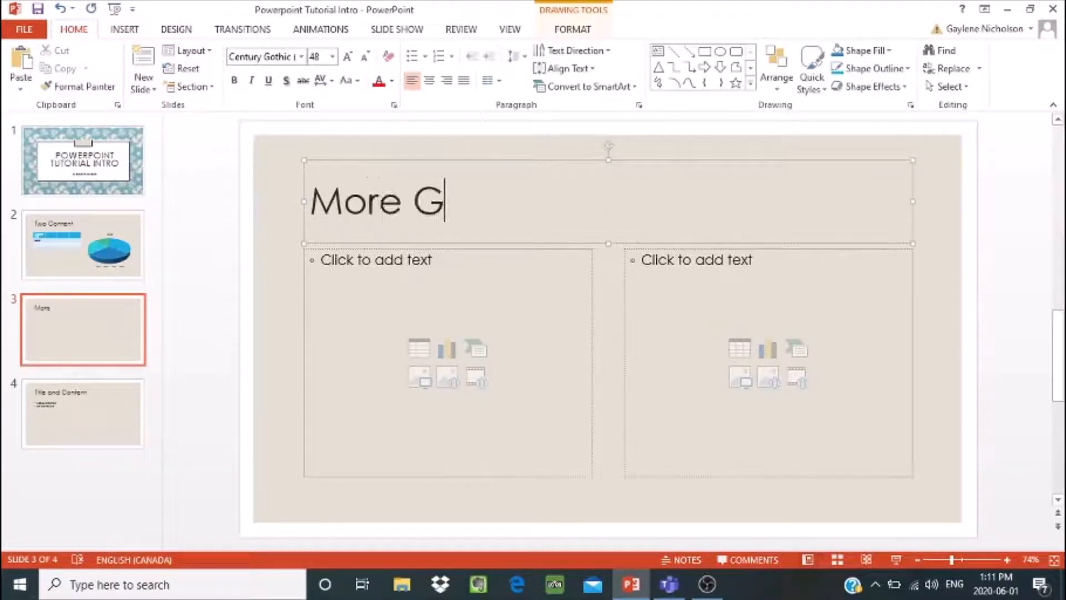
pyautogui.write('raphics')
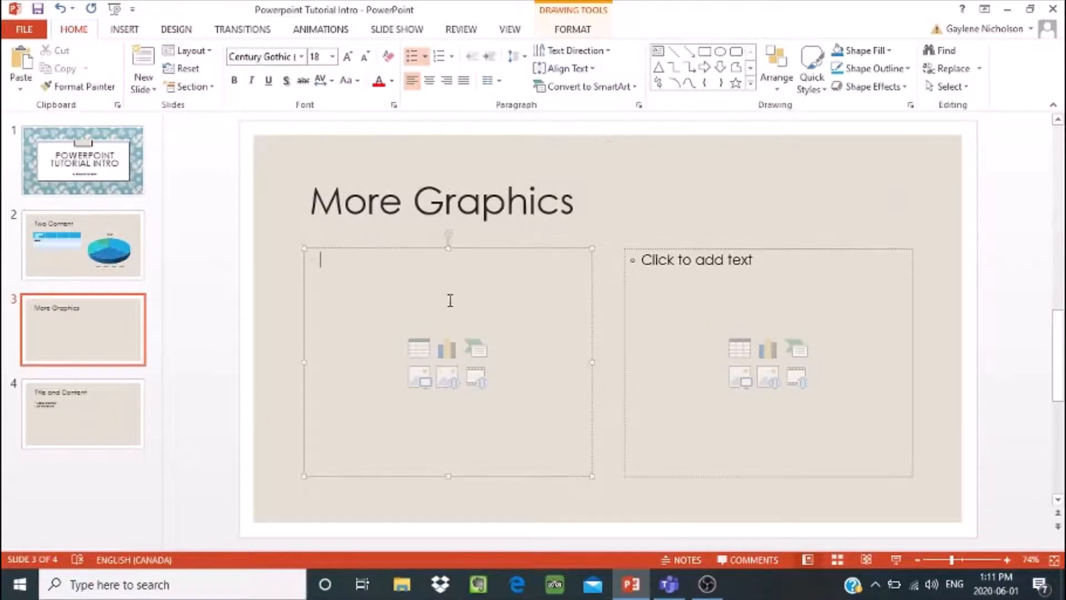
pyautogui.moveTo(476, 349)
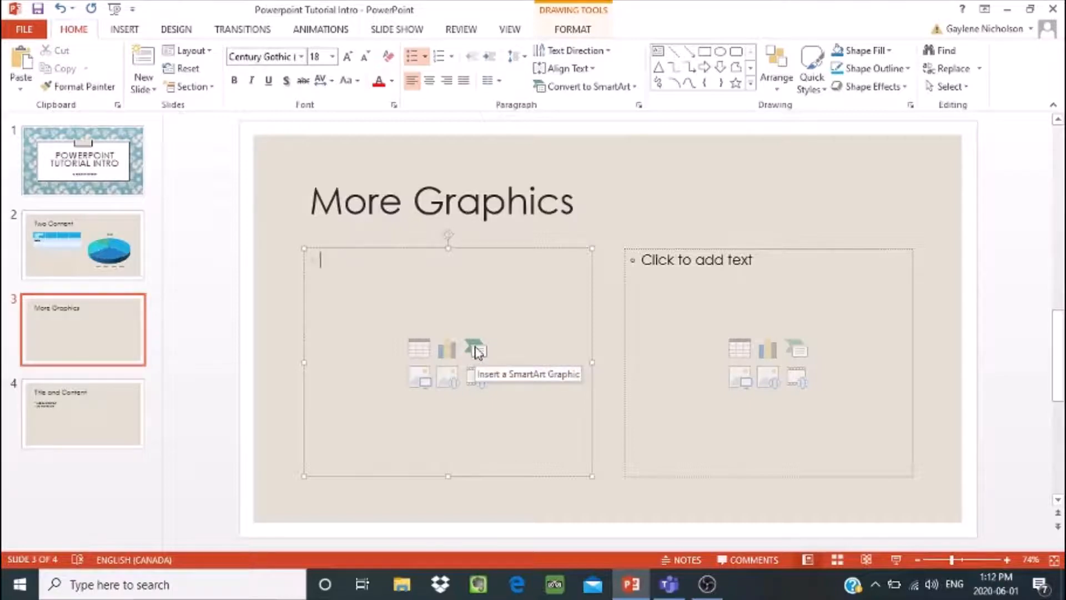
# Step: Choose the Radial Cluster graphic from the SmartArt Relationship category for the left area
pyautogui.click(477, 350)
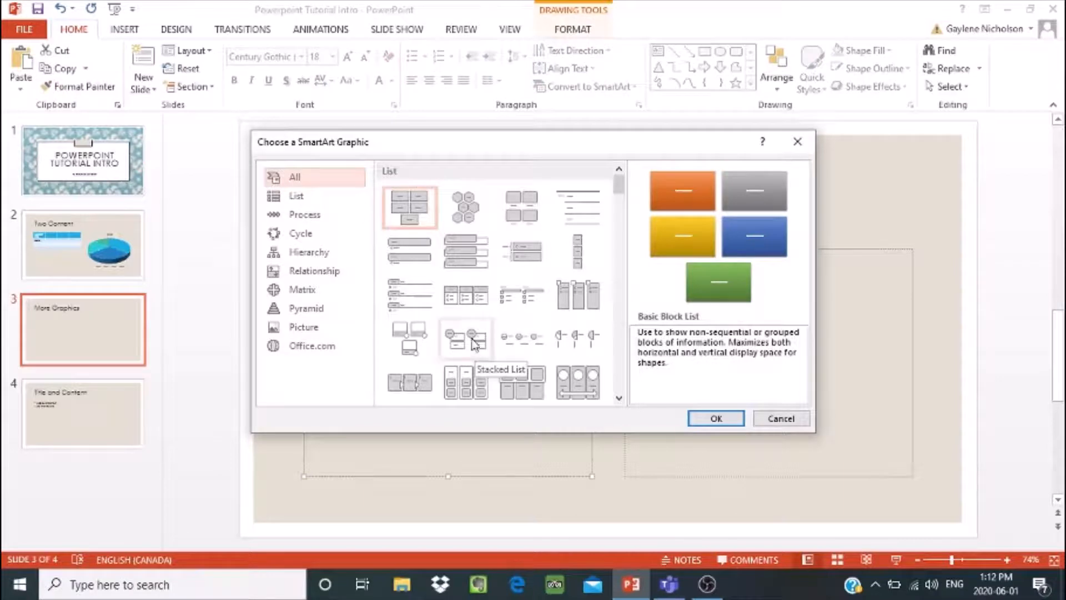
pyautogui.moveTo(410, 293)
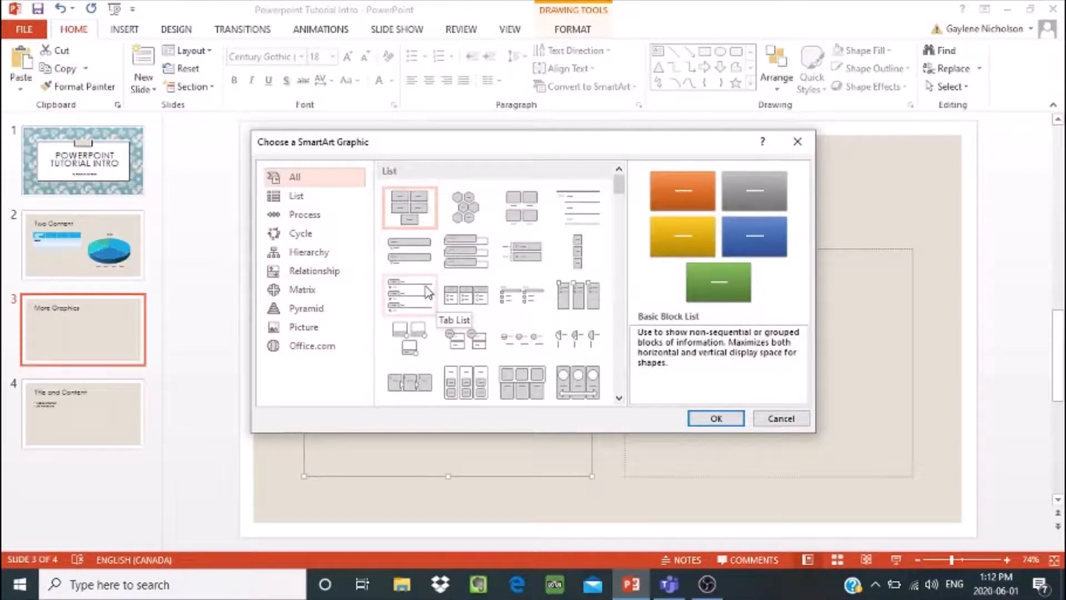
pyautogui.moveTo(316, 178)
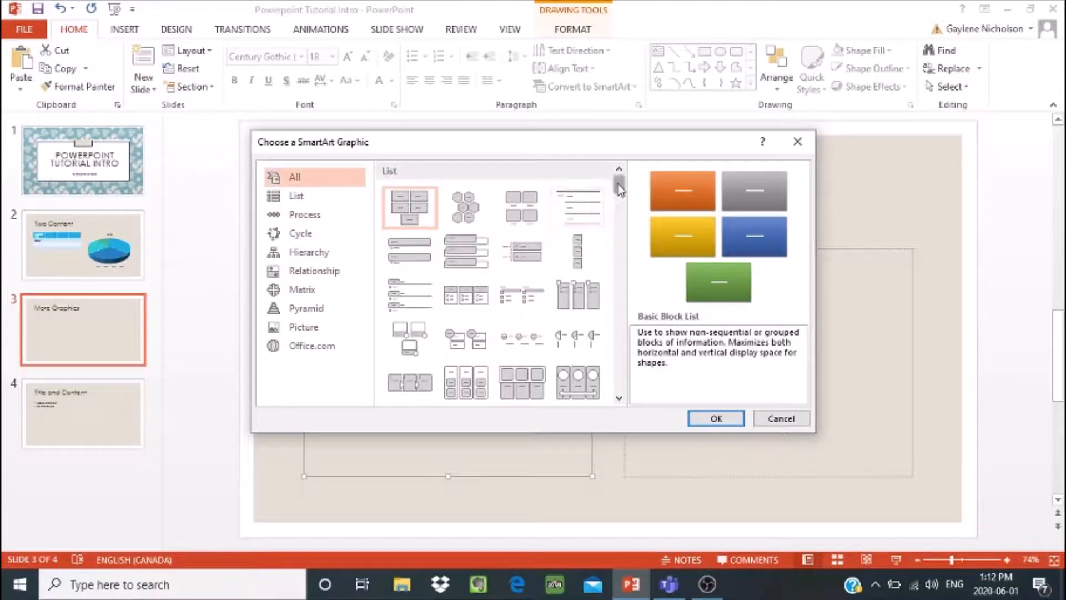
pyautogui.moveTo(618, 190); pyautogui.dragTo(619, 227)
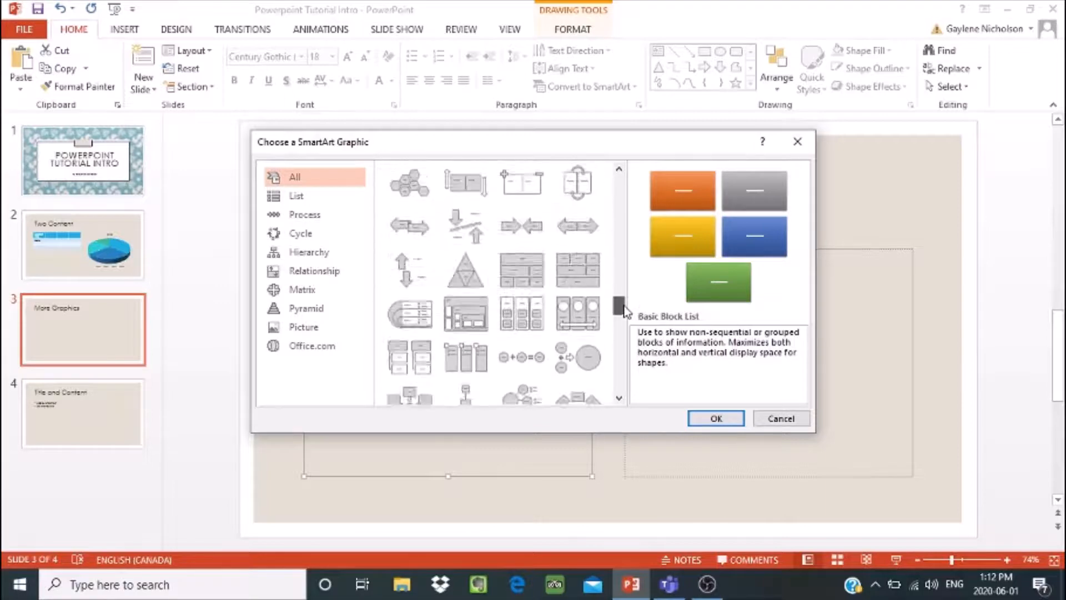
pyautogui.scroll(-3)
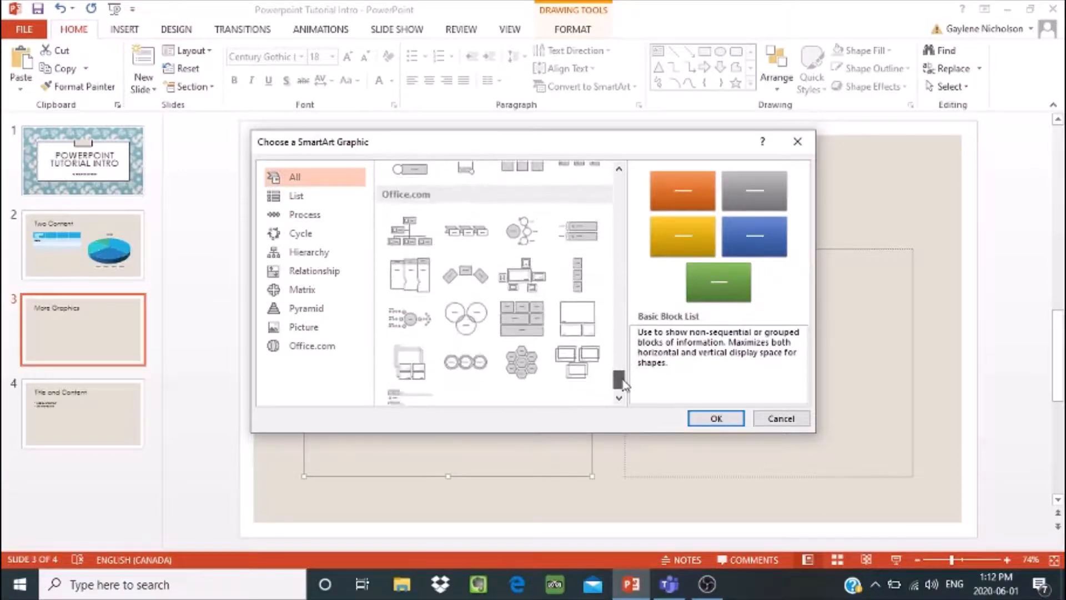
pyautogui.scroll(-3)
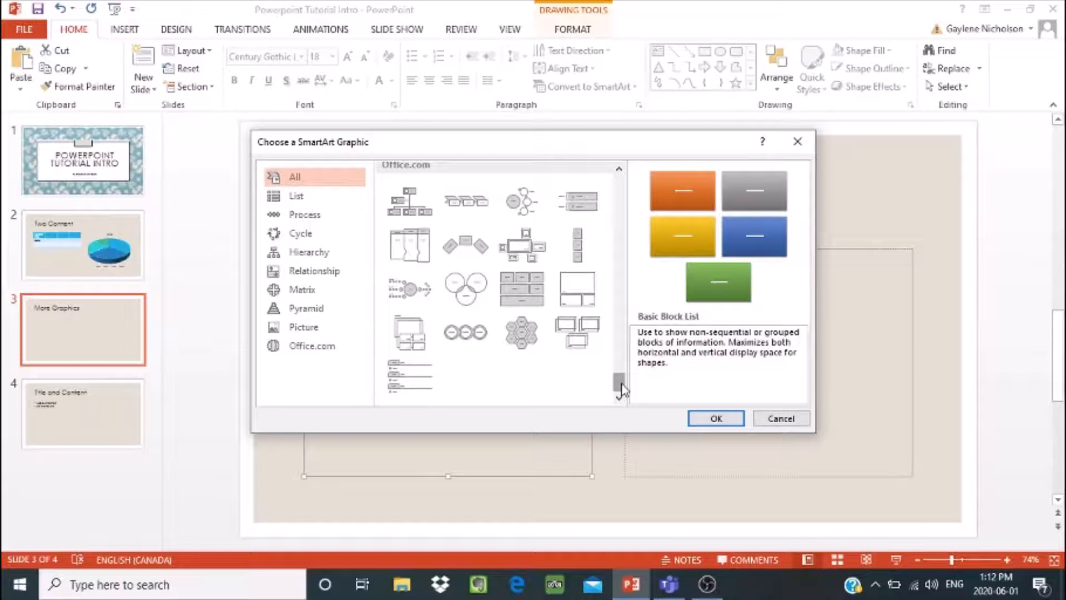
pyautogui.moveTo(577, 333)
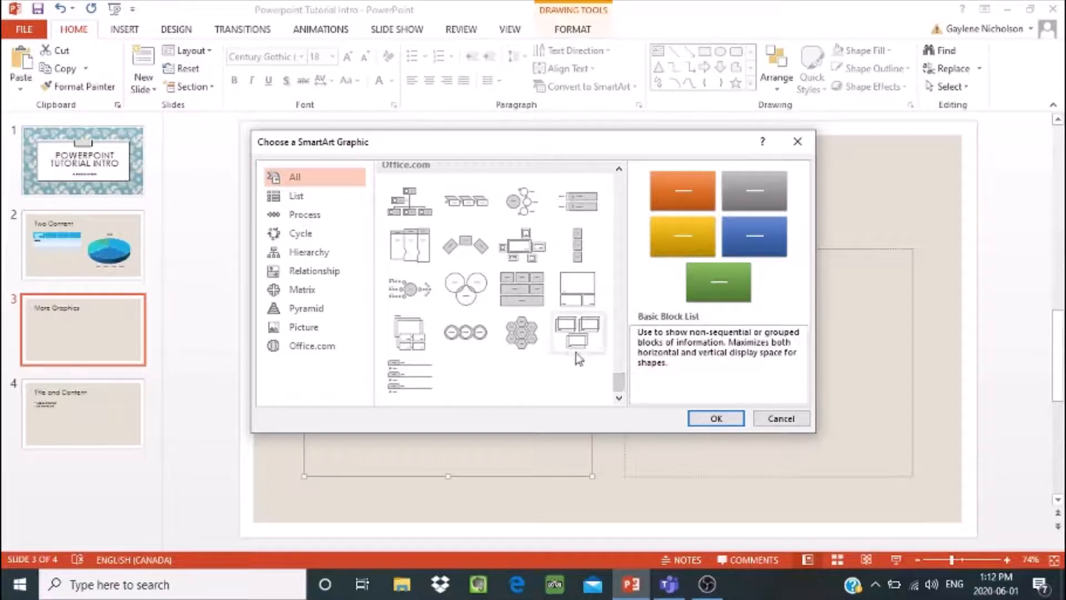
pyautogui.moveTo(410, 289)
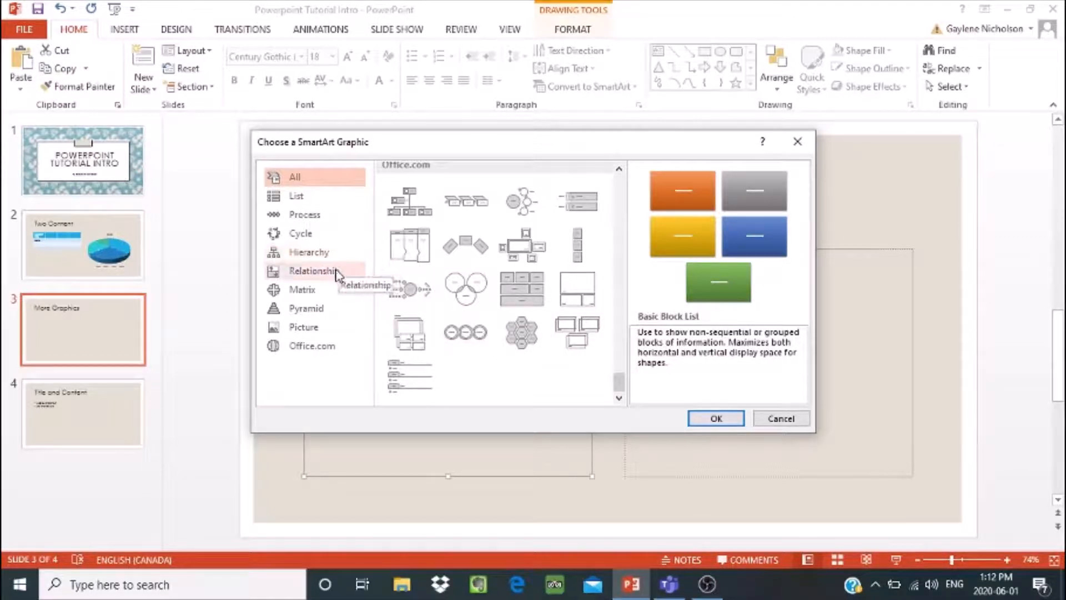
pyautogui.click(311, 271)
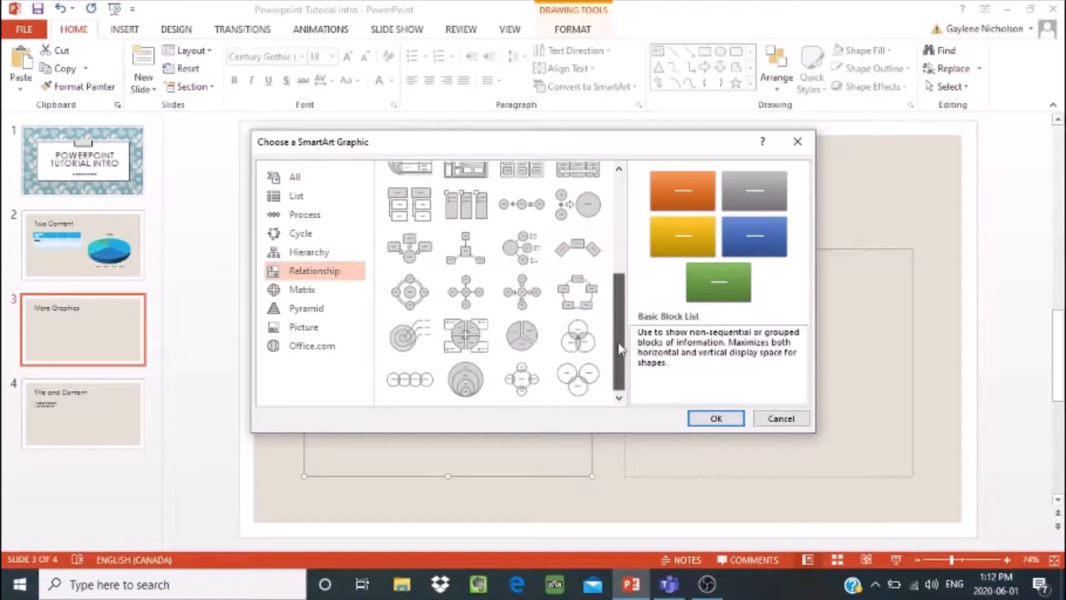
pyautogui.scroll(-3)
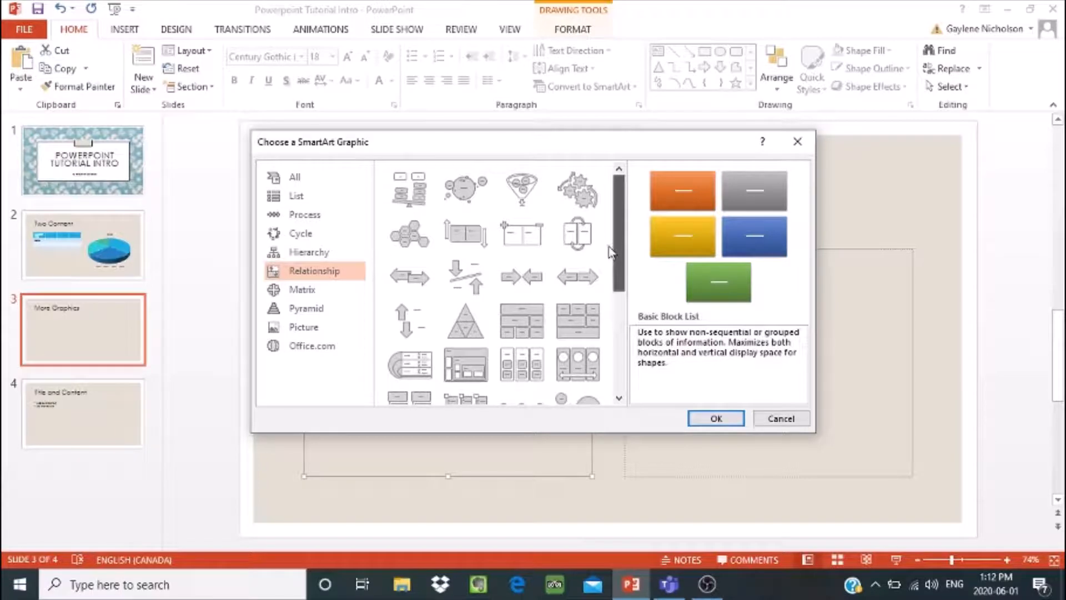
pyautogui.scroll(-3)
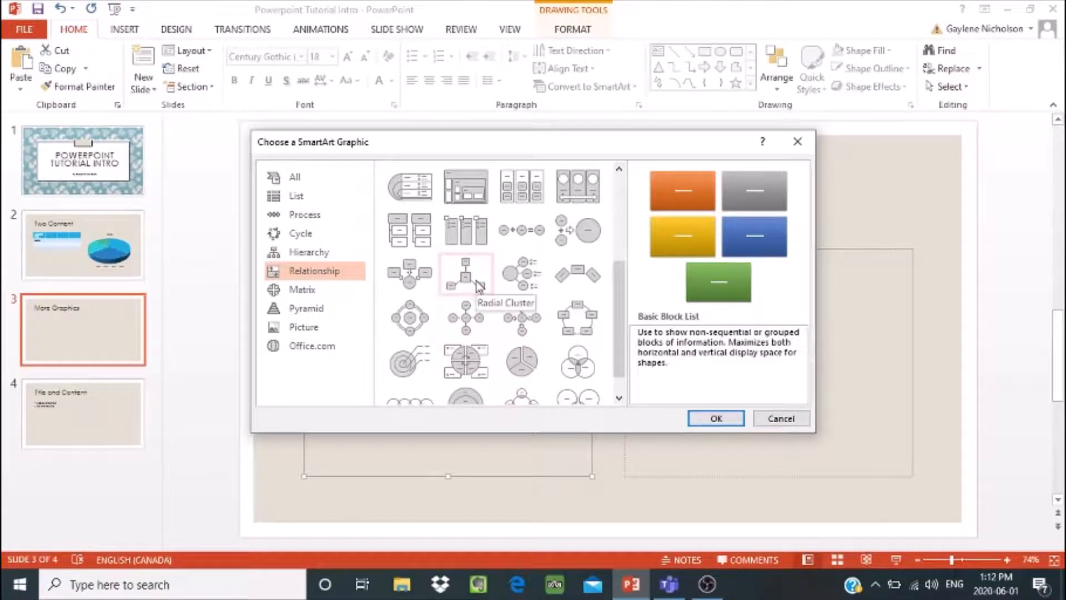
pyautogui.click(465, 275)
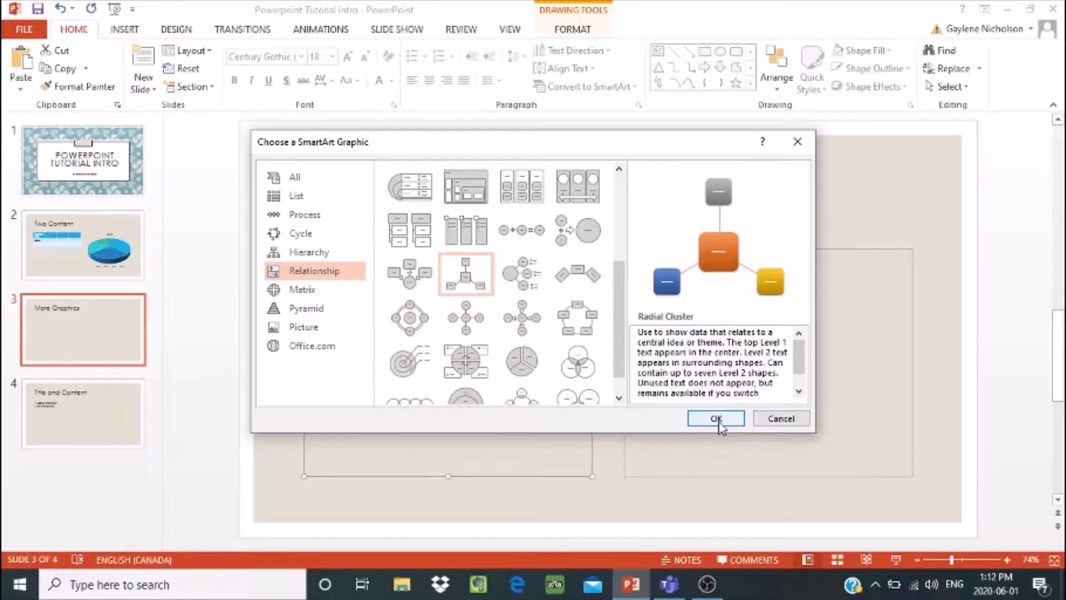
# Step: Insert the Radial Cluster and label shapes Board of Directors, President, and begin Vice Pres
pyautogui.click(715, 418)
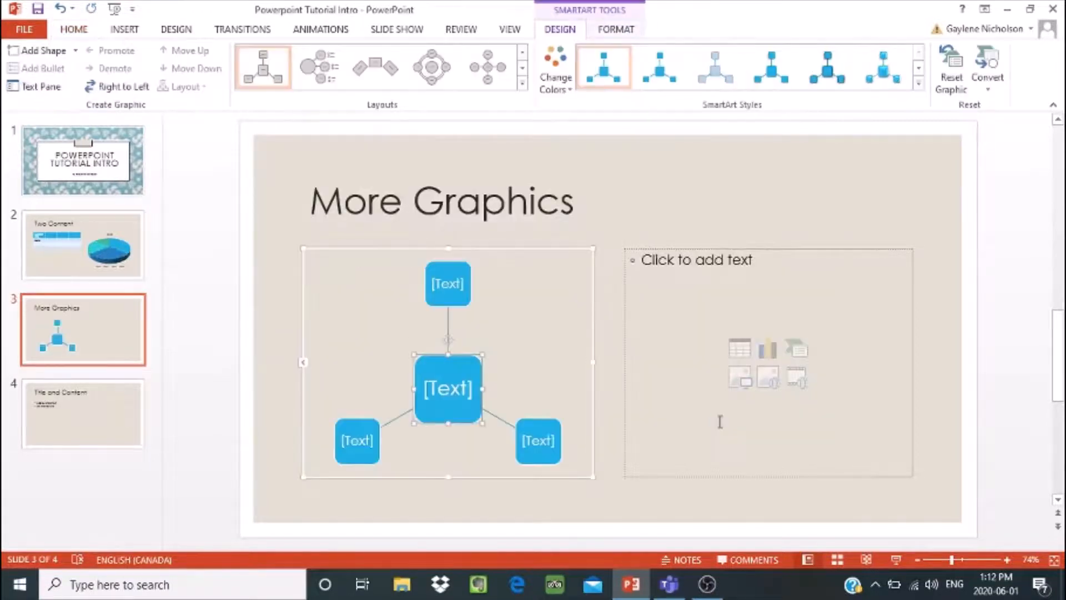
pyautogui.moveTo(650, 394)
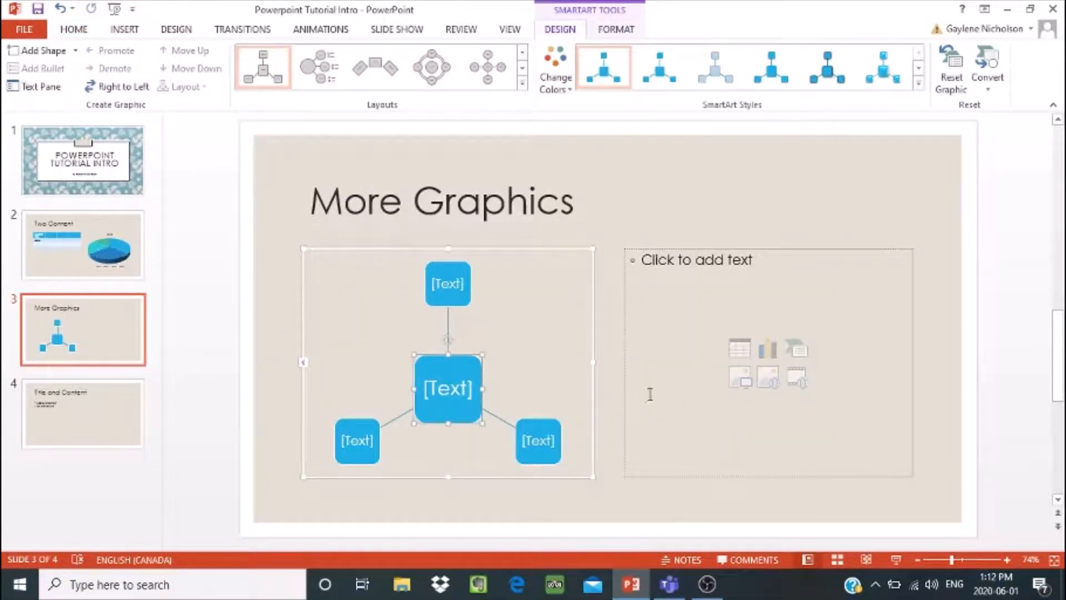
pyautogui.moveTo(547, 433)
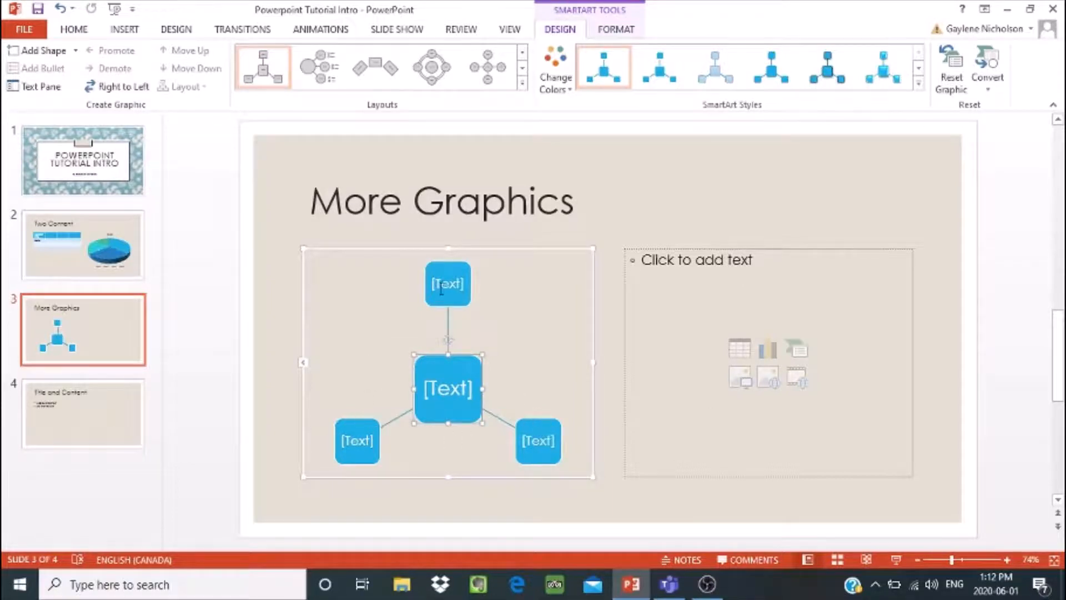
pyautogui.click(448, 283)
pyautogui.write('Board')
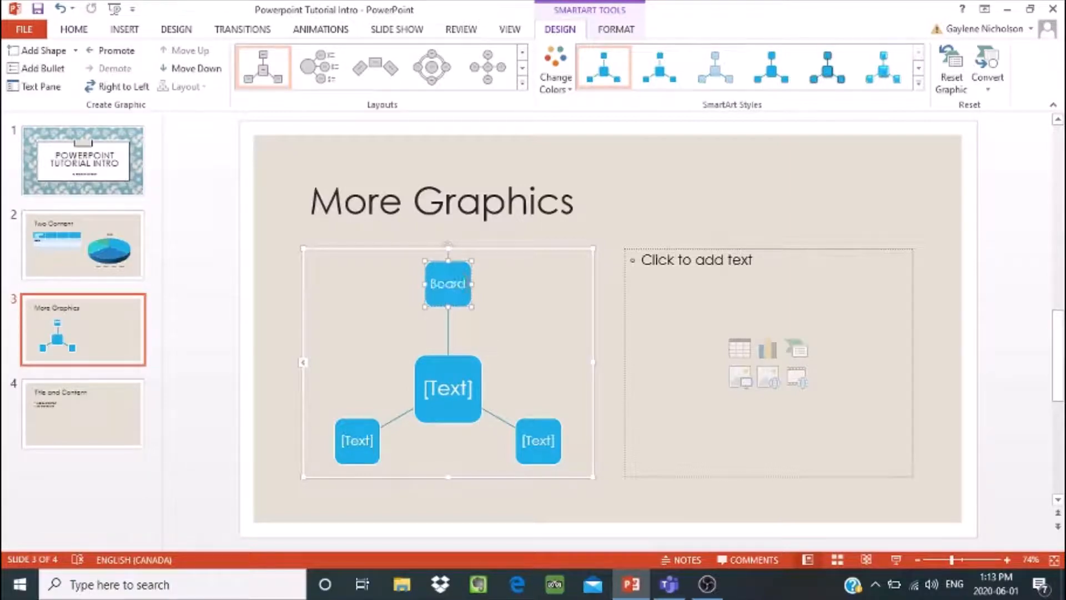
pyautogui.write('of Directors')
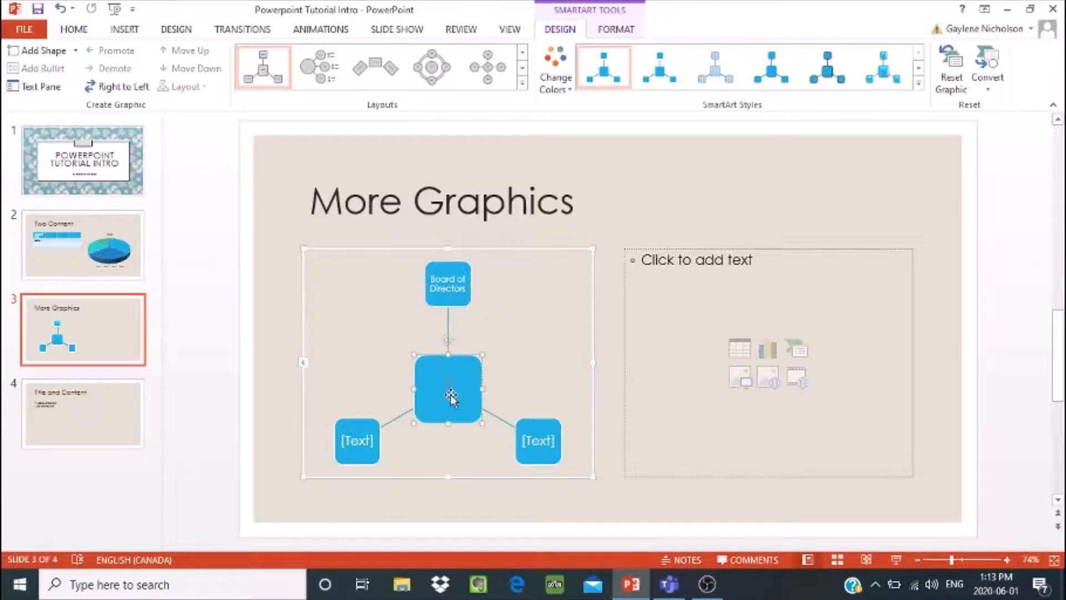
pyautogui.write('President')
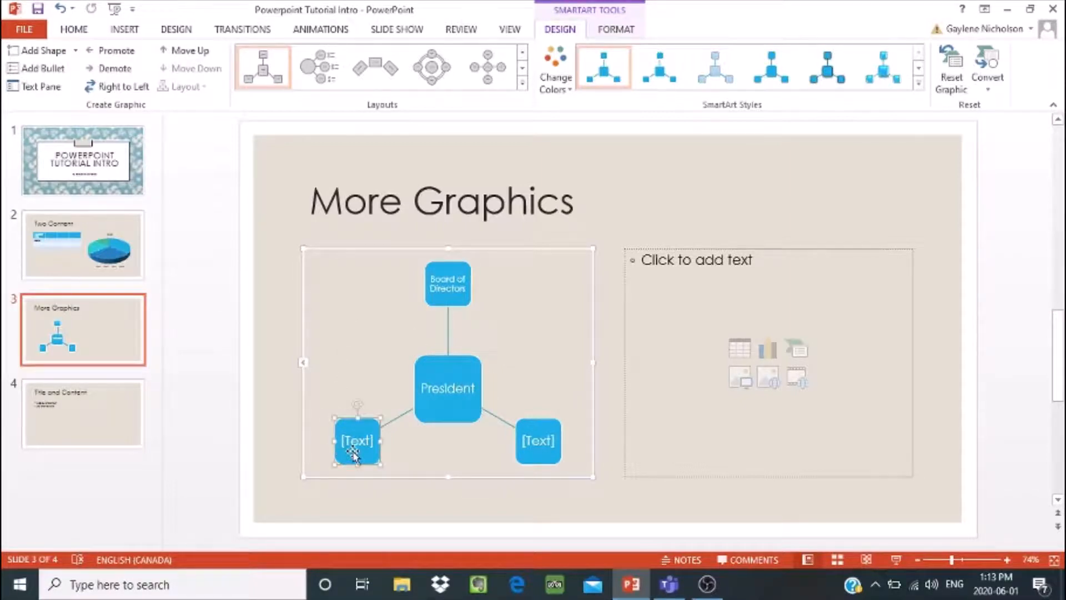
pyautogui.write('Vice Pres')
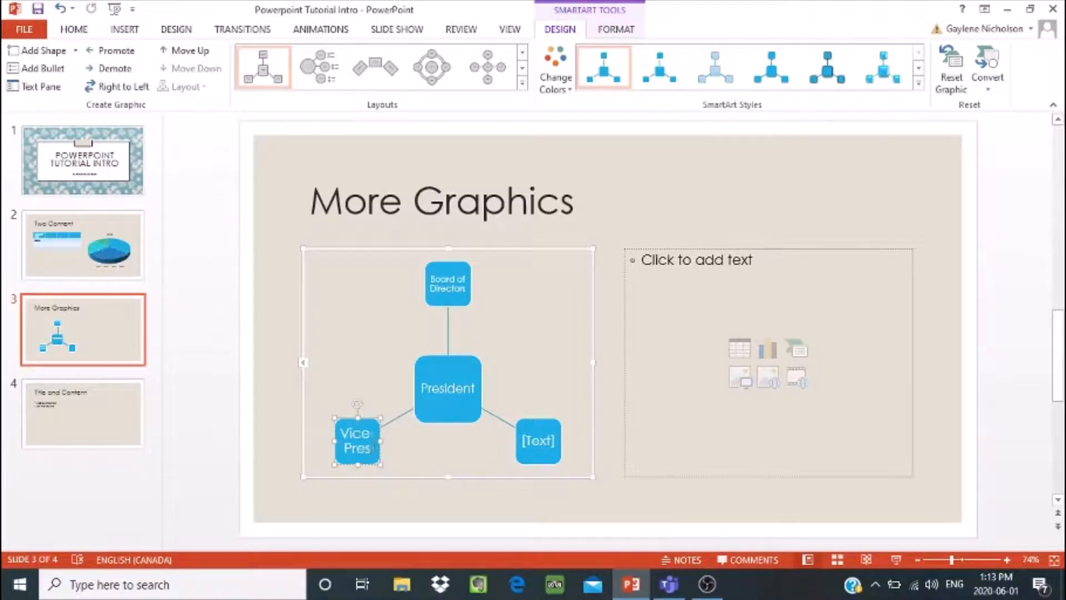
# Step: Label both lower outer shapes of the radial diagram Vice-President
pyautogui.write('Vice-President')
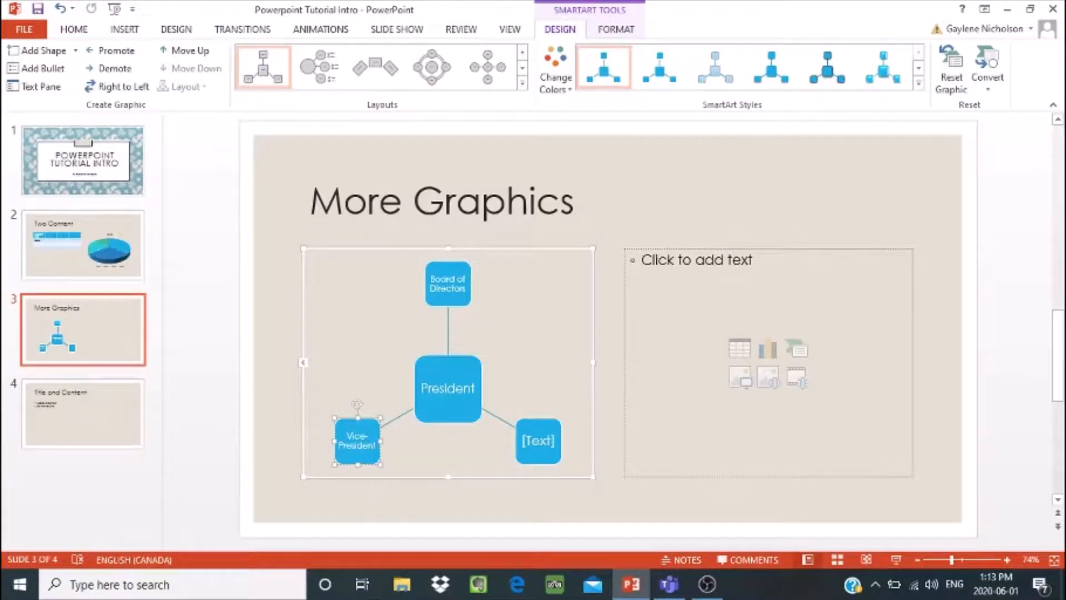
pyautogui.click(538, 440)
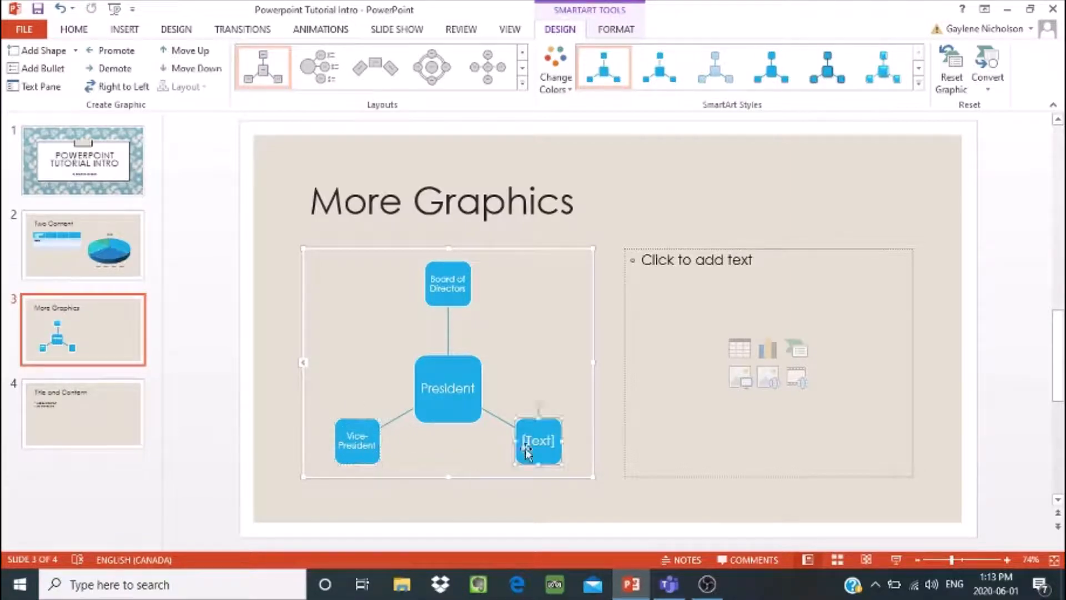
pyautogui.write('VIC')
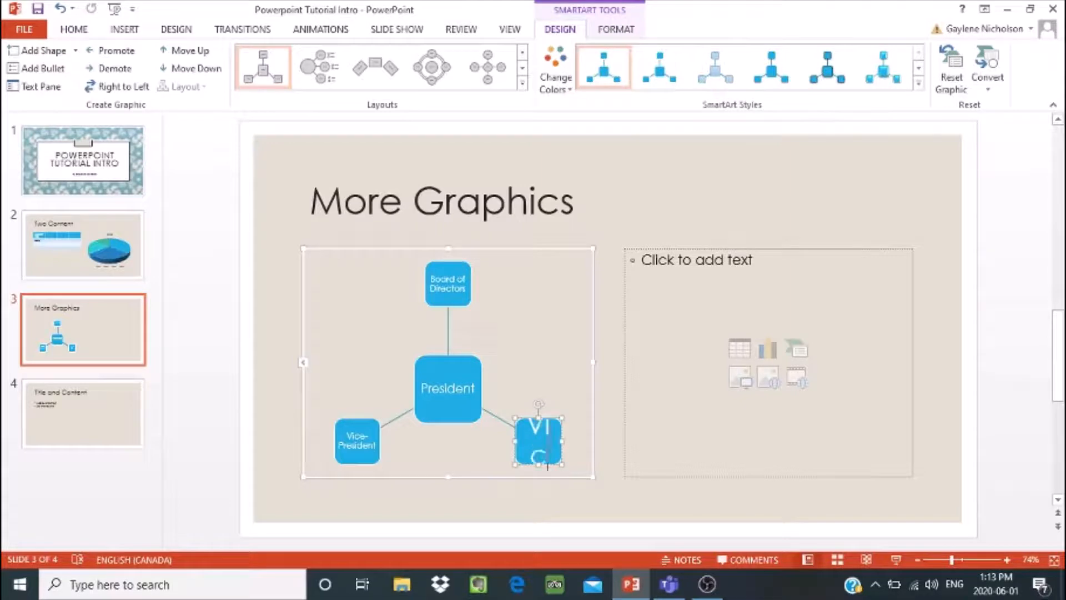
pyautogui.write('Vice-')
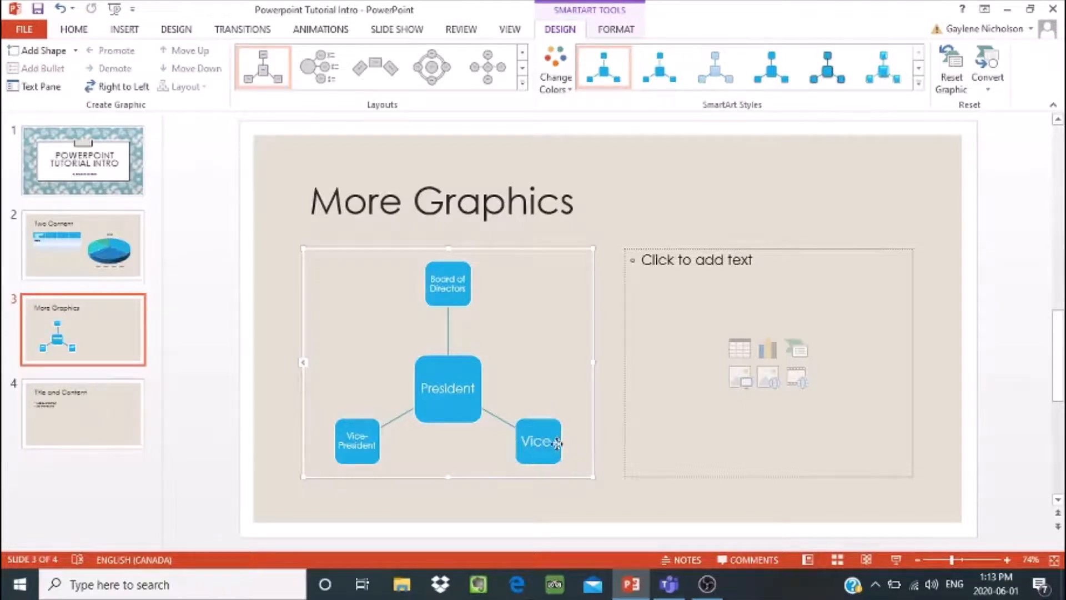
pyautogui.click(538, 441)
pyautogui.write('-President')
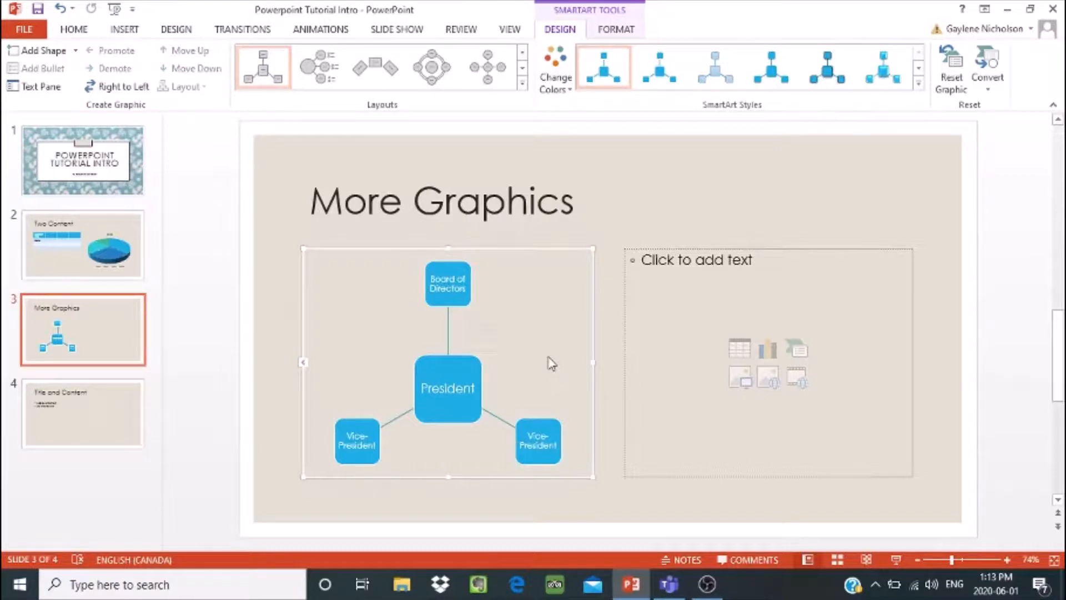
pyautogui.moveTo(496, 301)
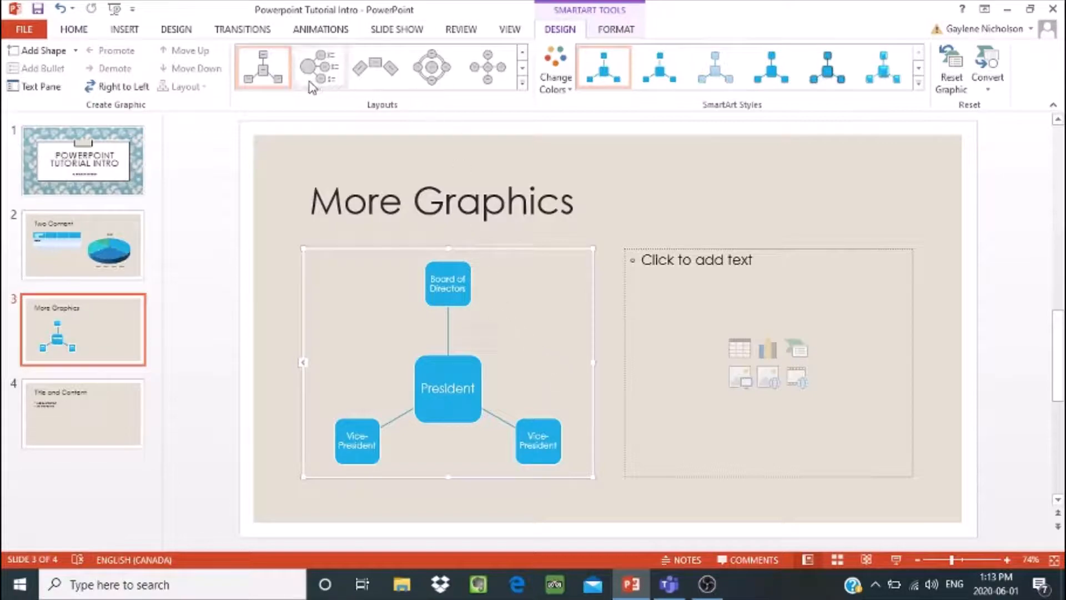
# Step: Arrange the organisation diagram as circles around President on a ring (cycle layout)
pyautogui.click(318, 67)
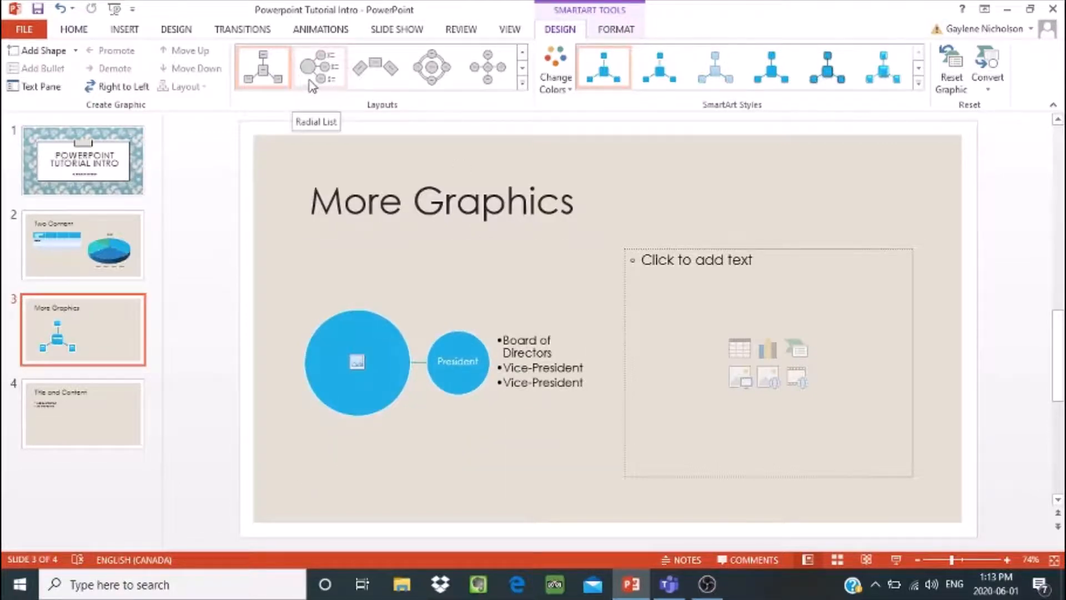
pyautogui.click(374, 67)
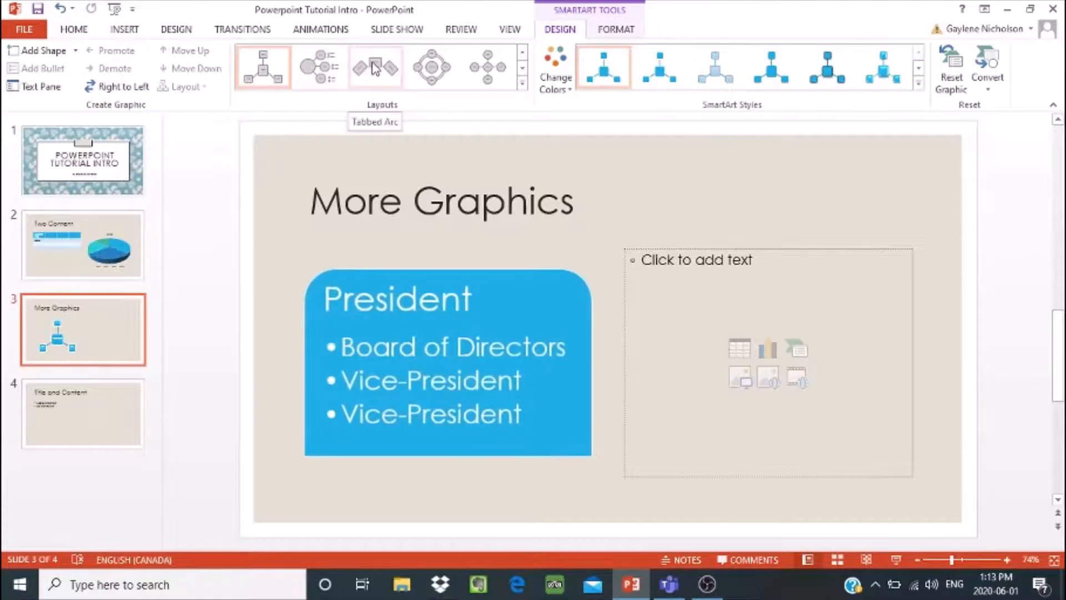
pyautogui.click(430, 68)
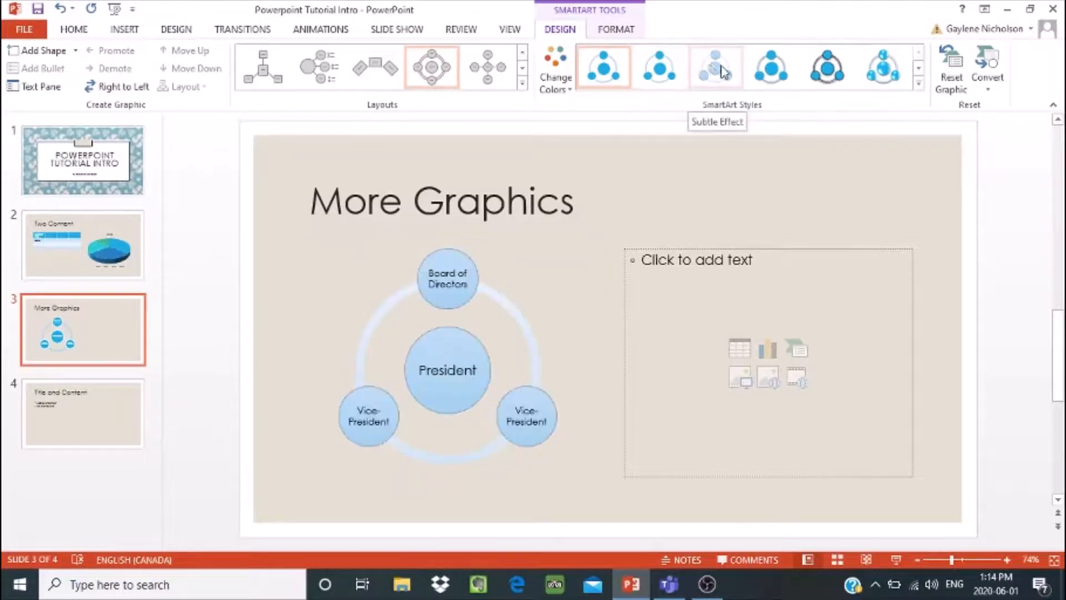
# Step: Give the diagram a glossy 3-D SmartArt style
pyautogui.click(770, 67)
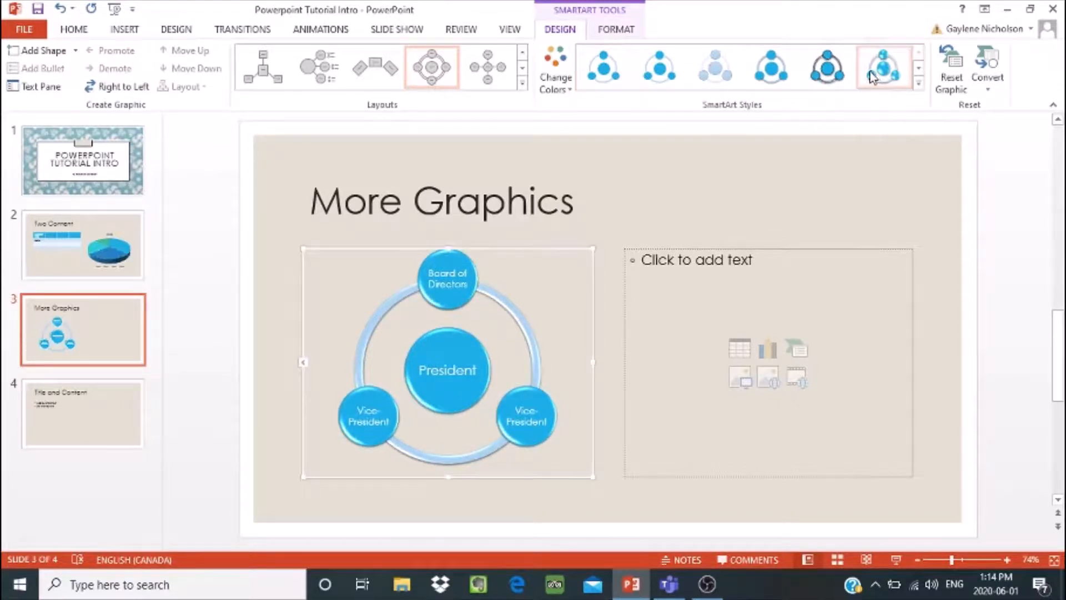
pyautogui.click(884, 67)
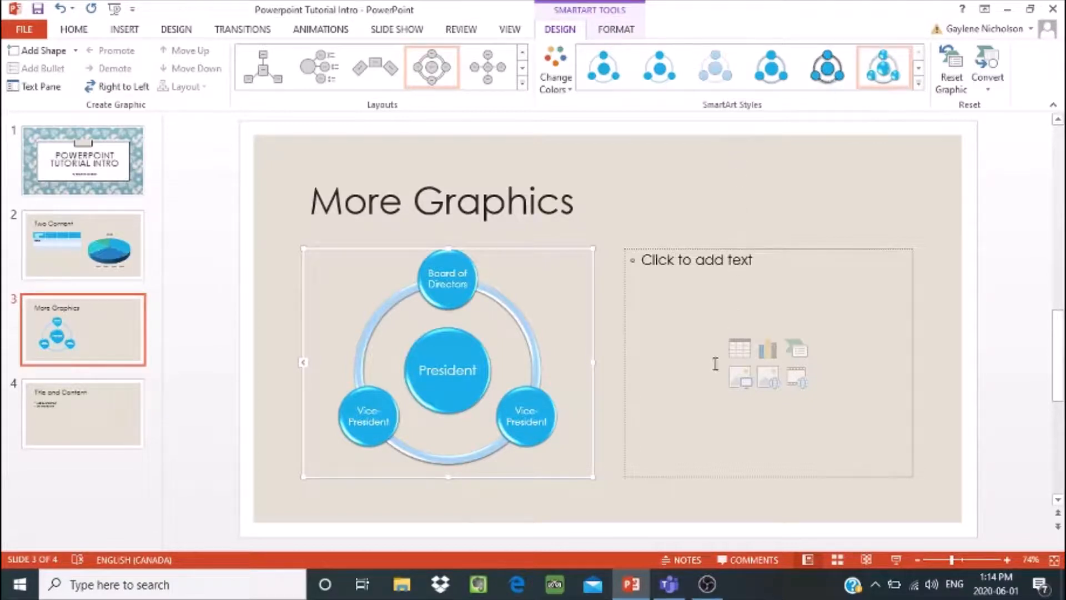
pyautogui.moveTo(742, 379)
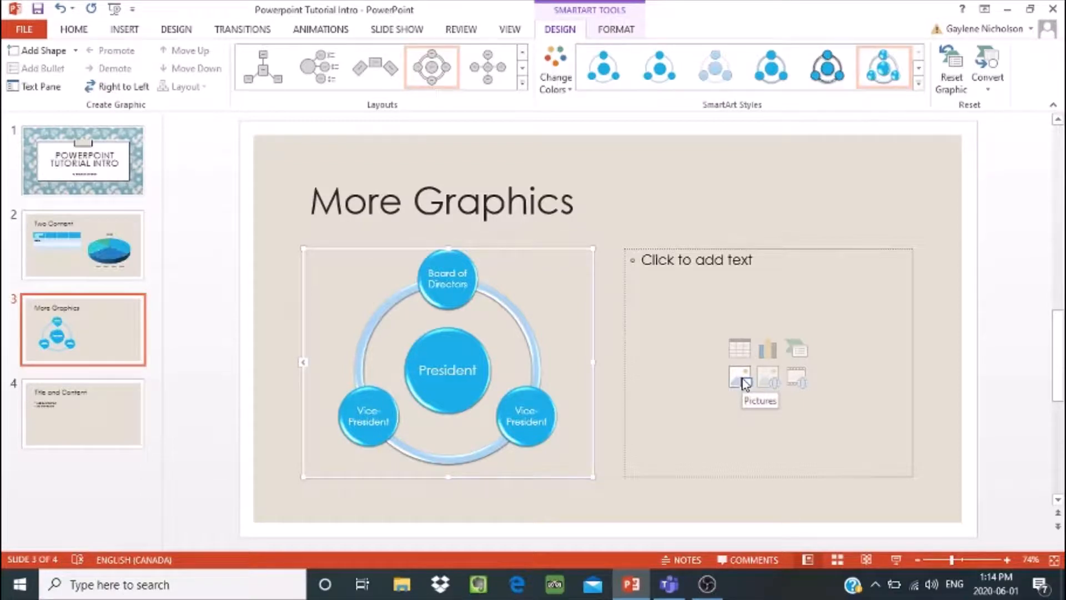
pyautogui.moveTo(740, 383)
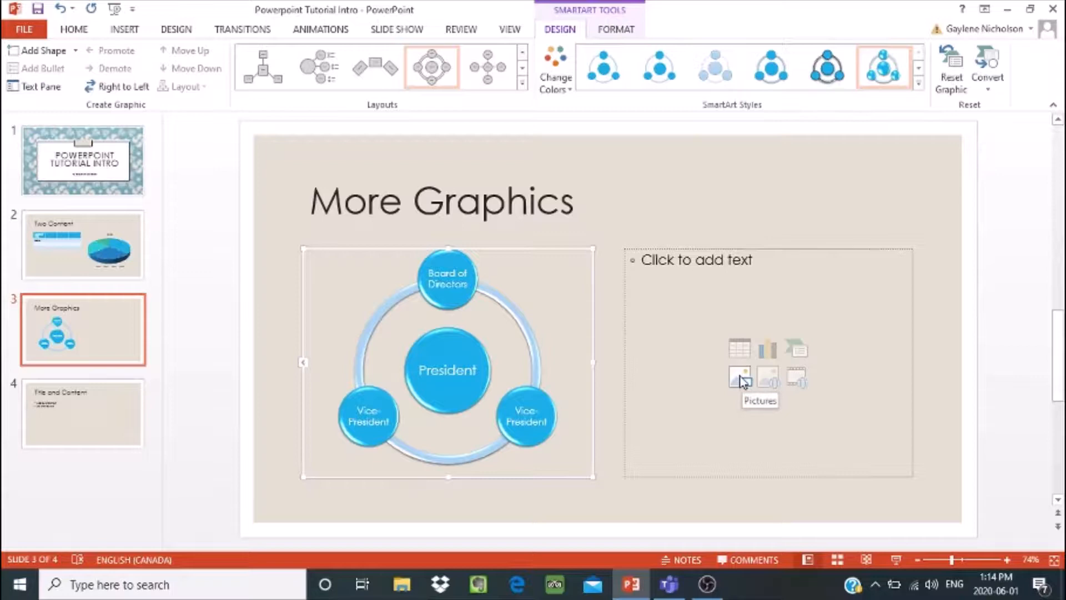
# Step: Browse the Pictures folder for the right placeholder, then dismiss it without inserting anything
pyautogui.click(739, 378)
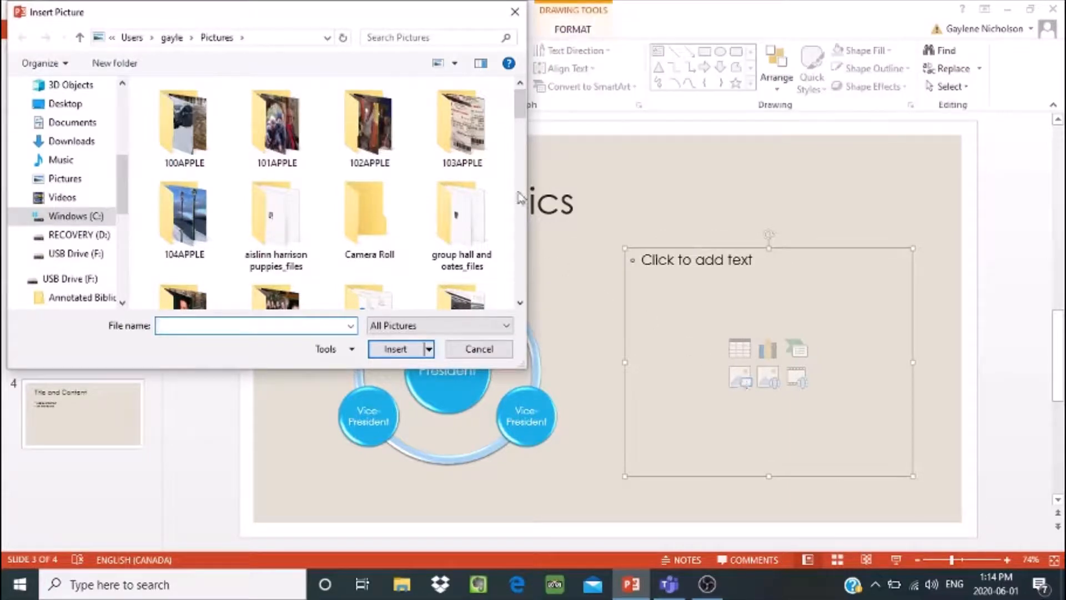
pyautogui.moveTo(520, 105)
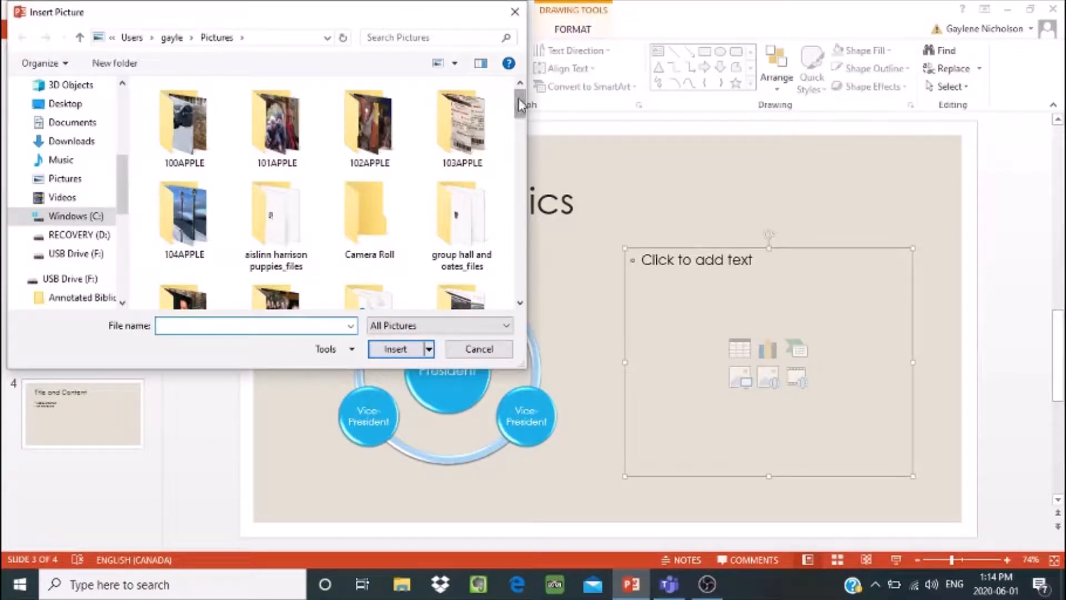
pyautogui.scroll(-3)
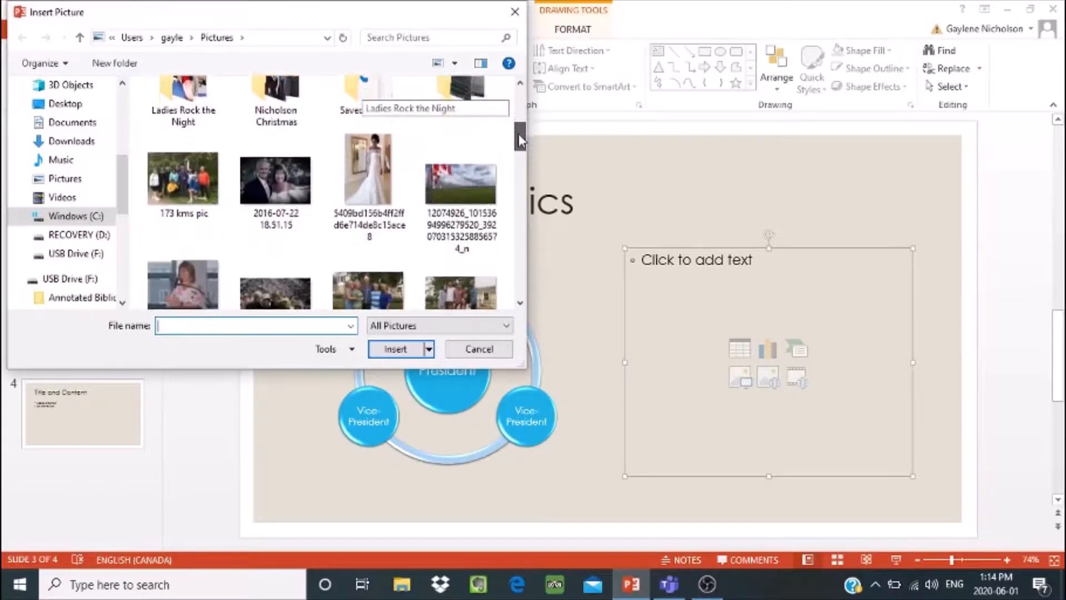
pyautogui.scroll(-3)
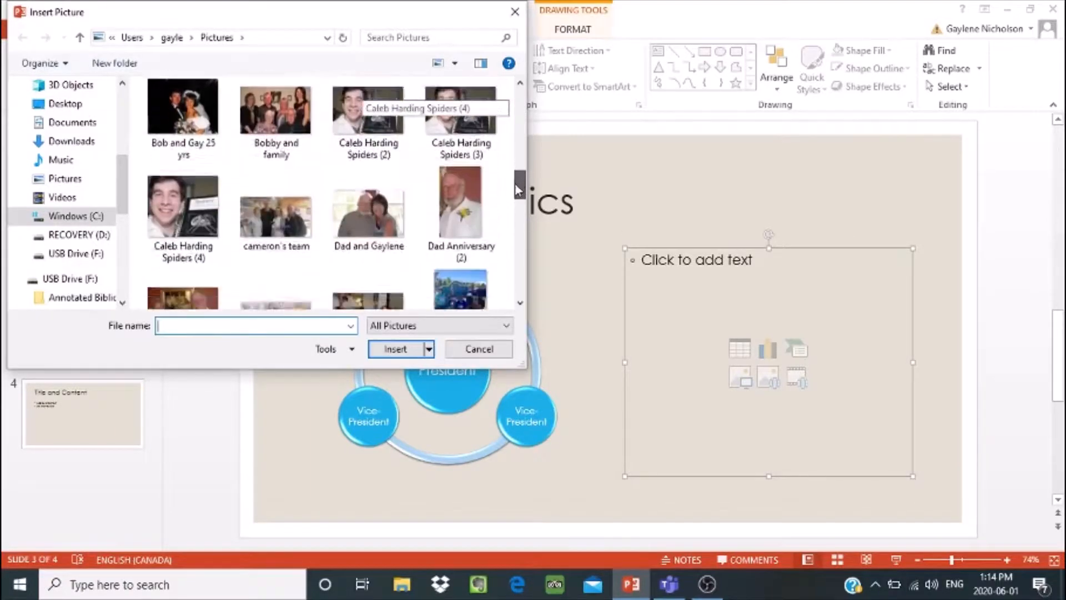
pyautogui.scroll(-3)
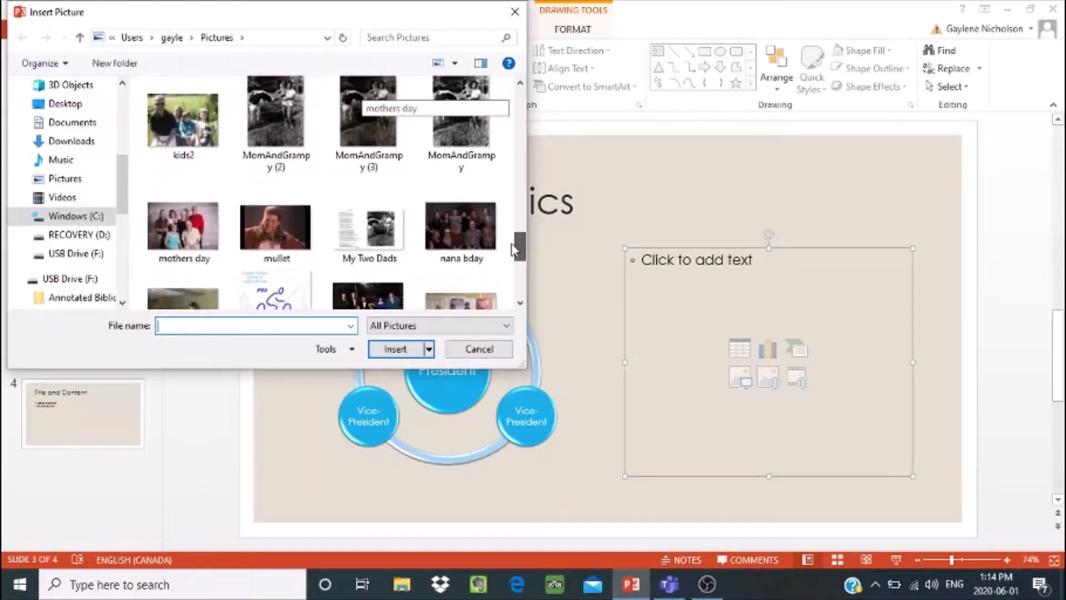
pyautogui.scroll(-3)
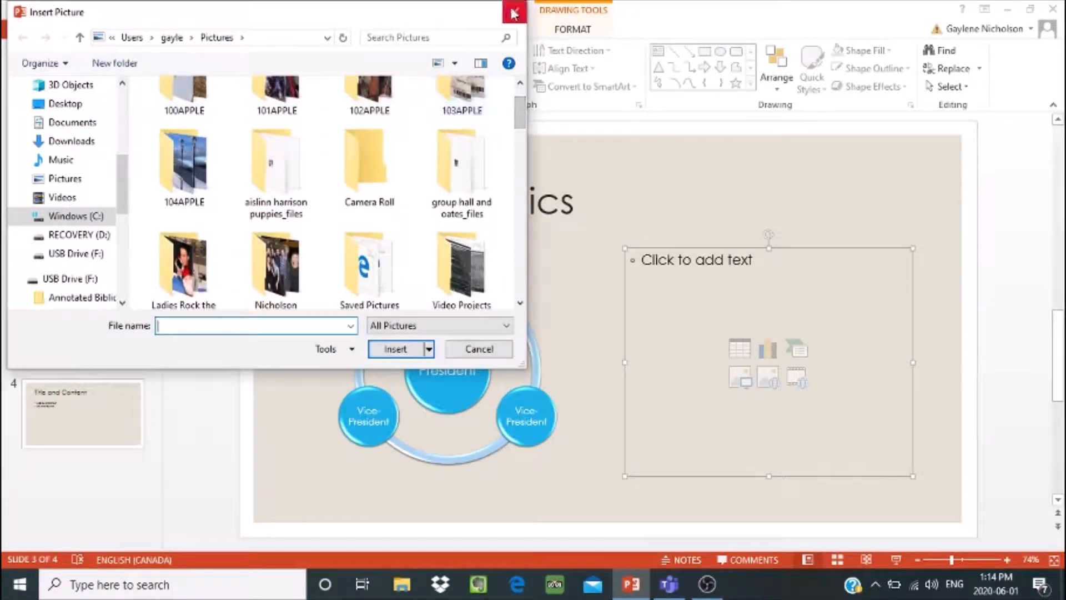
pyautogui.click(510, 12)
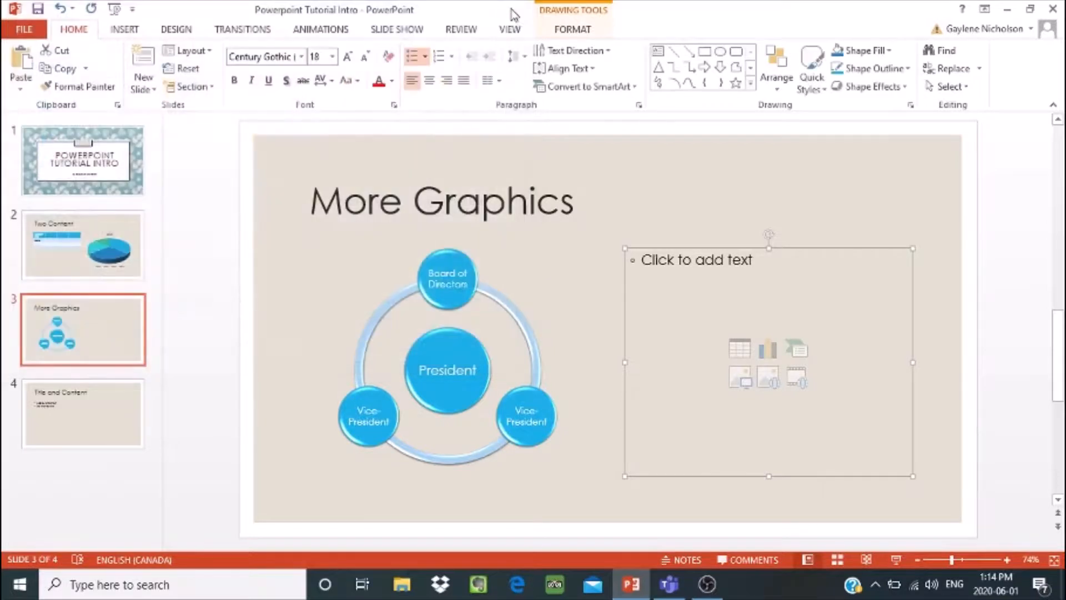
pyautogui.moveTo(802, 380)
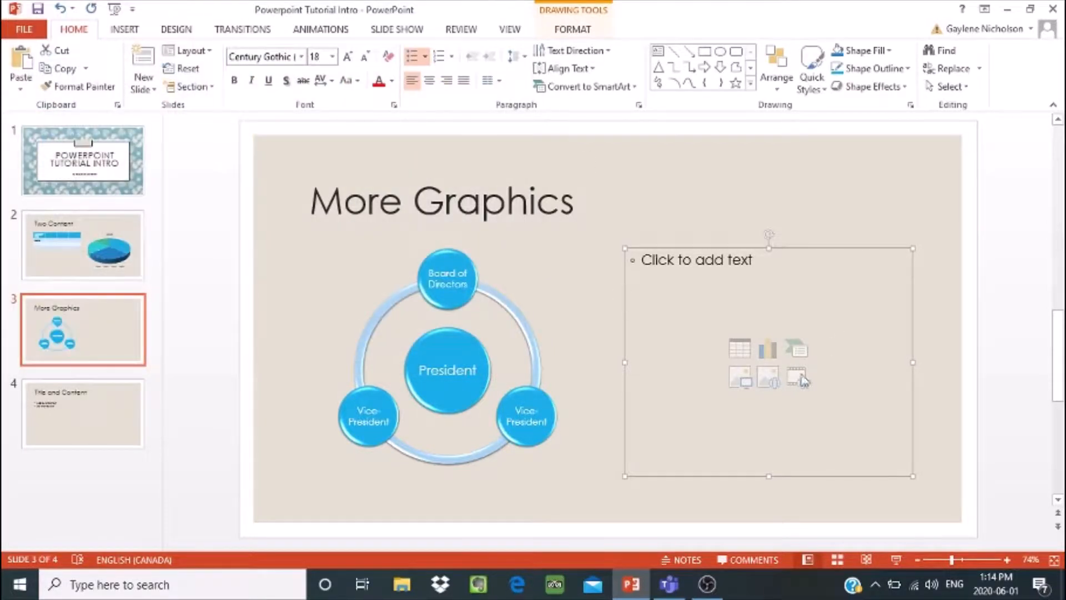
pyautogui.moveTo(768, 378)
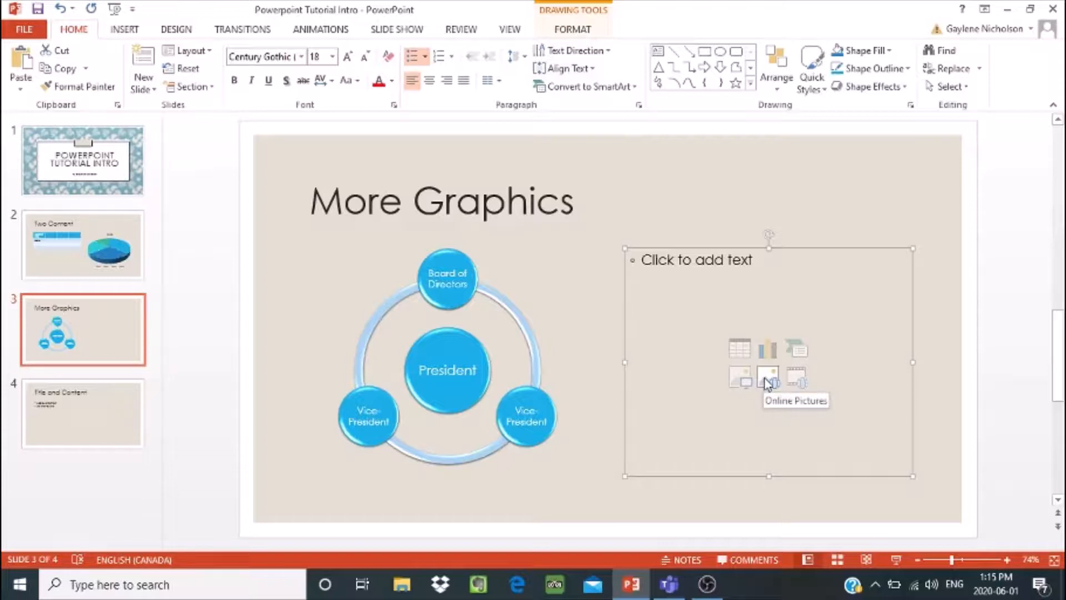
# Step: Search Bing online pictures for 'city' to fill the empty right placeholder
pyautogui.click(769, 378)
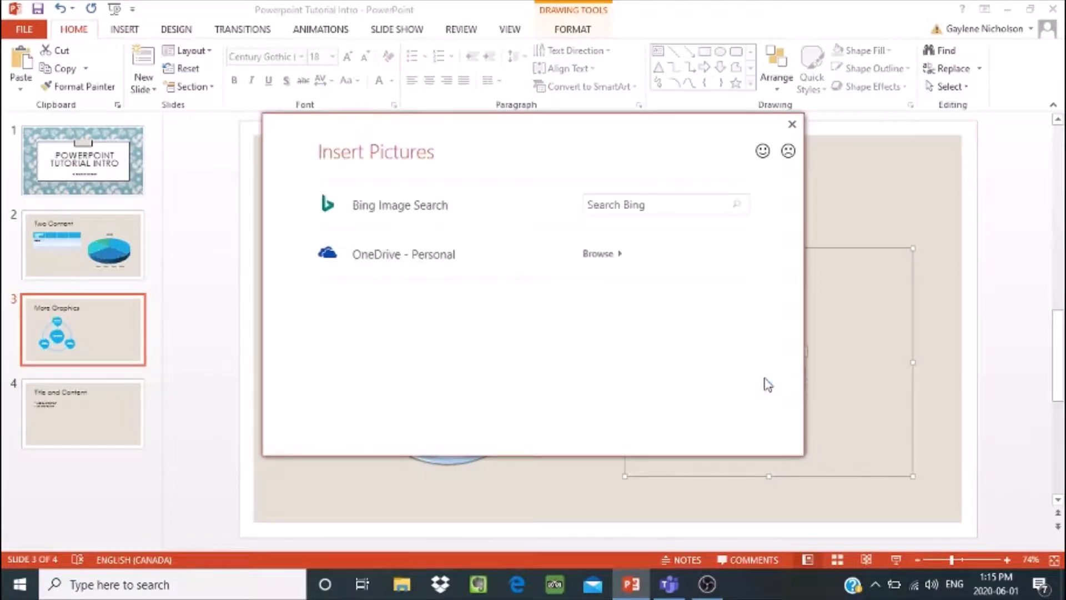
pyautogui.moveTo(448, 229)
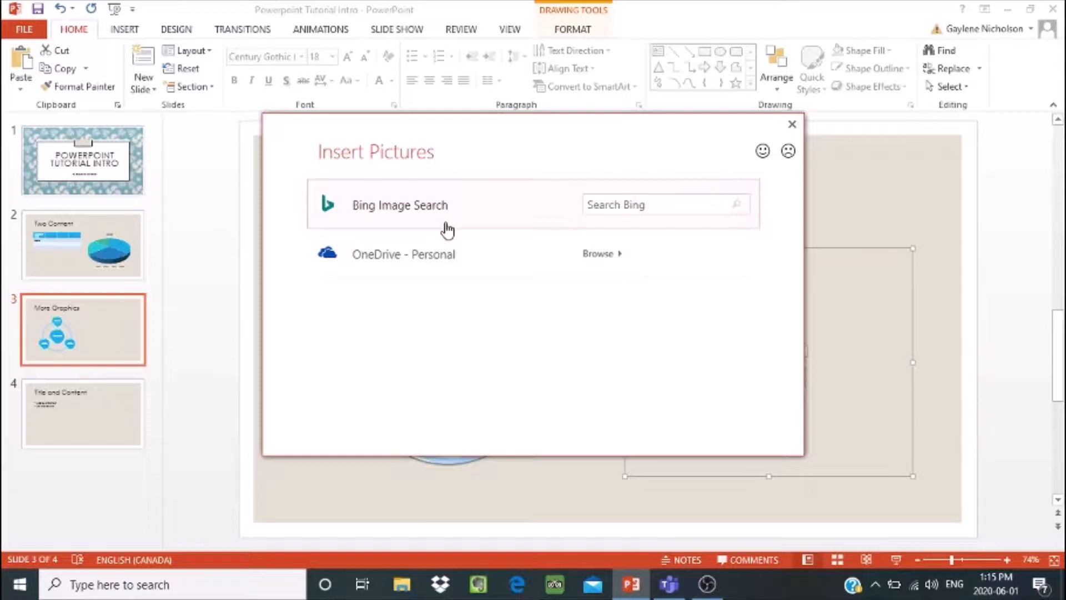
pyautogui.click(663, 205)
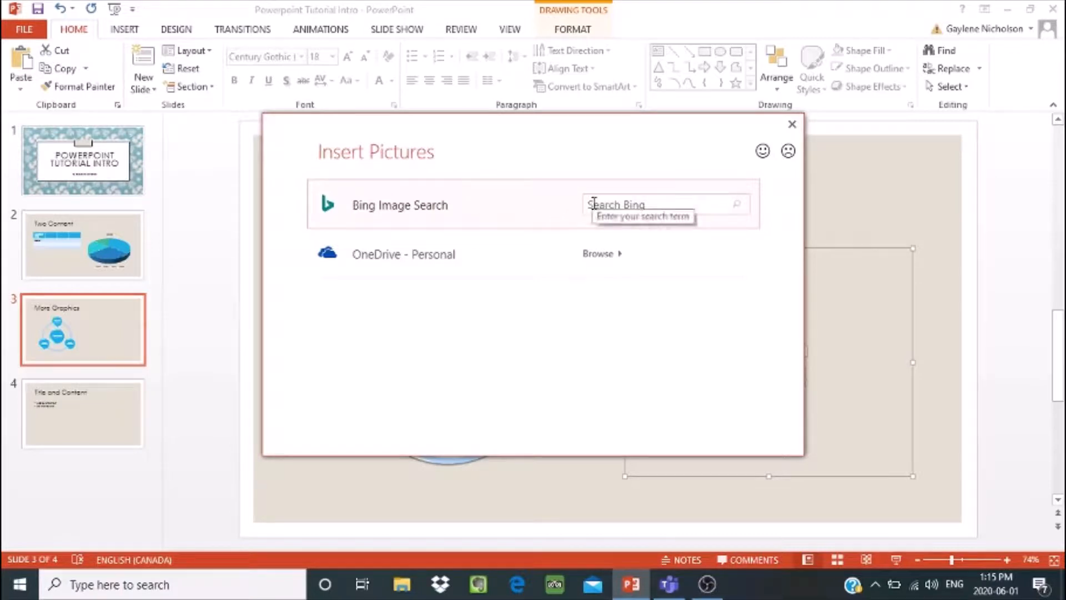
pyautogui.write('c')
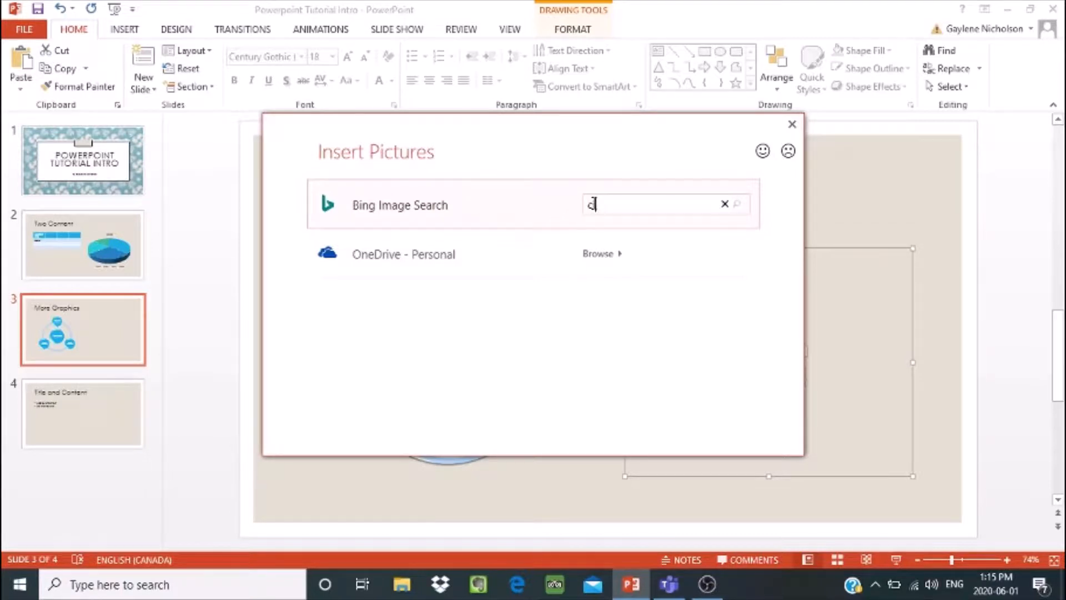
pyautogui.write('city')
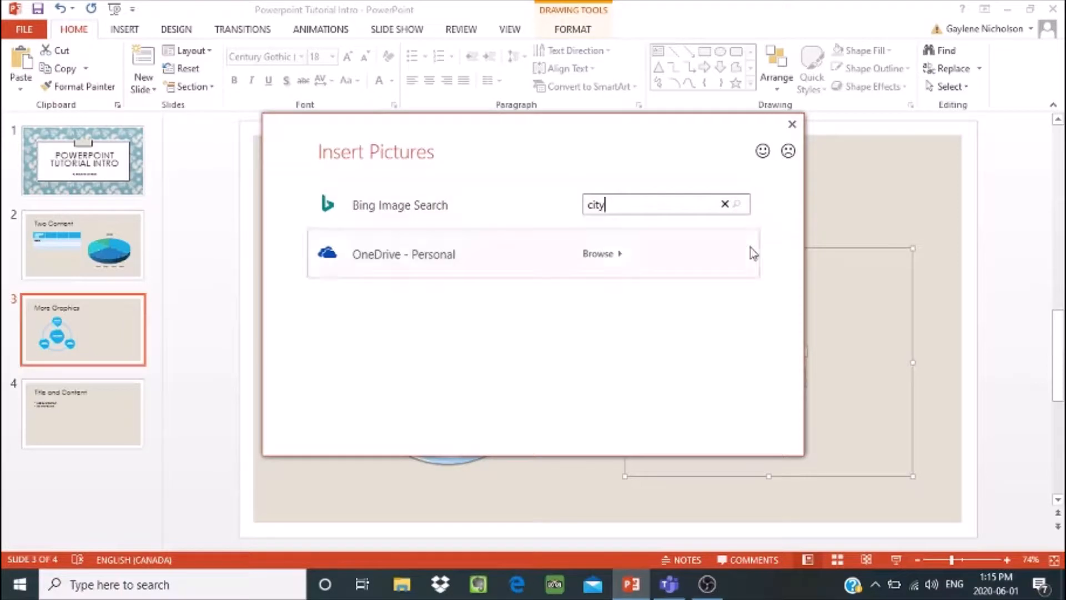
pyautogui.moveTo(652, 178)
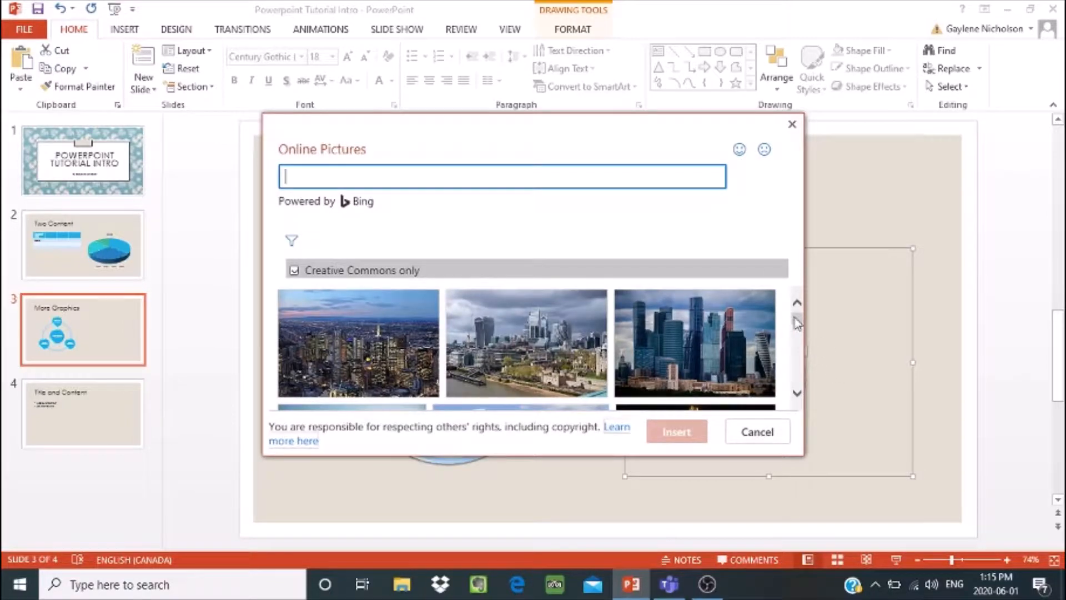
# Step: Insert the night-time city skyline photo from the results into the right placeholder
pyautogui.scroll(-3)
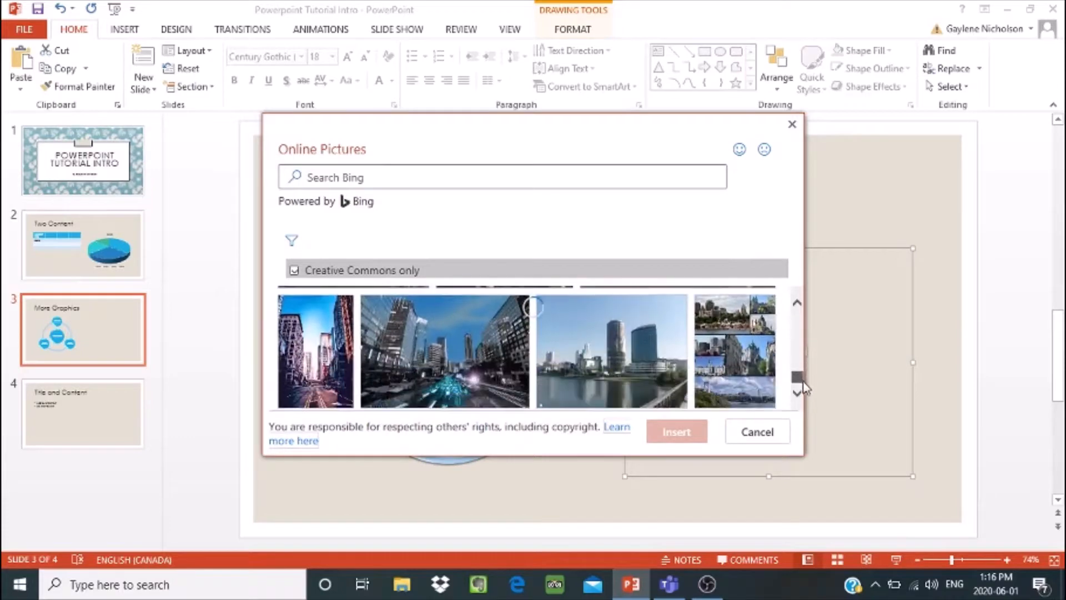
pyautogui.scroll(-3)
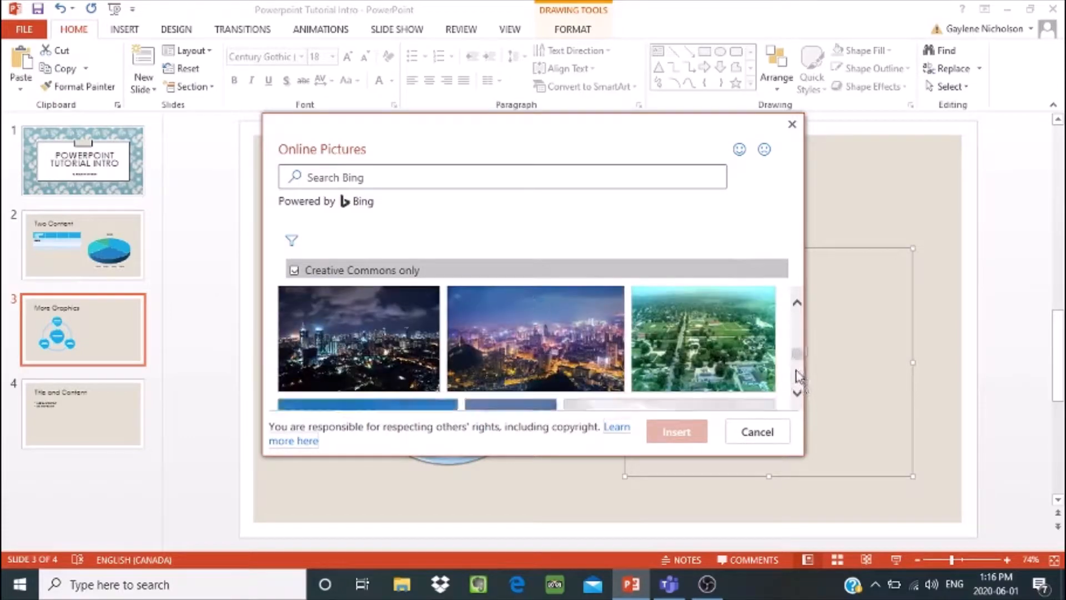
pyautogui.moveTo(381, 320)
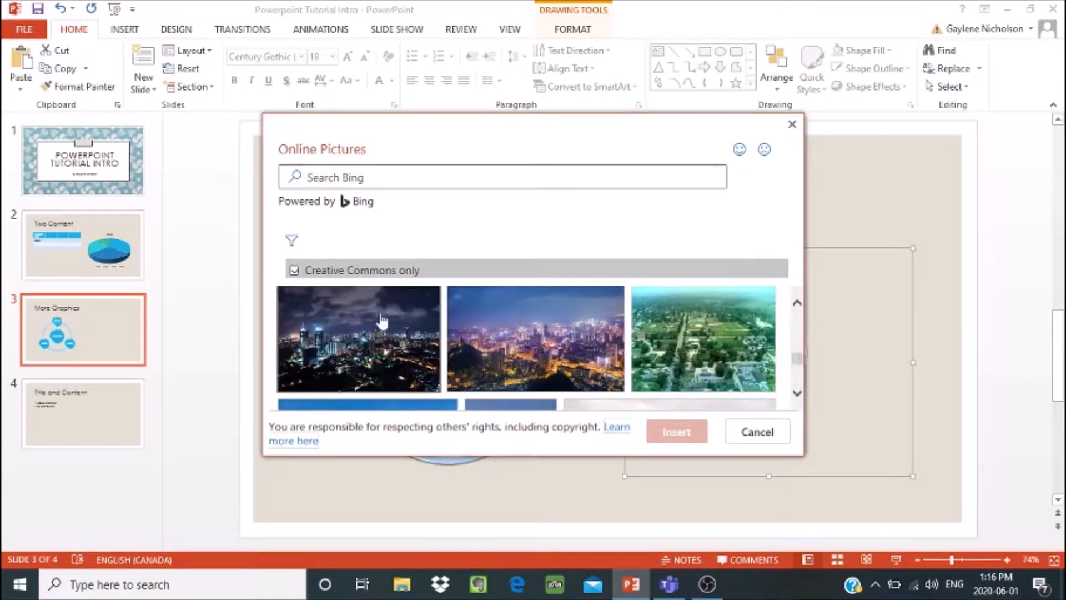
pyautogui.click(359, 338)
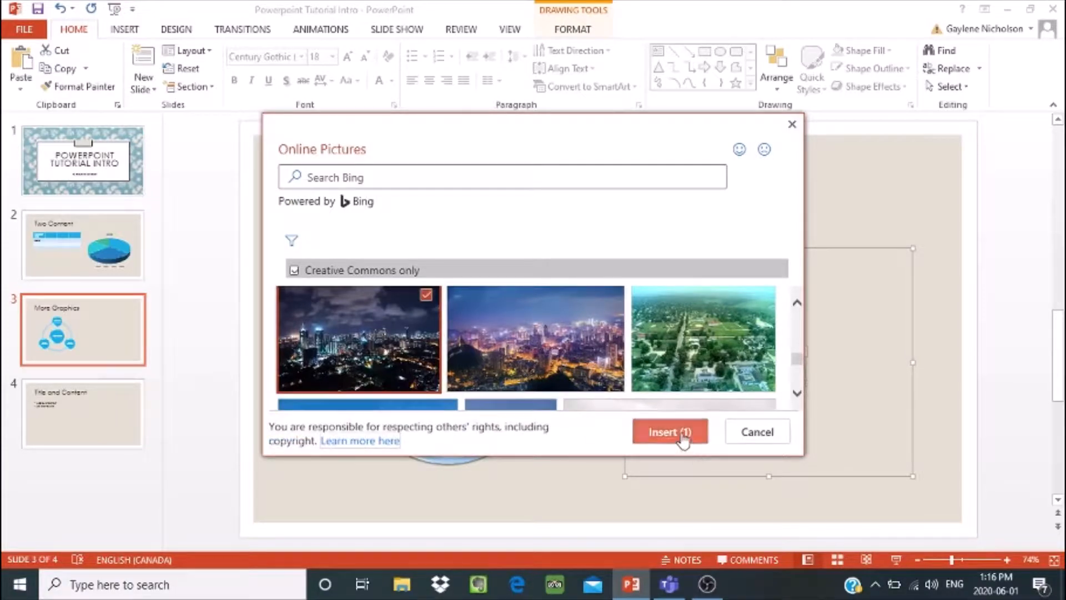
pyautogui.click(668, 432)
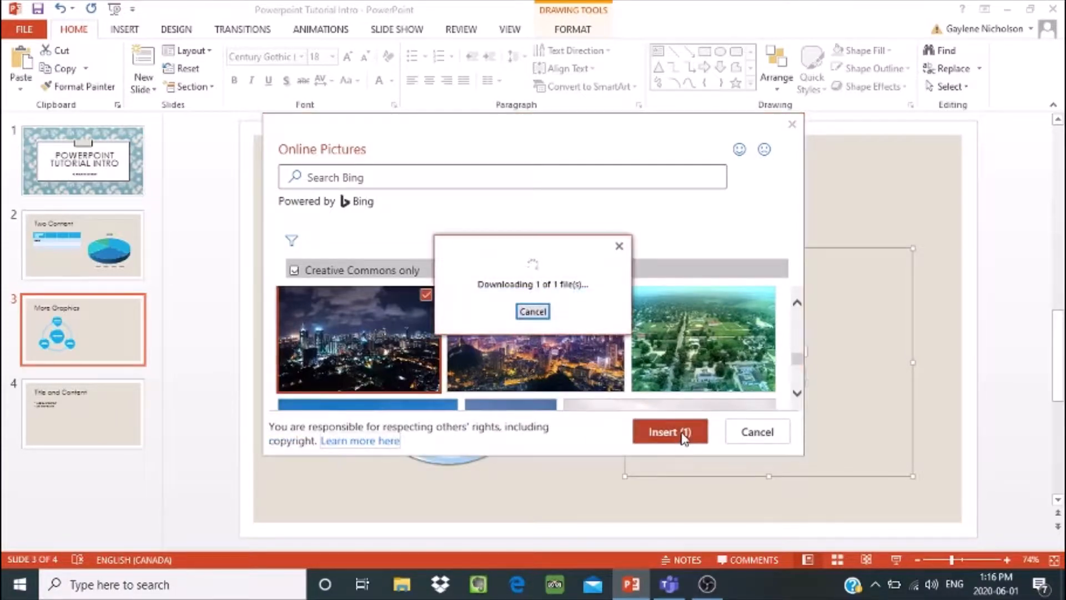
pyautogui.click(668, 431)
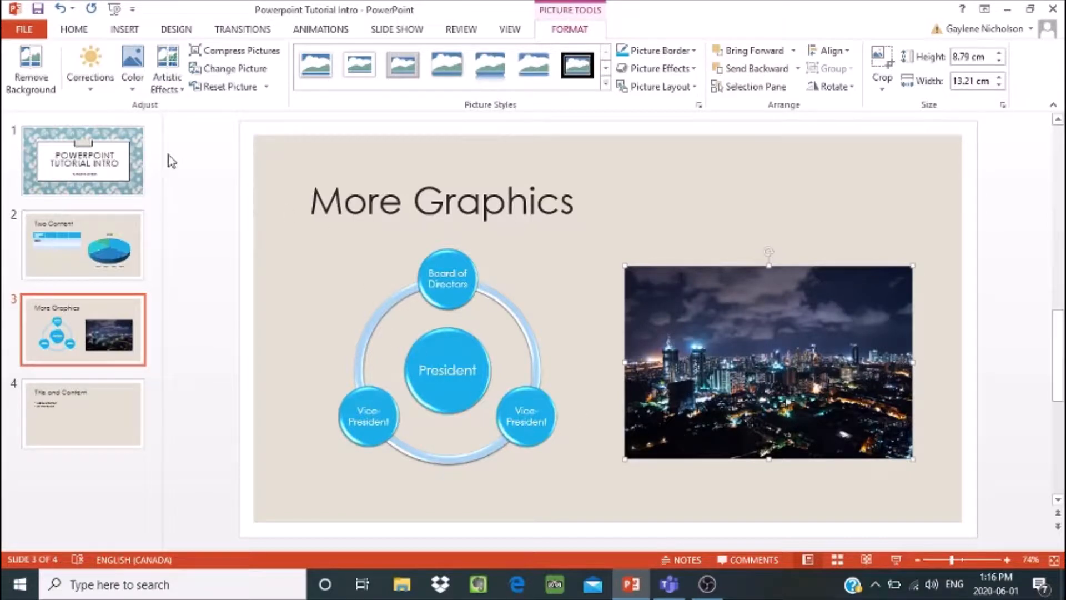
pyautogui.click(73, 29)
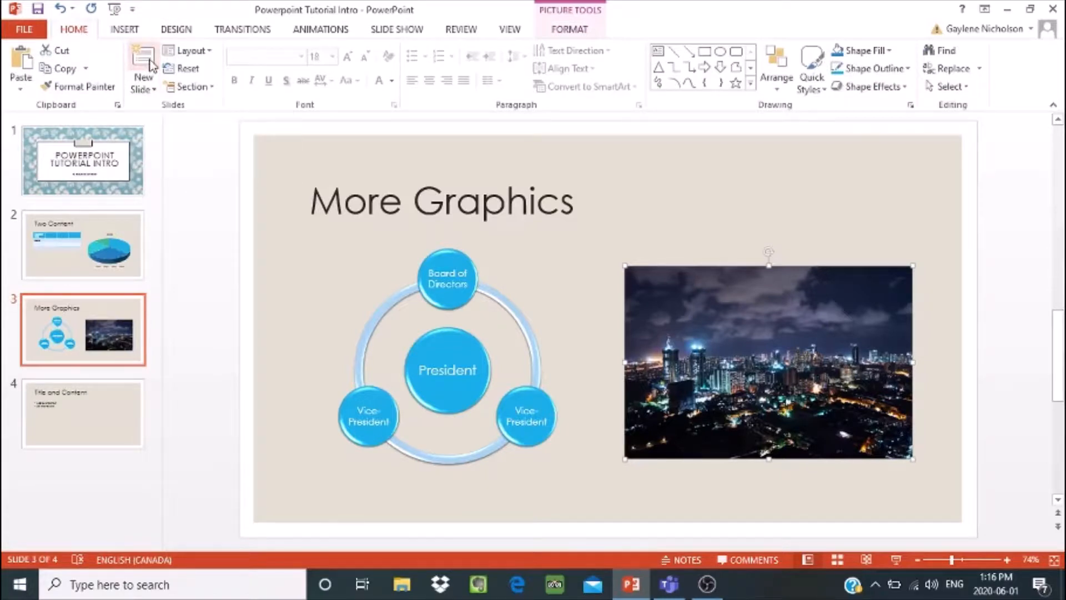
# Step: Add a new two-content slide after More Graphics and title it 'Adding Video'
pyautogui.click(143, 64)
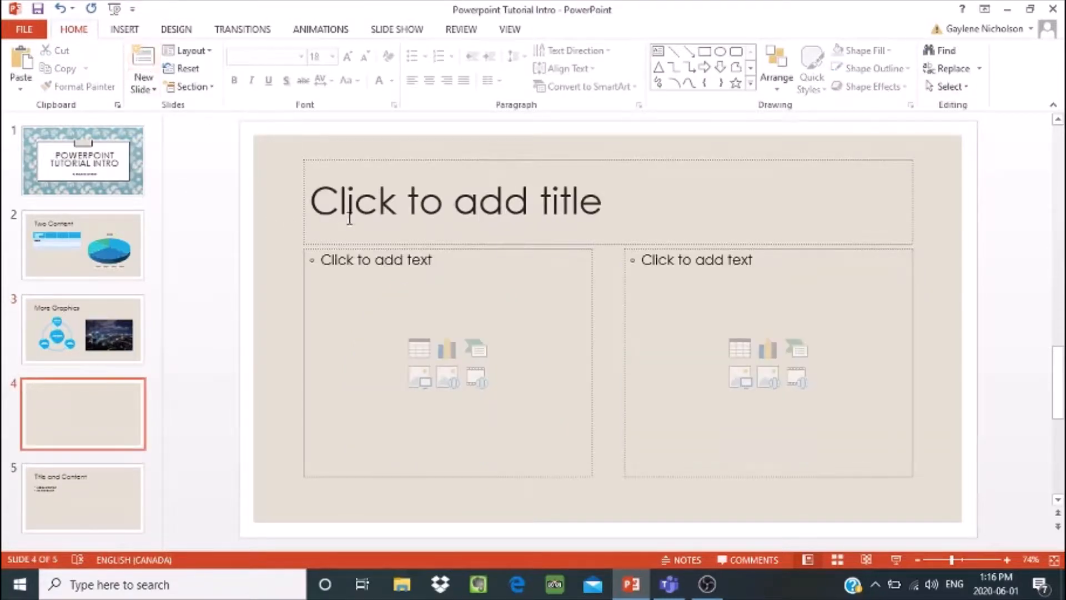
pyautogui.click(455, 201)
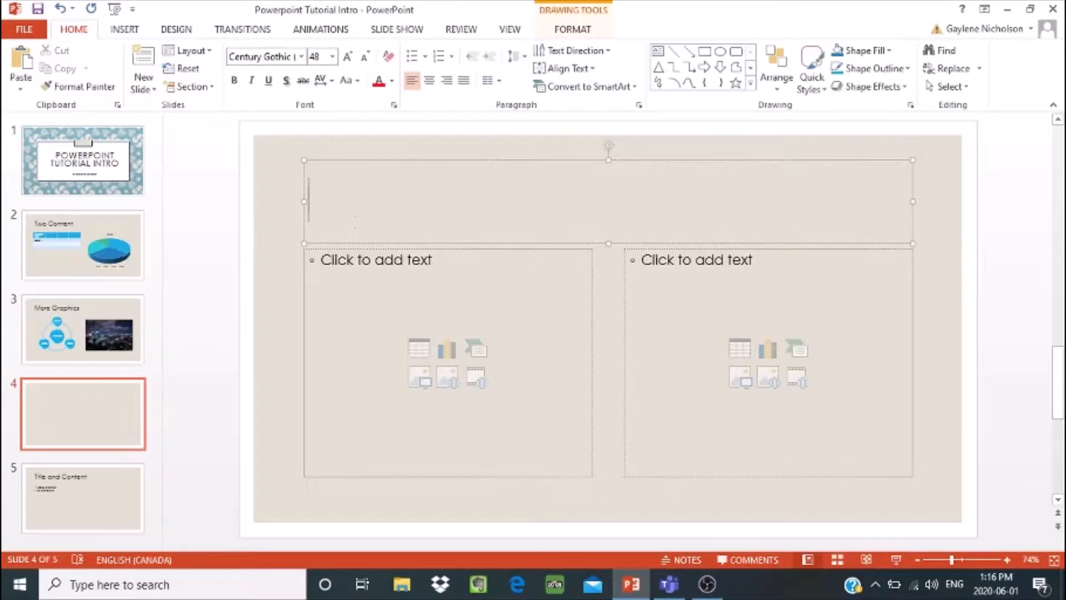
pyautogui.write('Adding Vid')
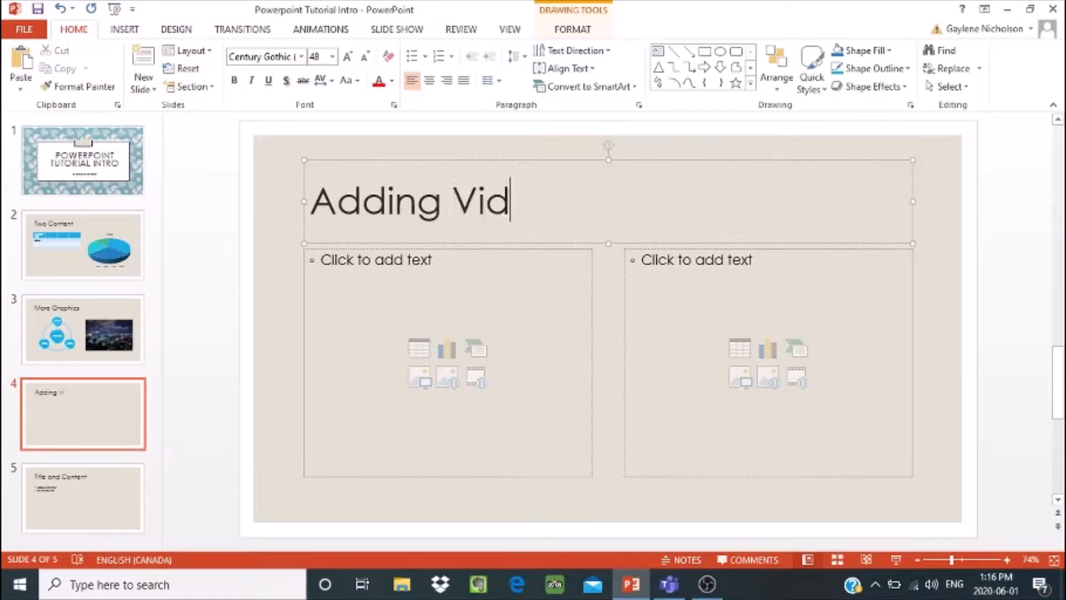
pyautogui.write('eo')
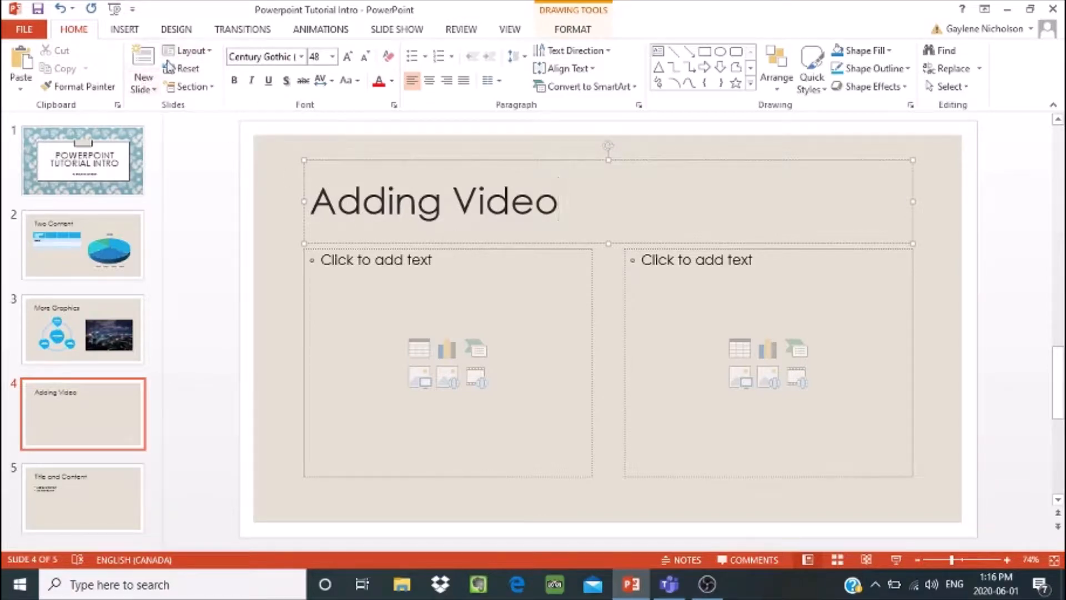
pyautogui.click(191, 50)
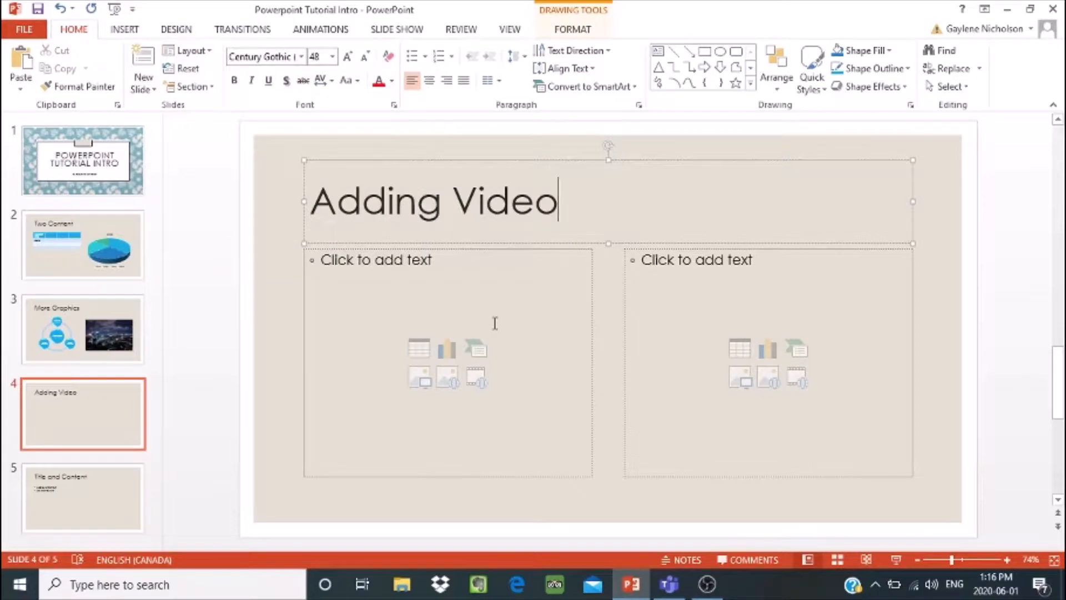
pyautogui.moveTo(318, 401)
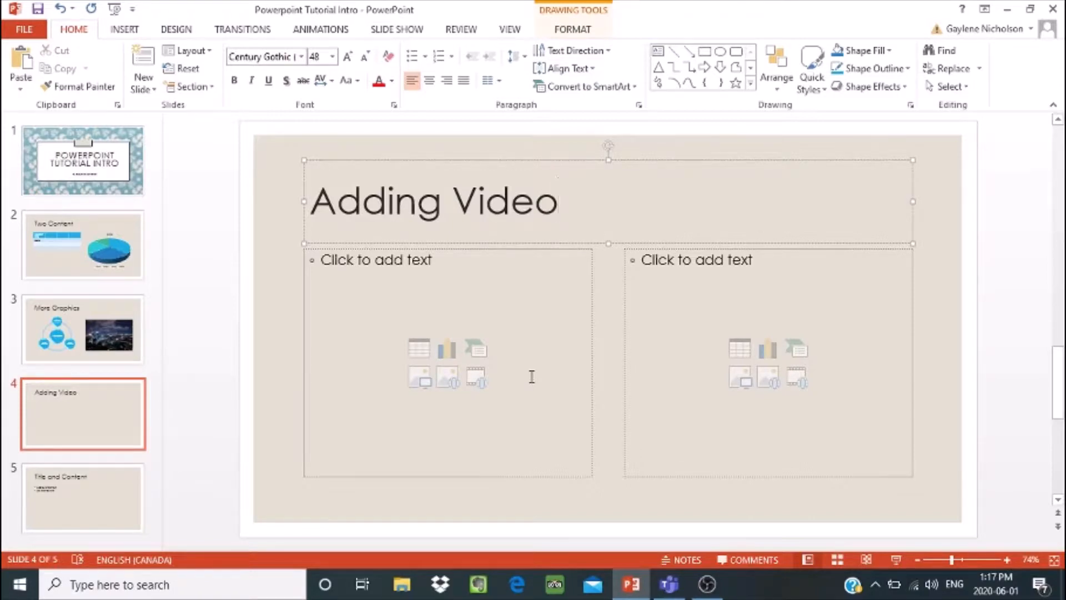
pyautogui.click(557, 201)
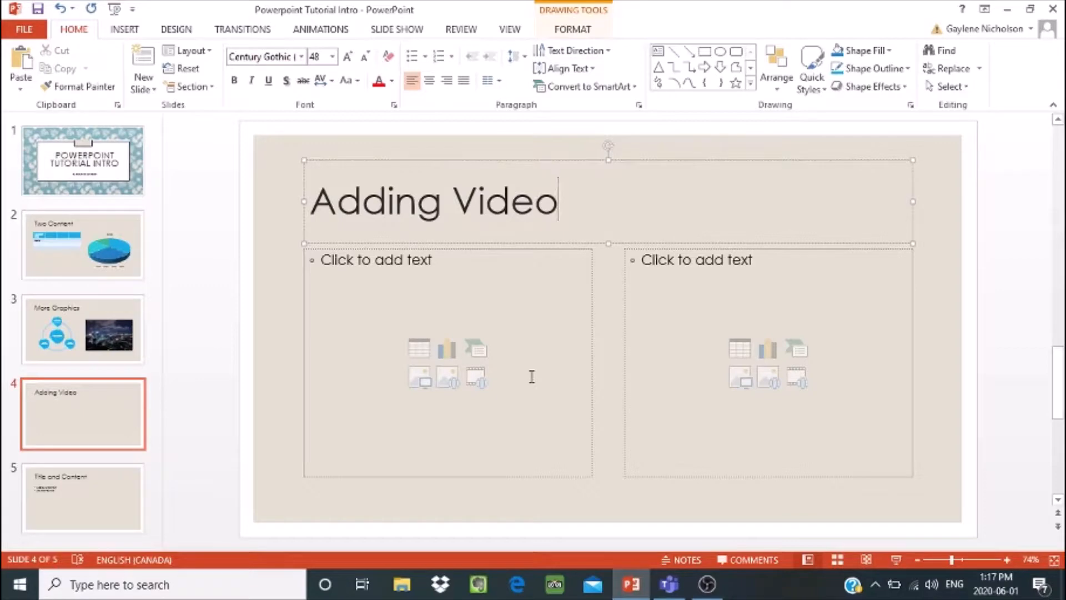
pyautogui.moveTo(476, 377)
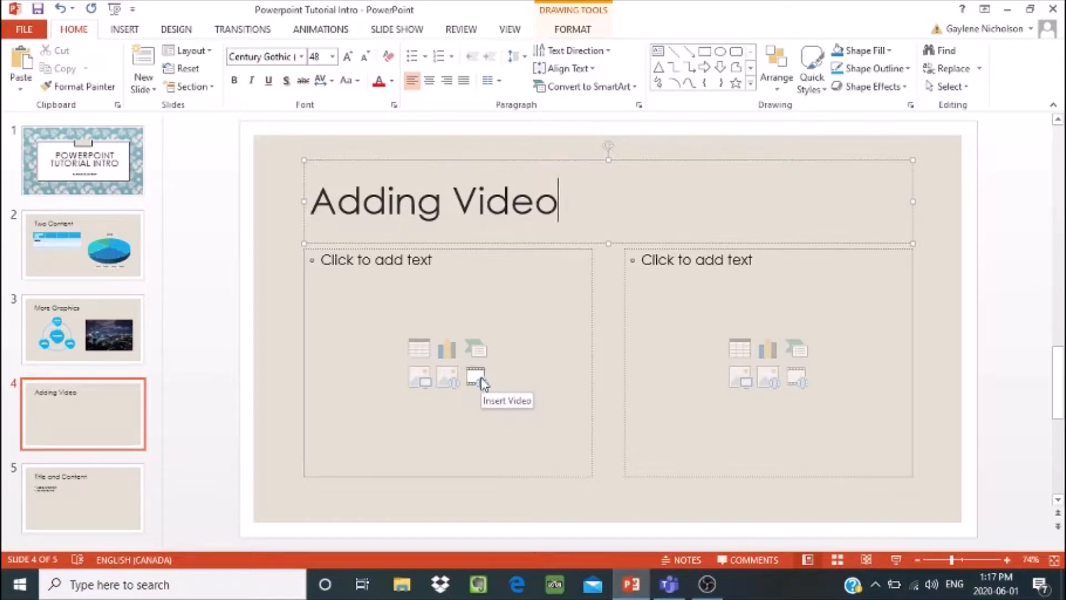
# Step: Bring up the Insert Video choices for the slide's left placeholder
pyautogui.click(475, 377)
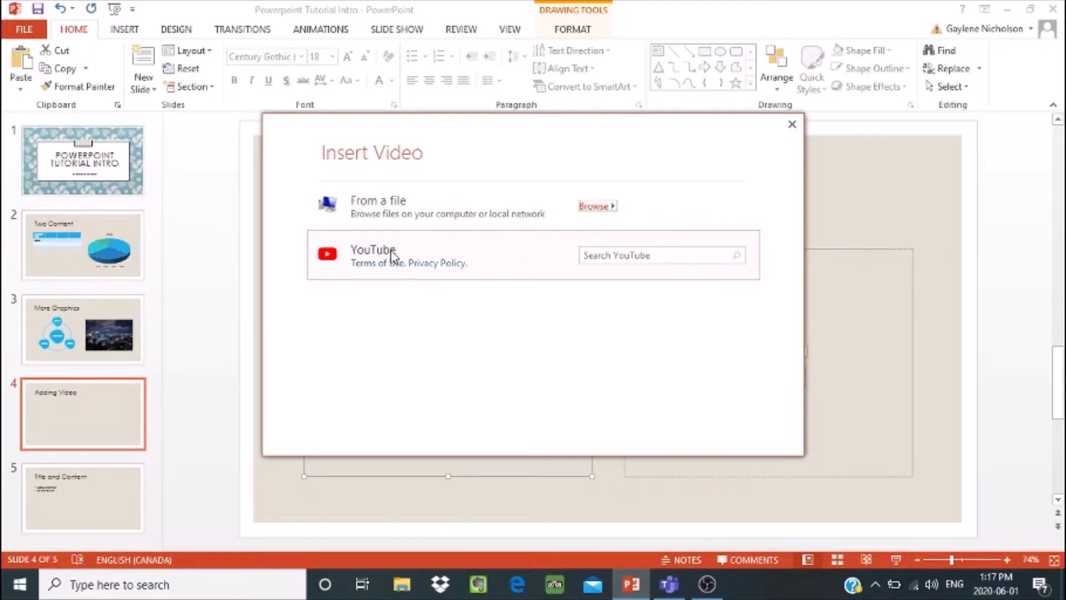
pyautogui.moveTo(393, 256)
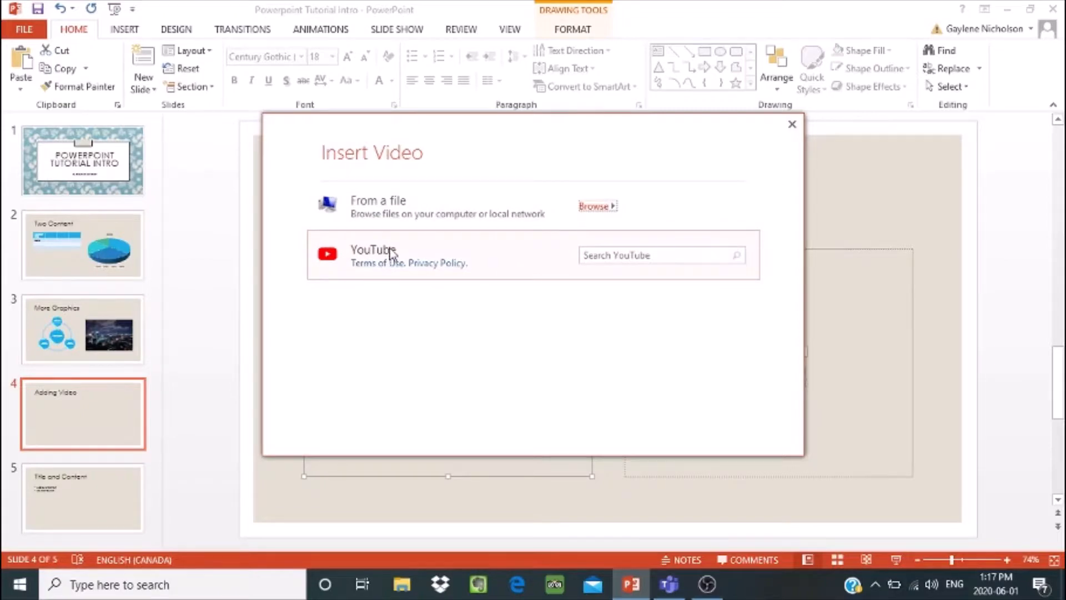
pyautogui.moveTo(420, 239)
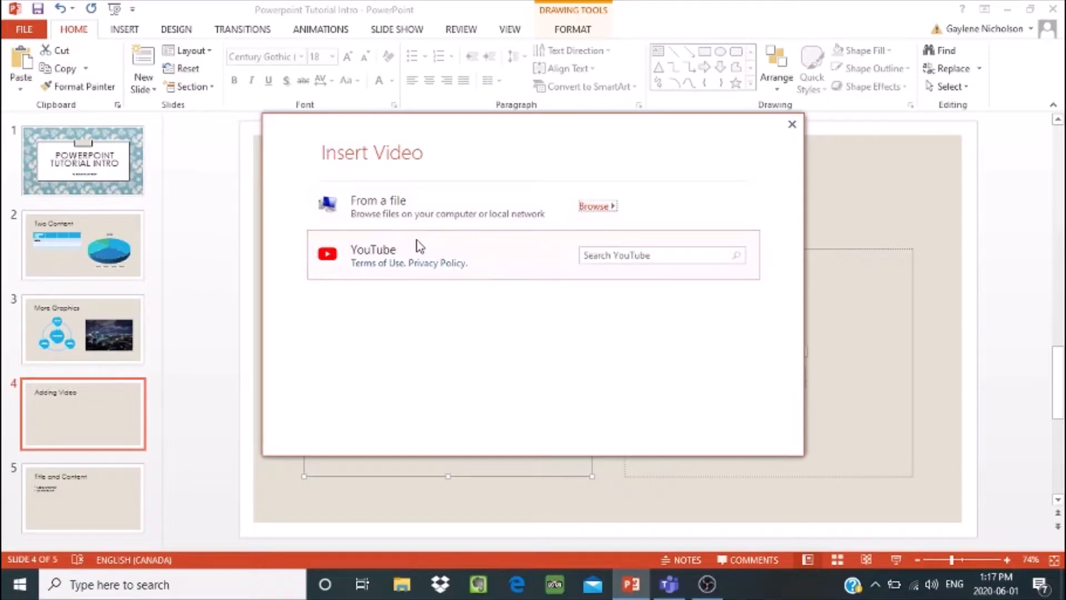
pyautogui.moveTo(564, 208)
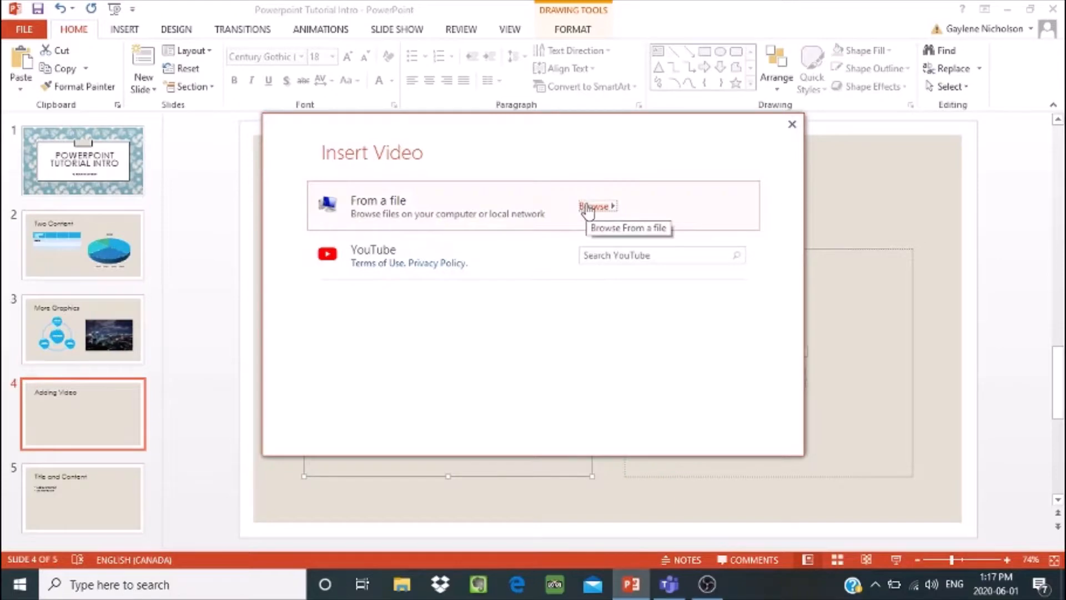
# Step: Insert the first MP4 video from the September 2019 - May 2020 folder into the left placeholder
pyautogui.click(595, 207)
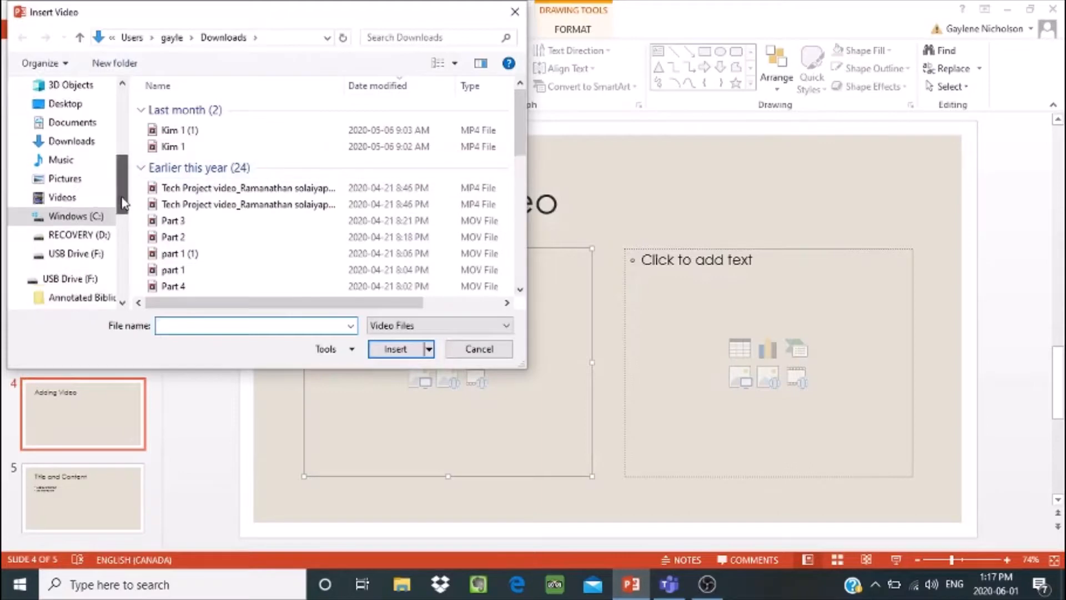
pyautogui.scroll(-3)
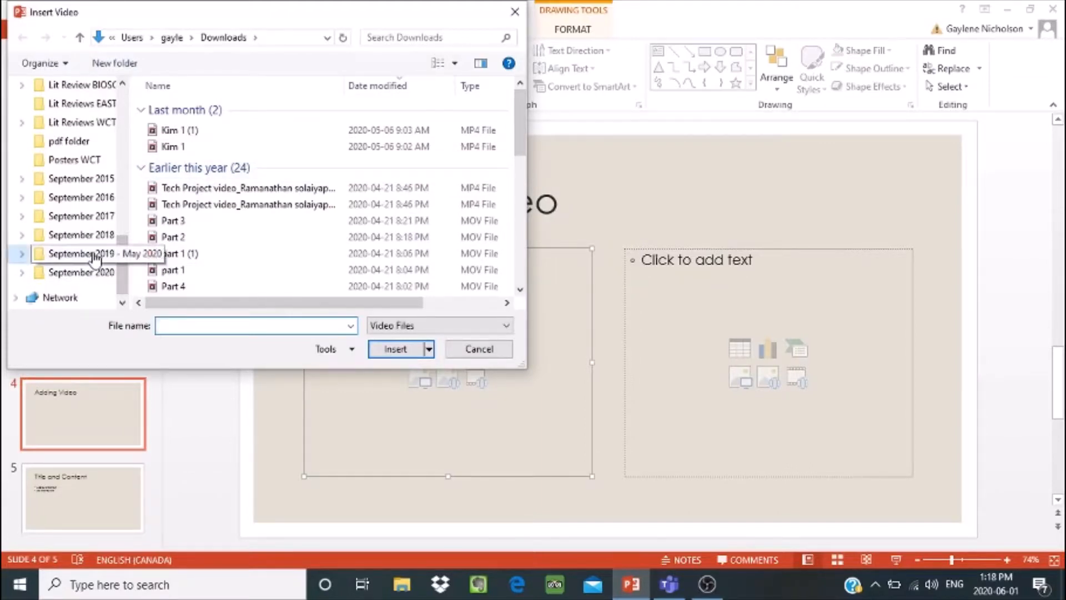
pyautogui.doubleClick(80, 253)
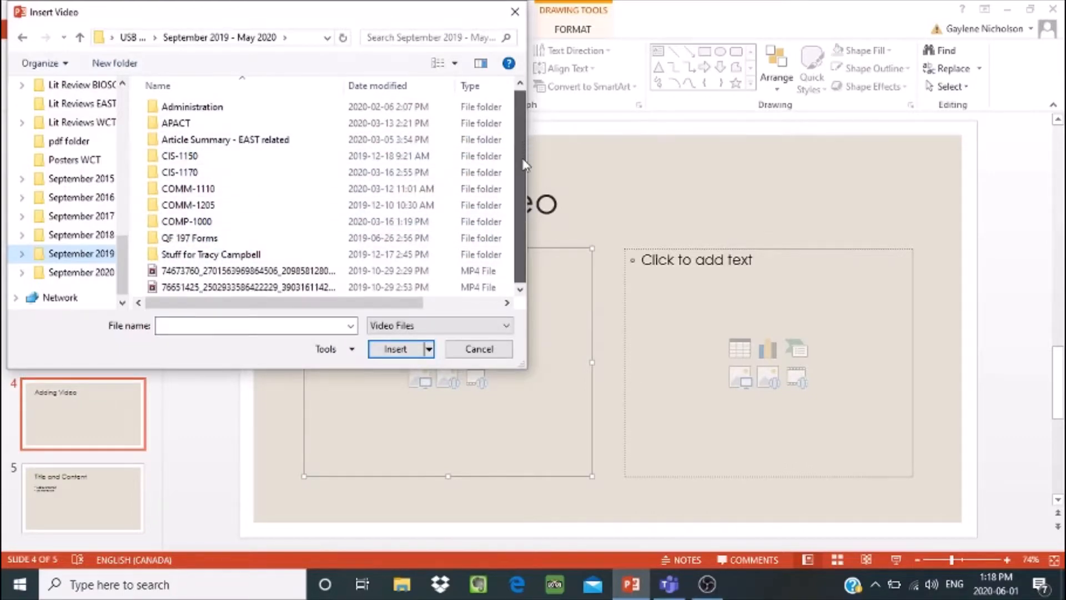
pyautogui.click(247, 286)
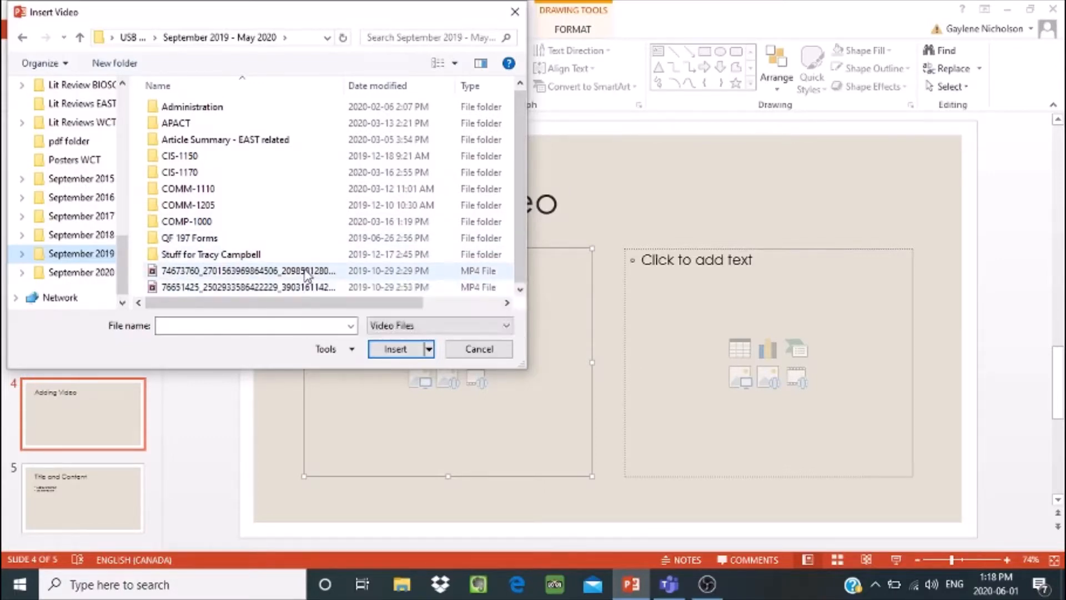
pyautogui.click(252, 271)
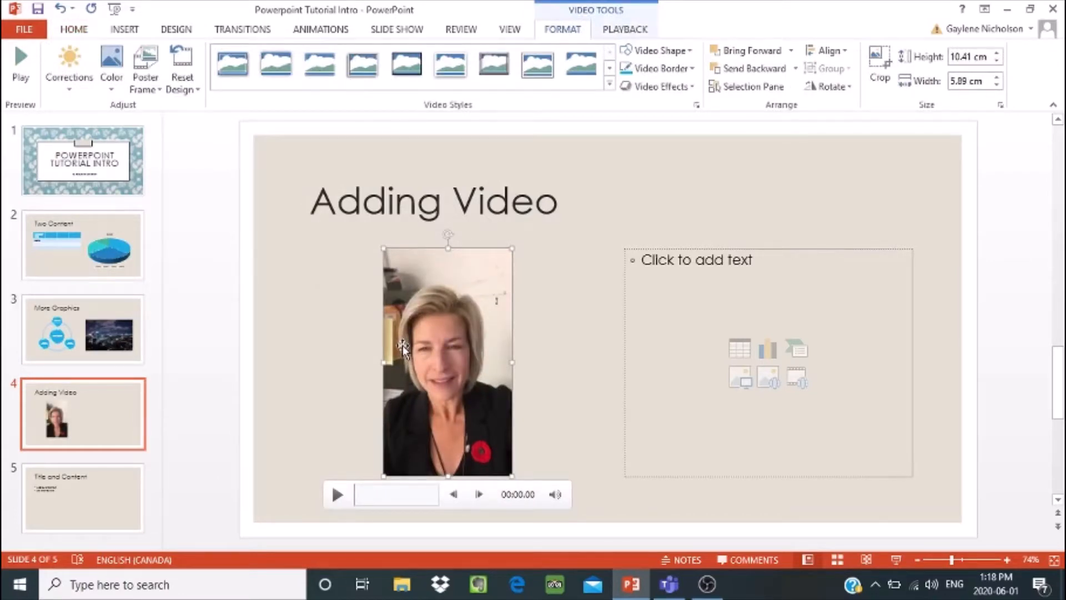
pyautogui.moveTo(561, 333)
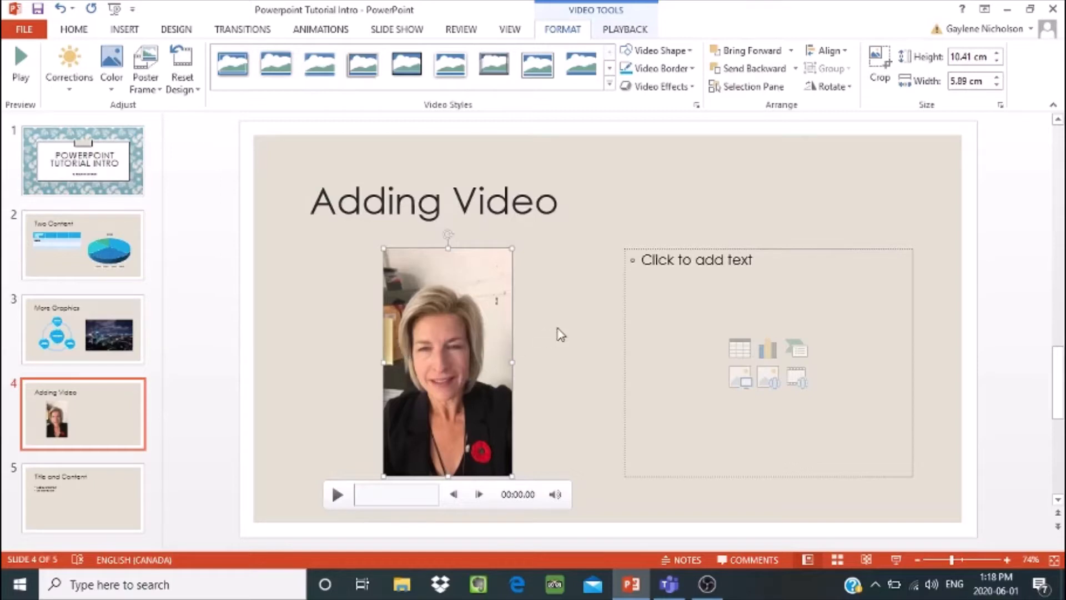
pyautogui.click(559, 333)
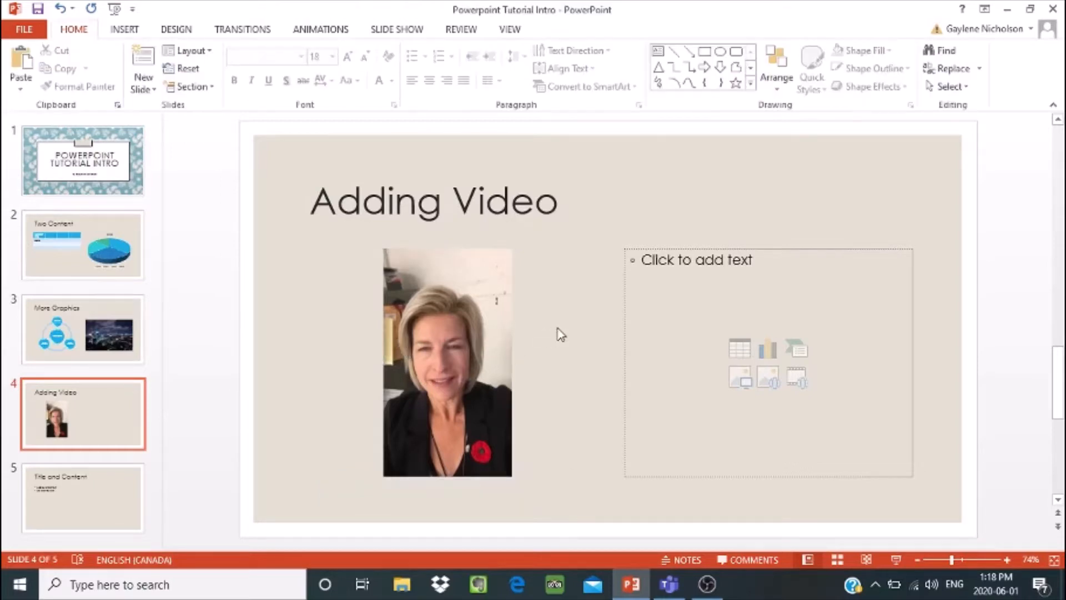
pyautogui.moveTo(334, 501)
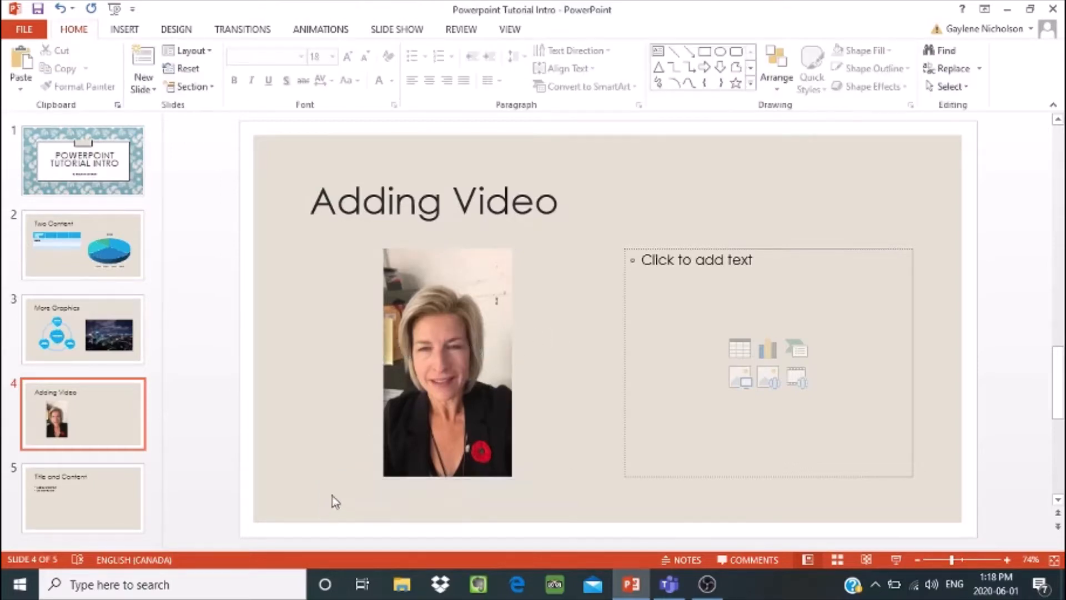
pyautogui.click(446, 362)
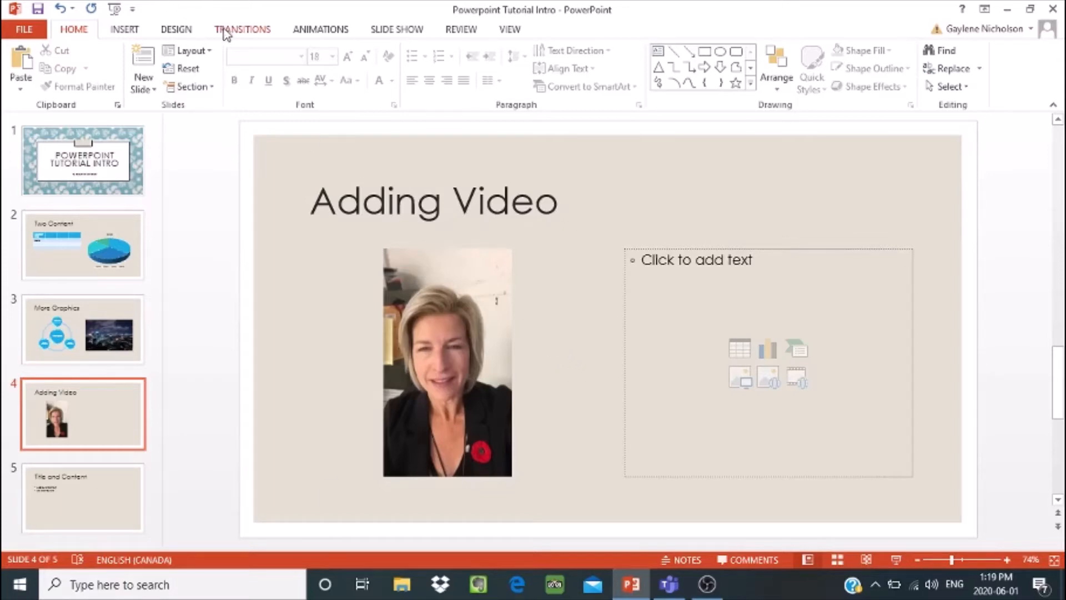
# Step: Apply the Shape transition to the slides and preview it
pyautogui.click(242, 28)
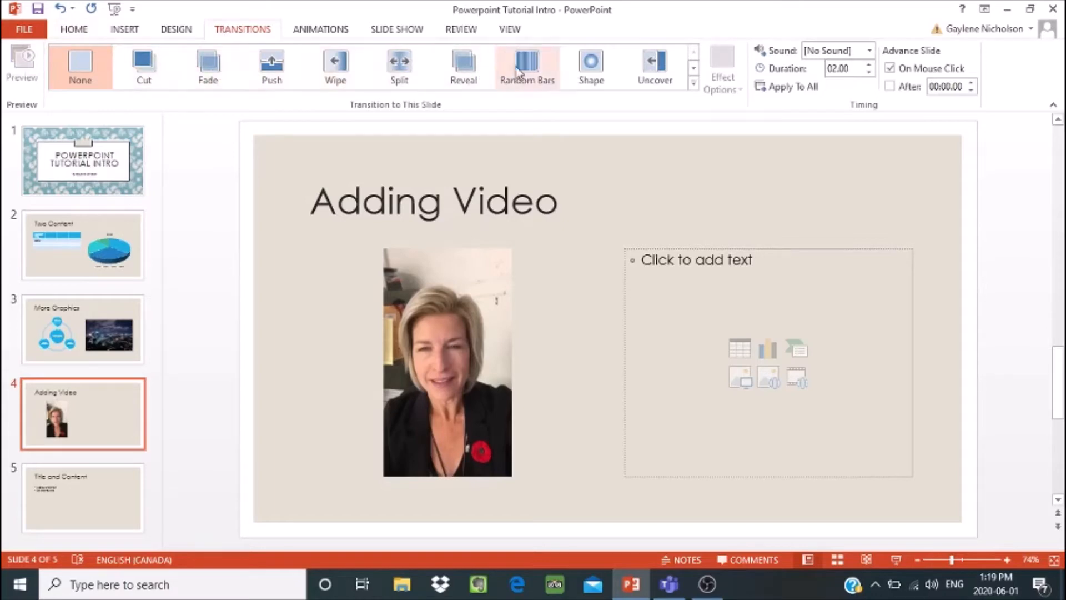
pyautogui.moveTo(655, 65)
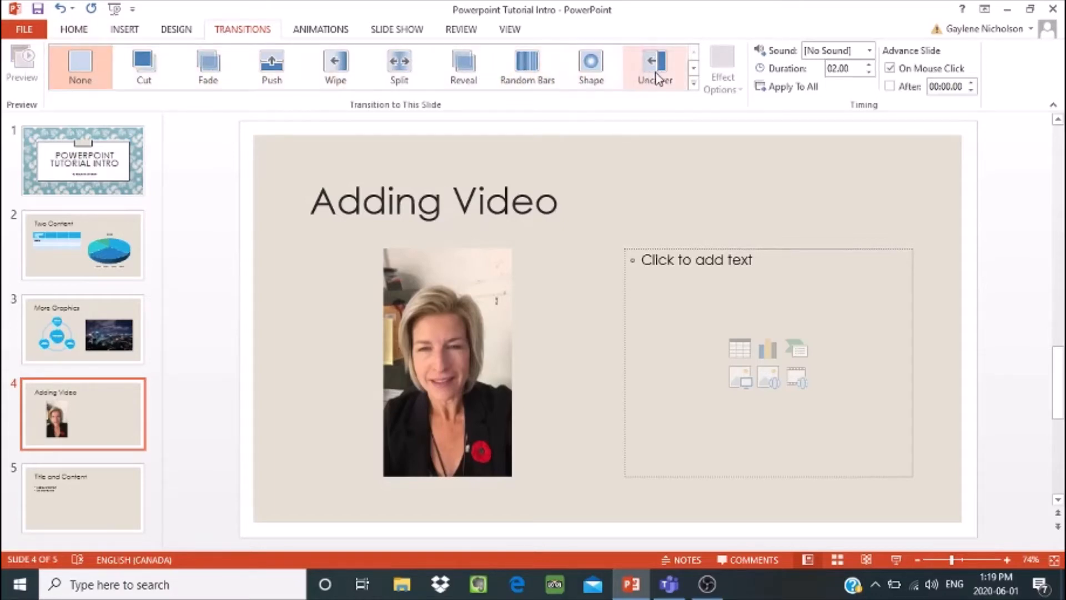
pyautogui.moveTo(693, 87)
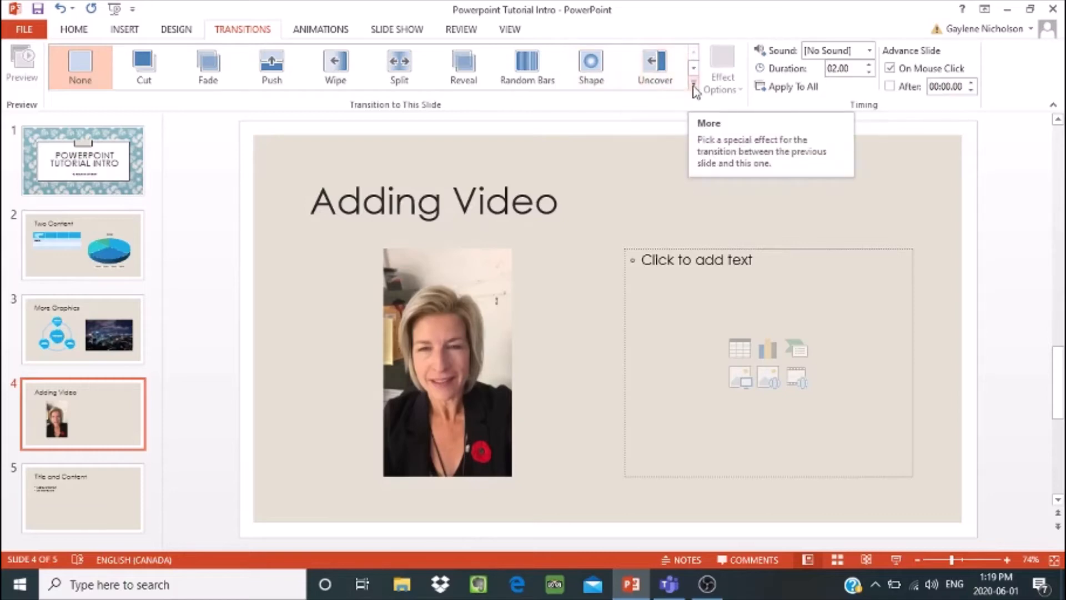
pyautogui.moveTo(623, 112)
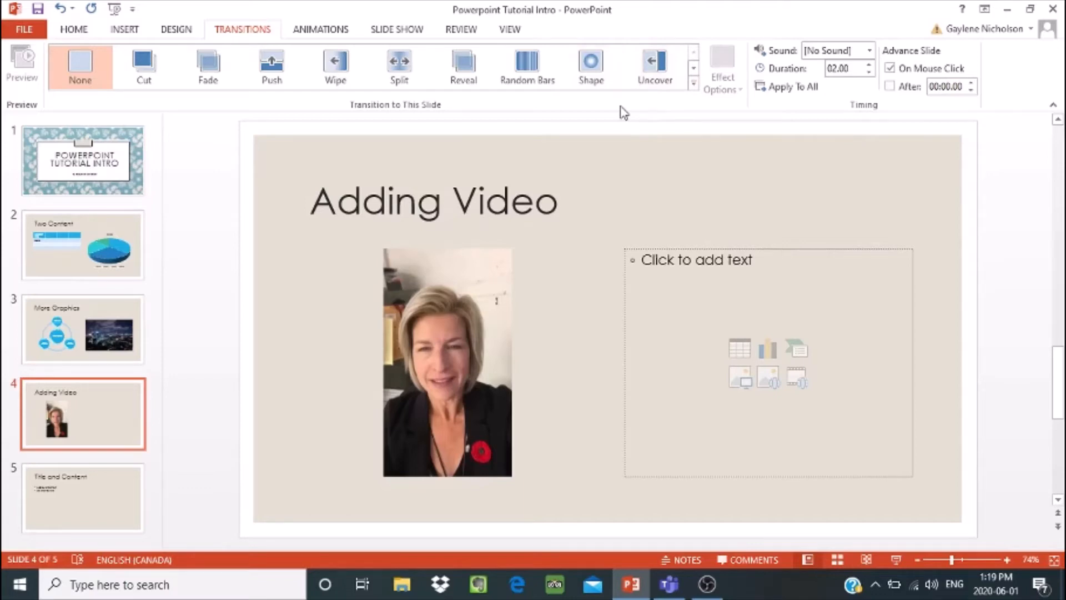
pyautogui.moveTo(589, 65)
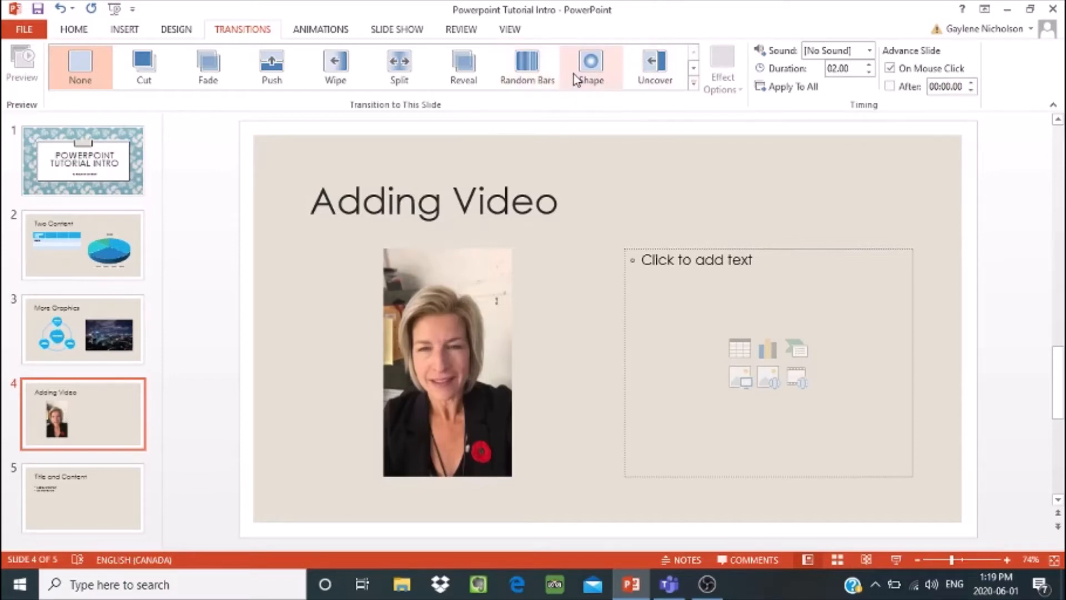
pyautogui.moveTo(589, 67)
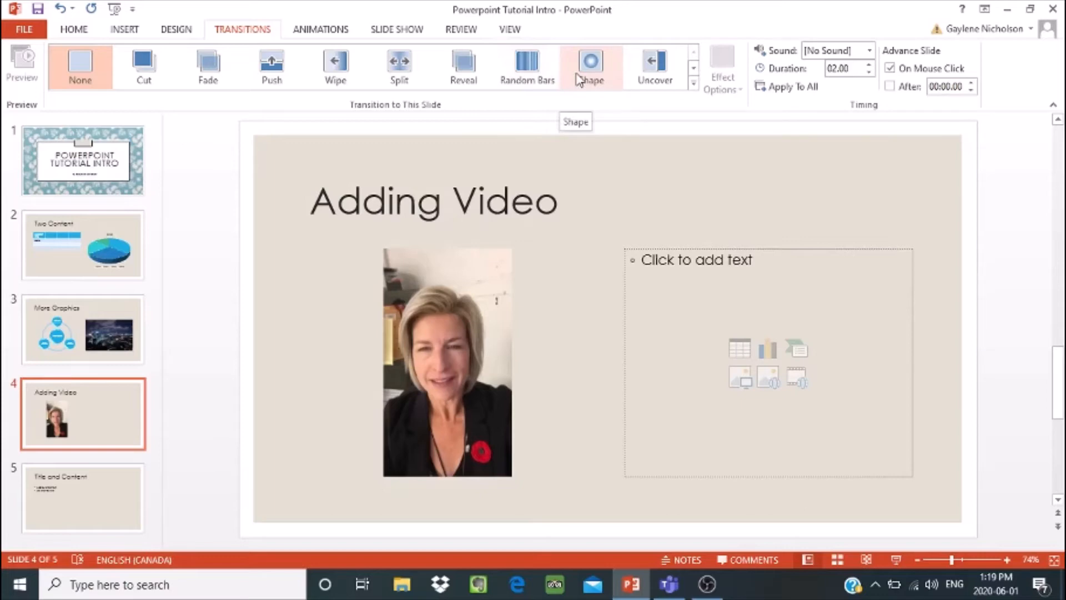
pyautogui.click(590, 65)
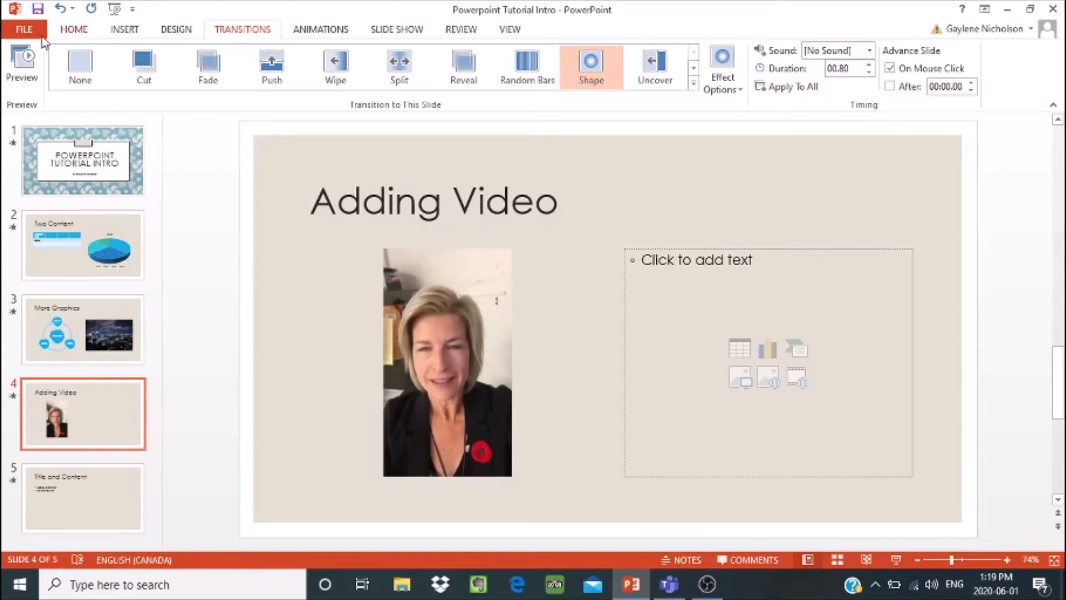
pyautogui.moveTo(22, 61)
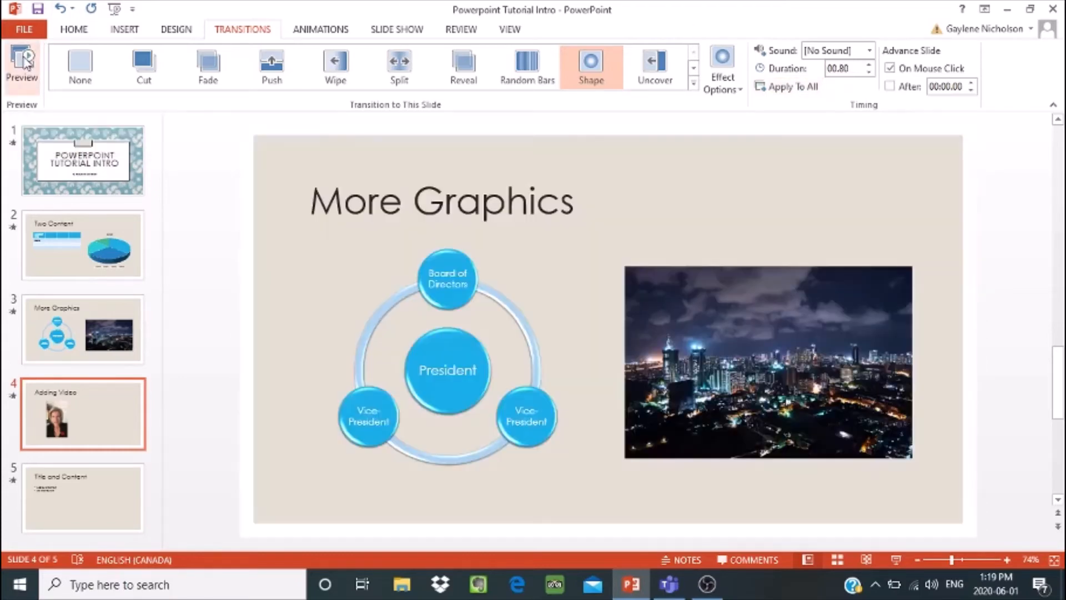
pyautogui.click(84, 413)
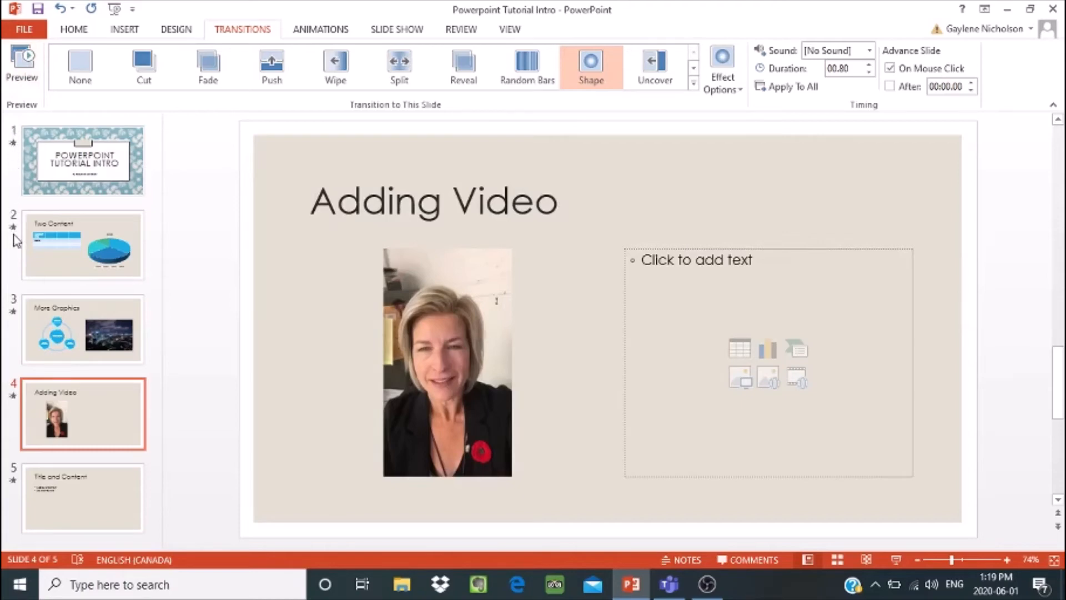
pyautogui.moveTo(14, 150)
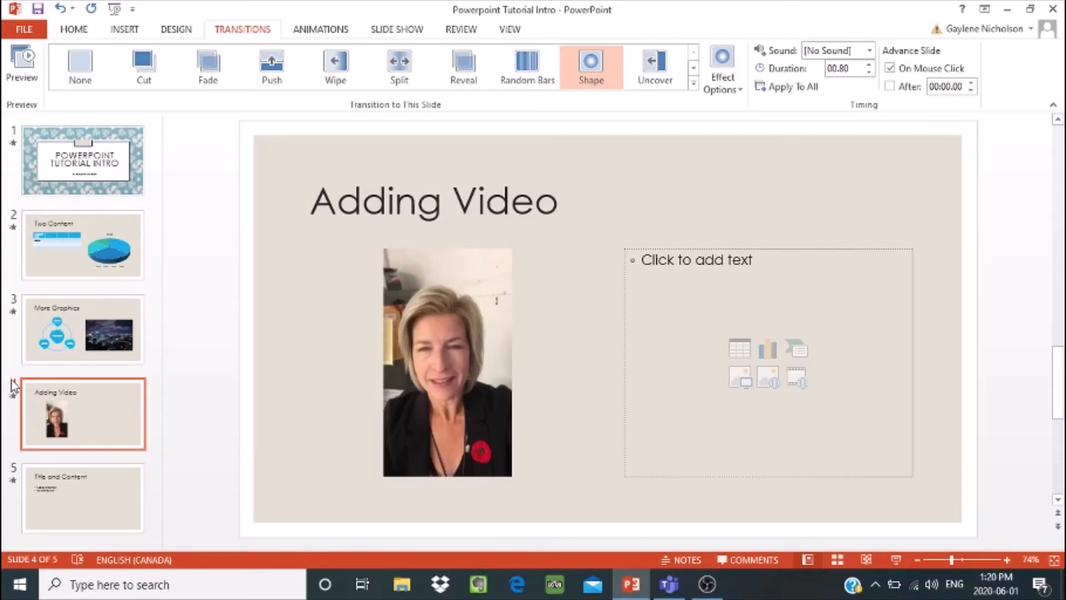
pyautogui.moveTo(14, 473)
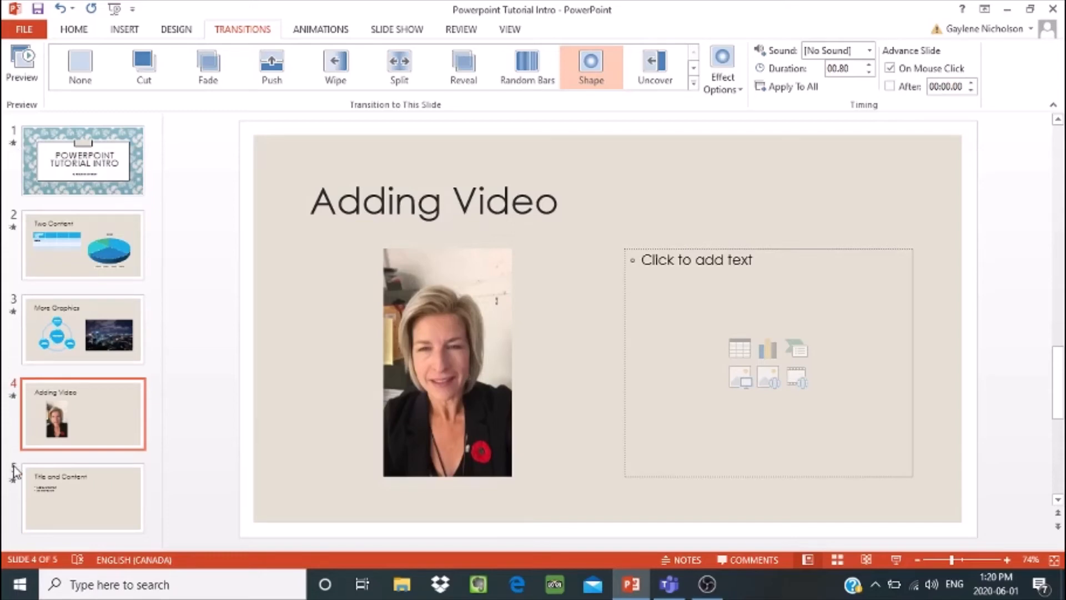
pyautogui.moveTo(146, 332)
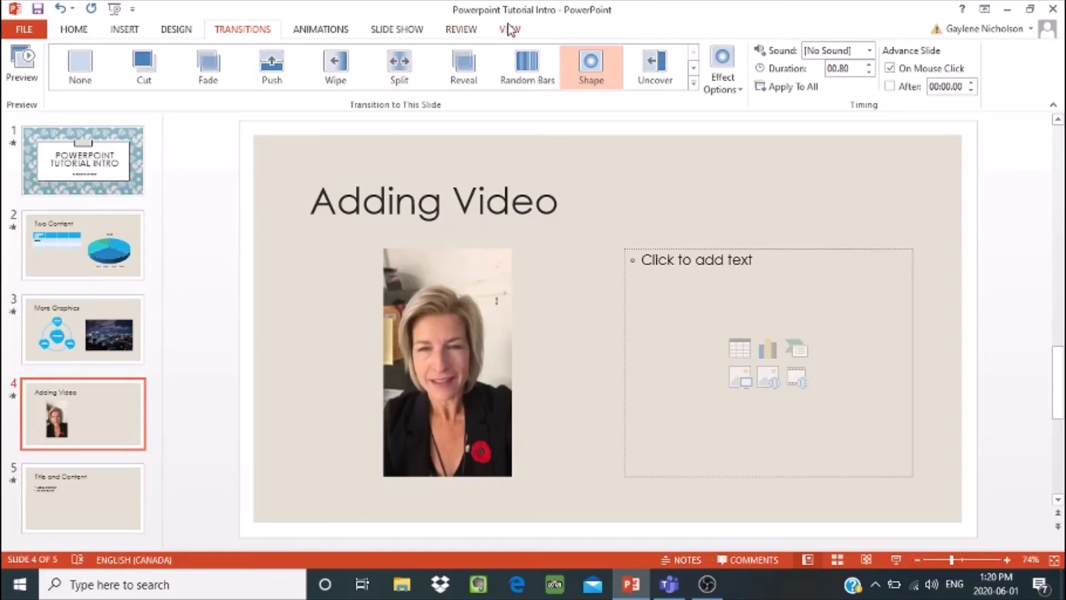
# Step: Switch to Slide Sorter and move the Title and Content slide to second position
pyautogui.click(509, 29)
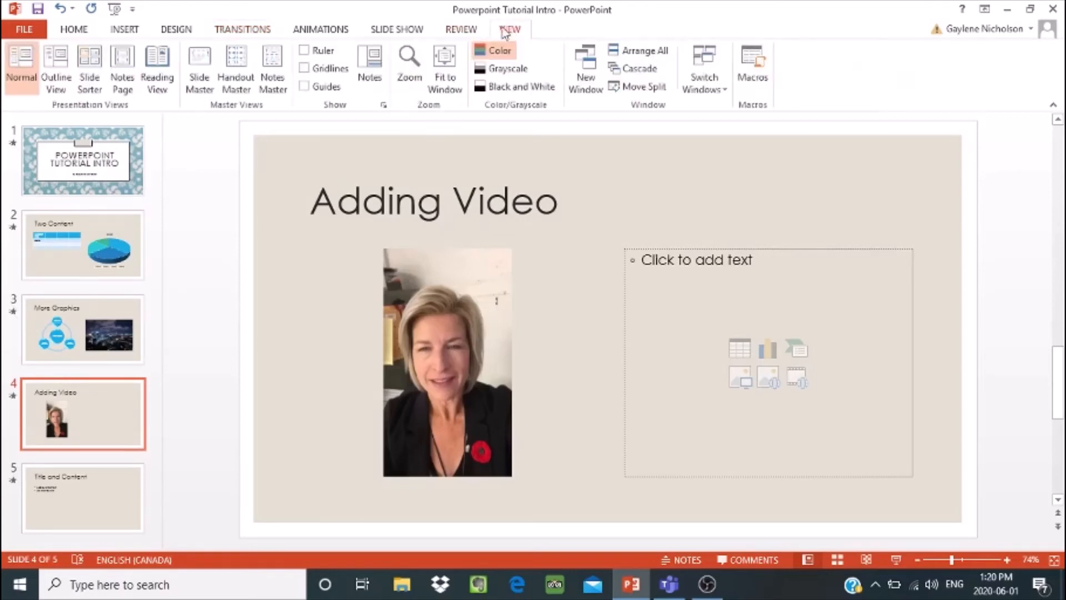
pyautogui.click(89, 67)
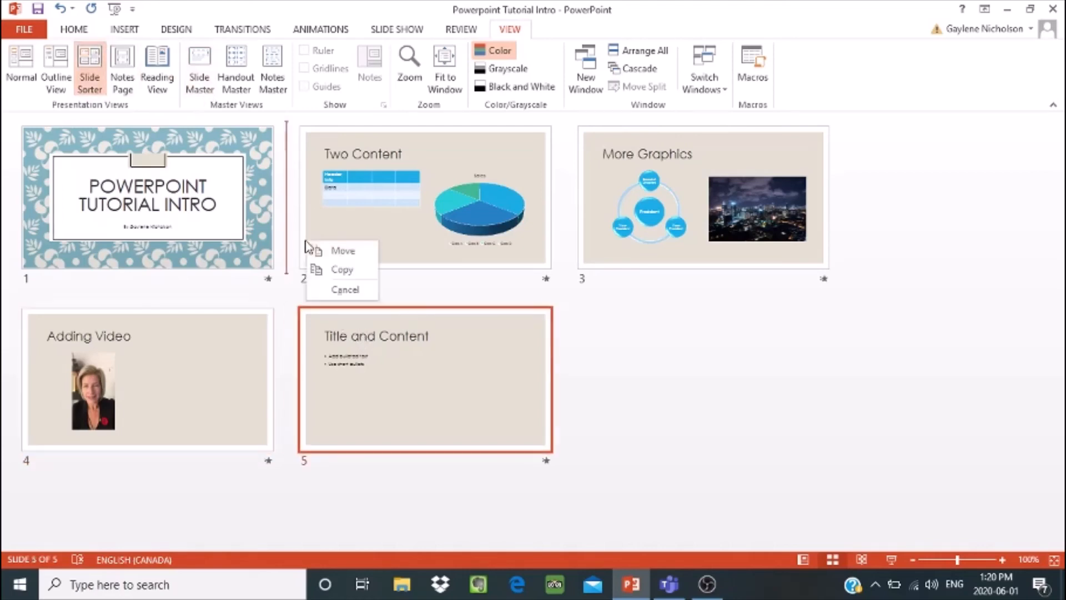
pyautogui.moveTo(295, 215)
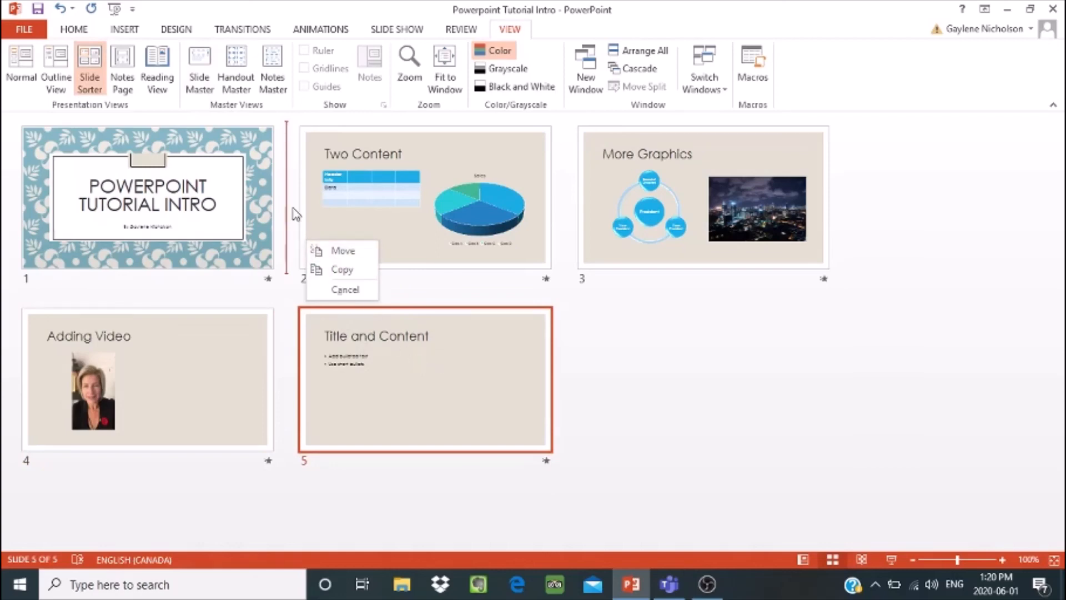
pyautogui.click(343, 249)
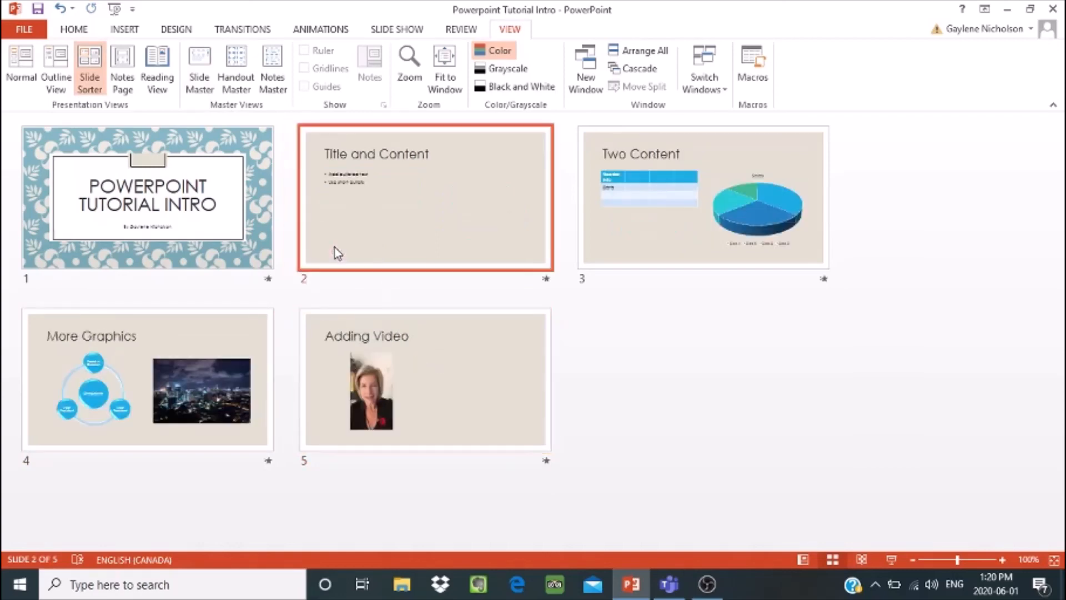